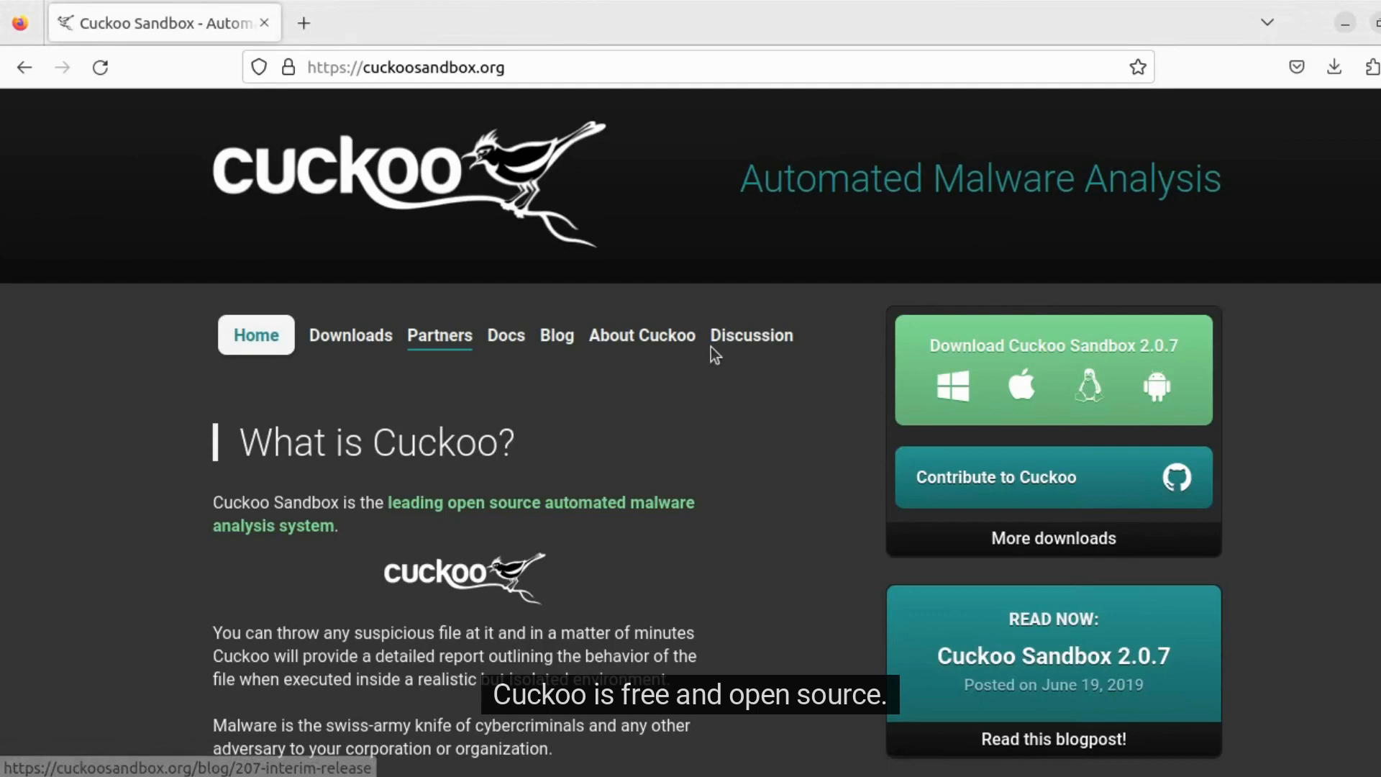
{"action": "mouse_move", "coordinate": [722, 257]}
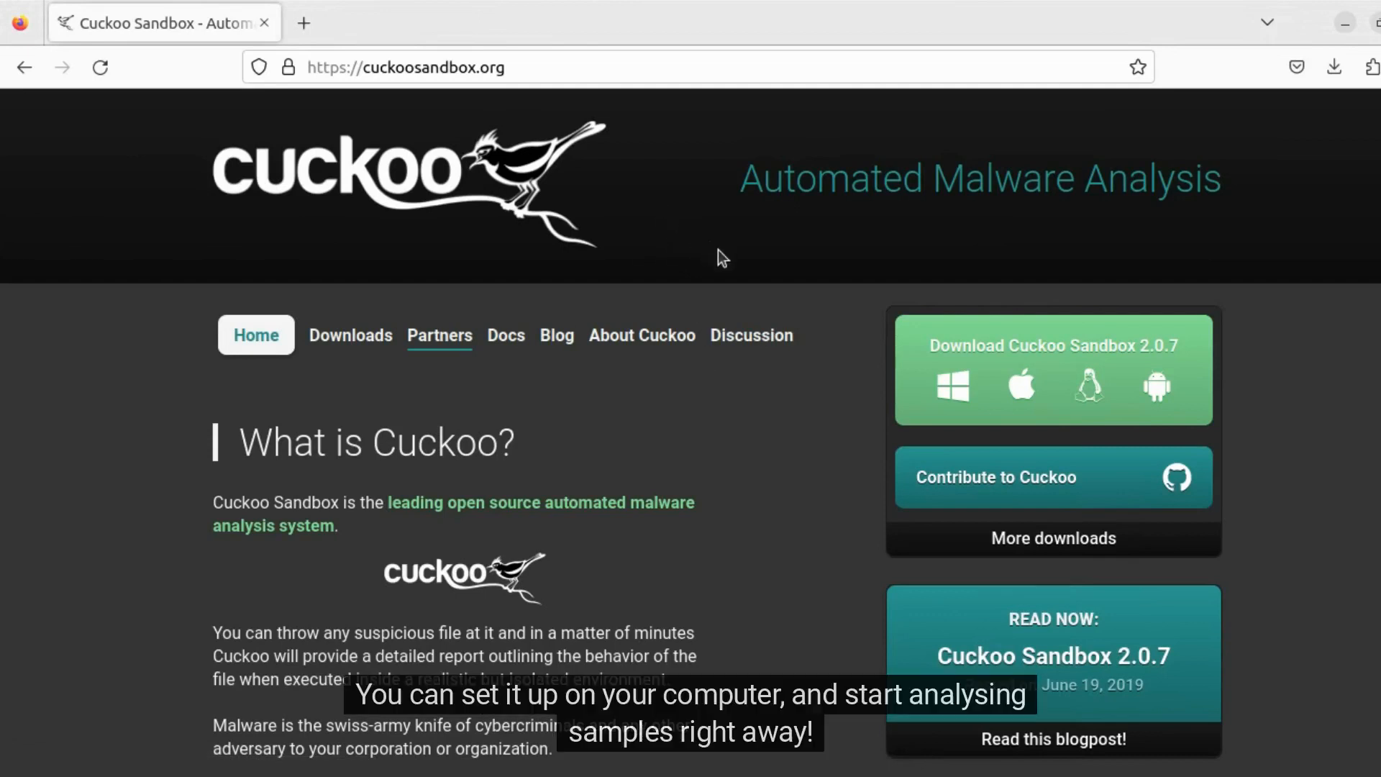
{"action": "mouse_move", "coordinate": [845, 383]}
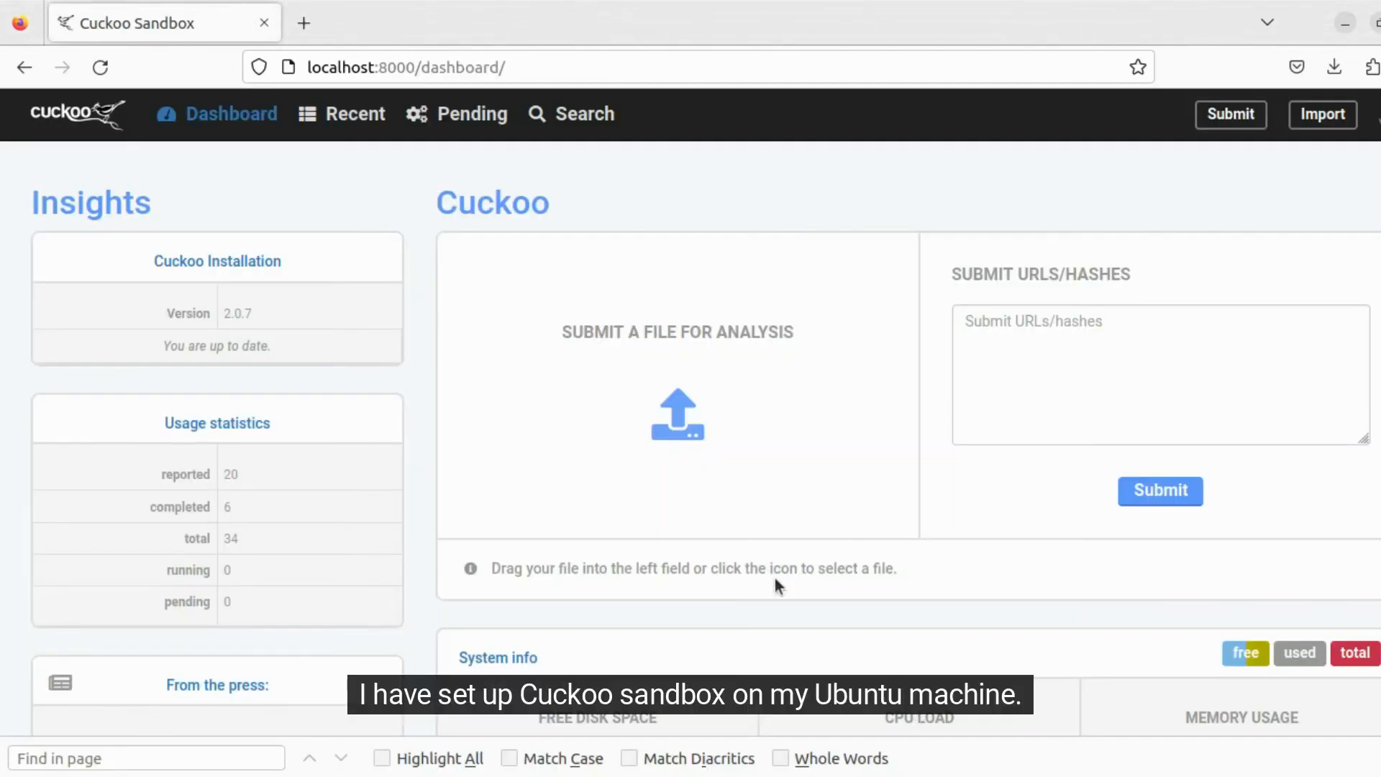
{"action": "mouse_move", "coordinate": [393, 194]}
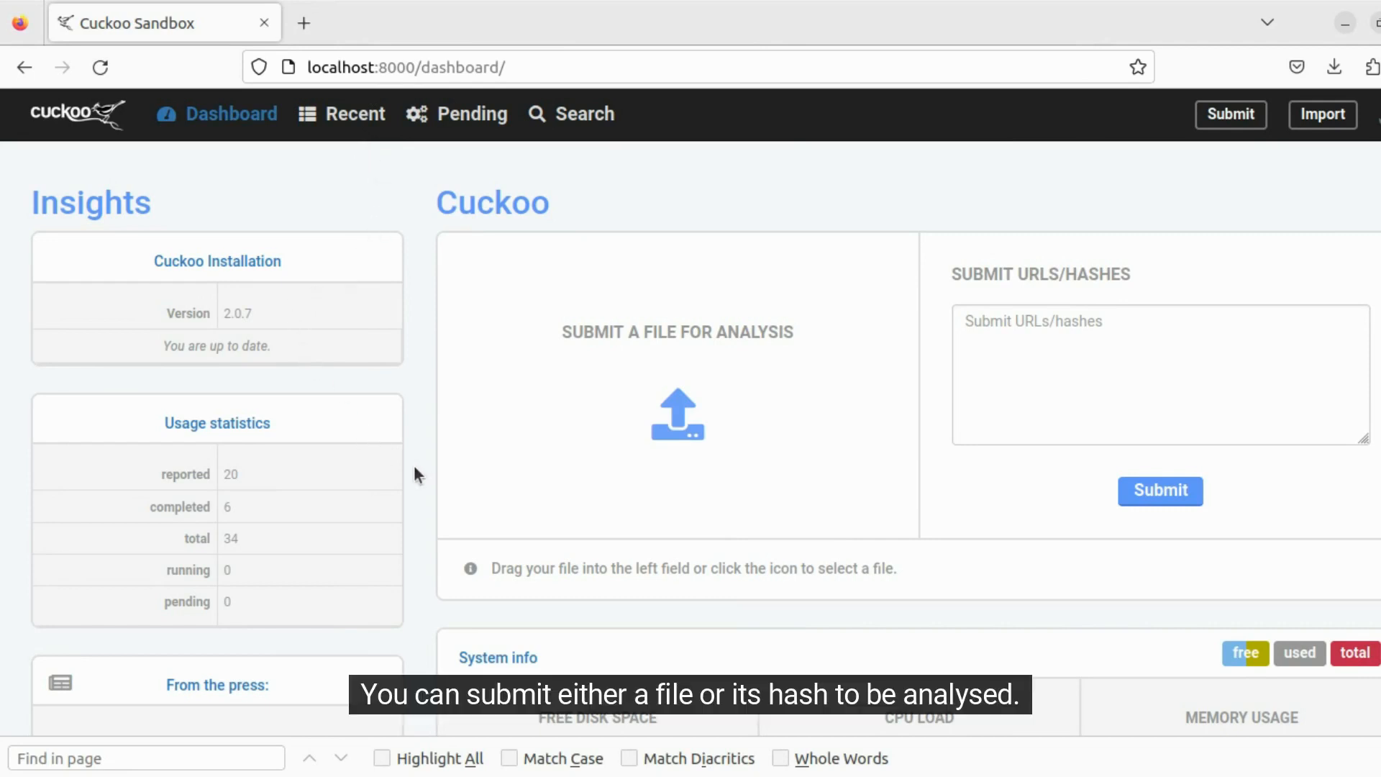
Submit sample2.exe for analysis using the default configuration settings
{"action": "scroll", "scroll_direction": "down", "scroll_amount": 3}
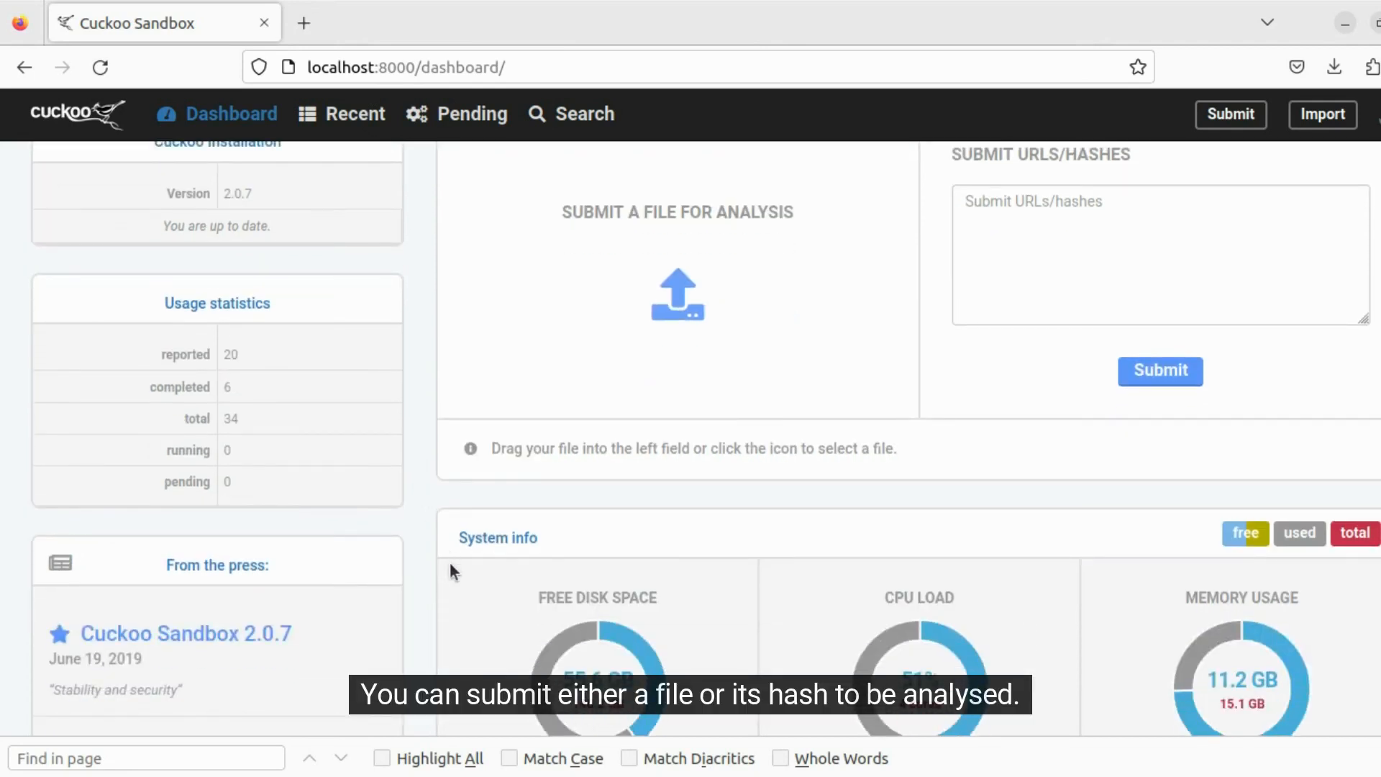
{"action": "scroll", "scroll_direction": "up", "scroll_amount": 3}
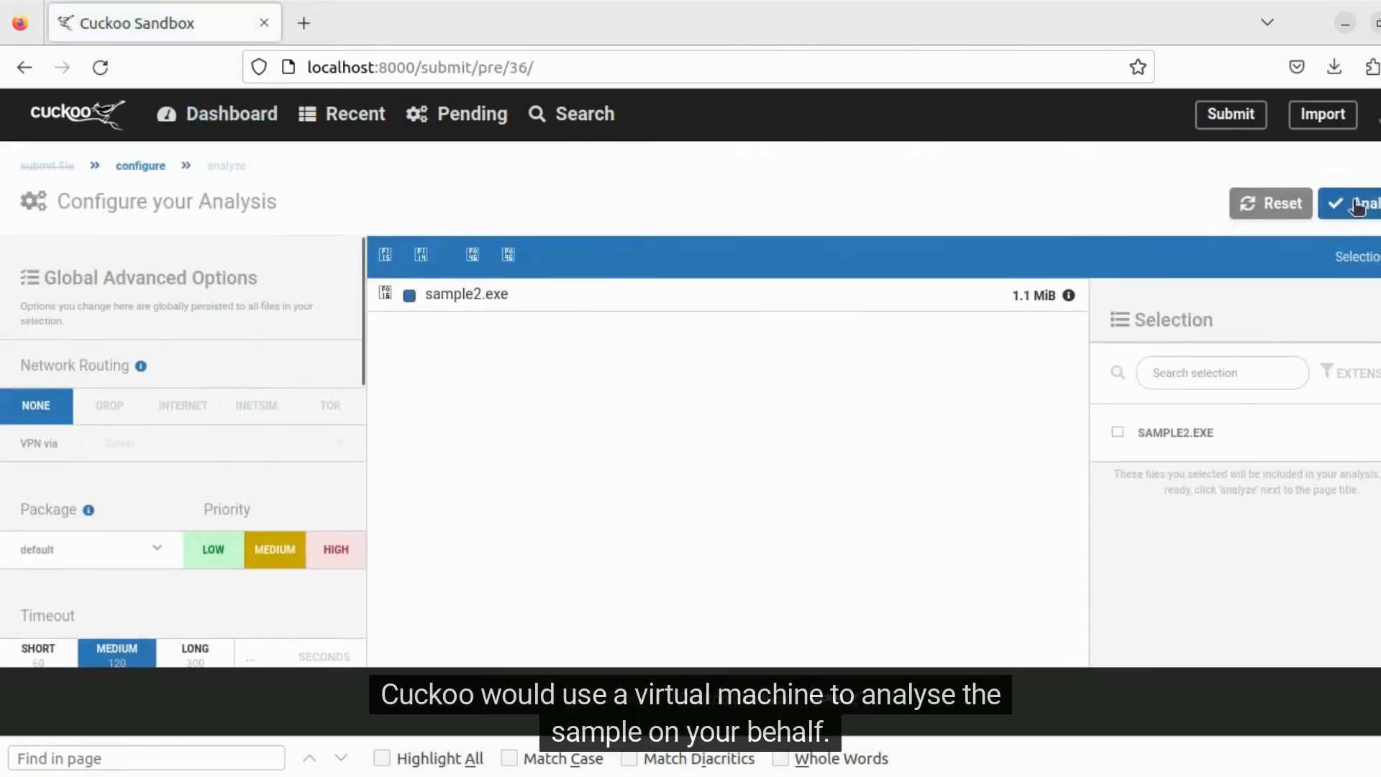
{"action": "left_click", "coordinate": [1363, 203]}
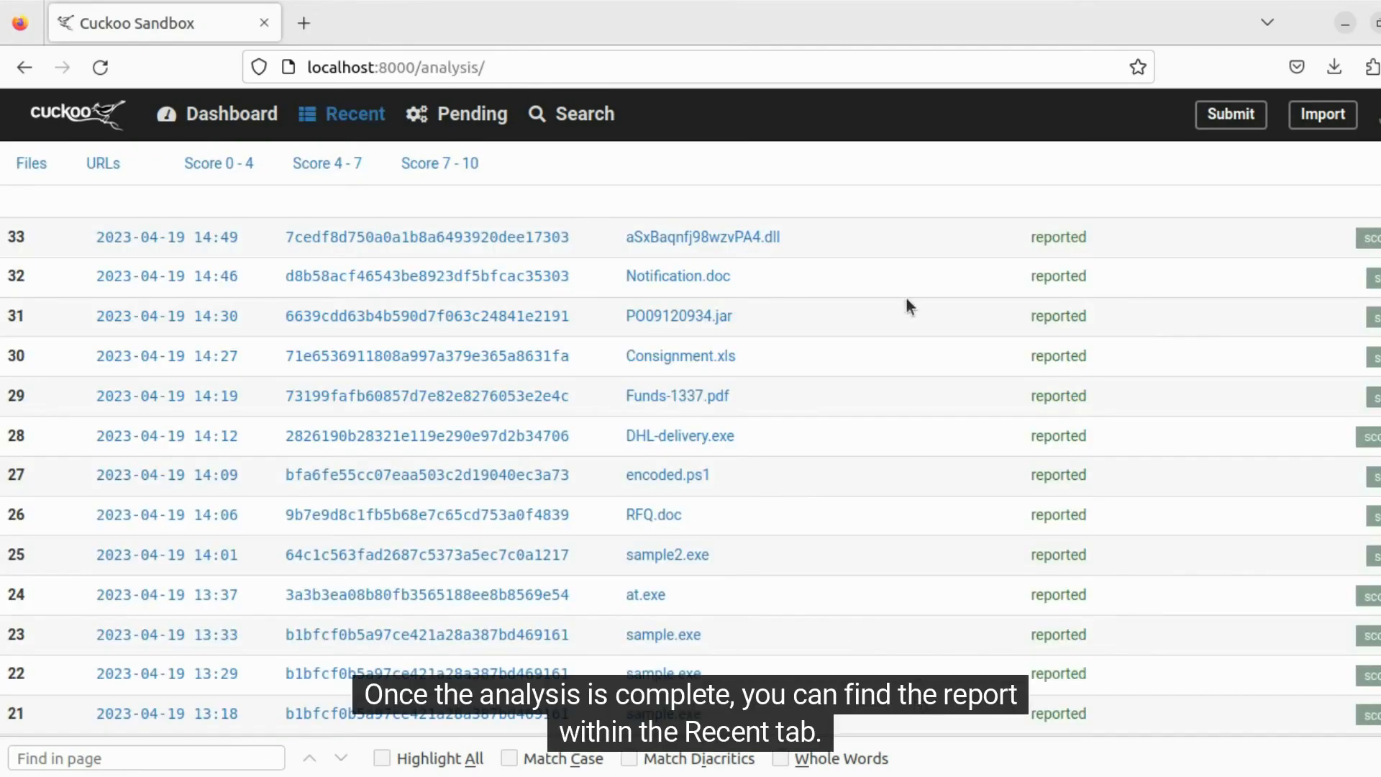
{"action": "mouse_move", "coordinate": [915, 101]}
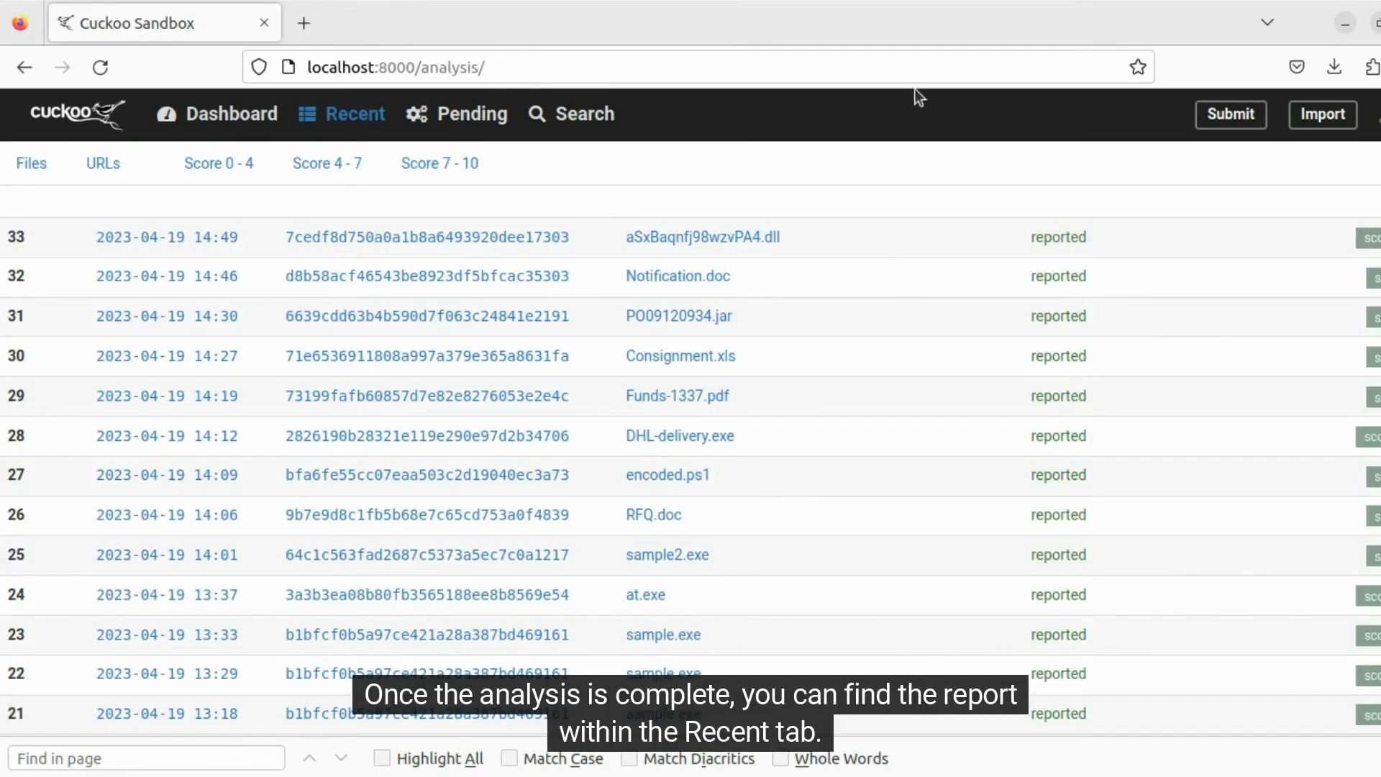
{"action": "mouse_move", "coordinate": [363, 128]}
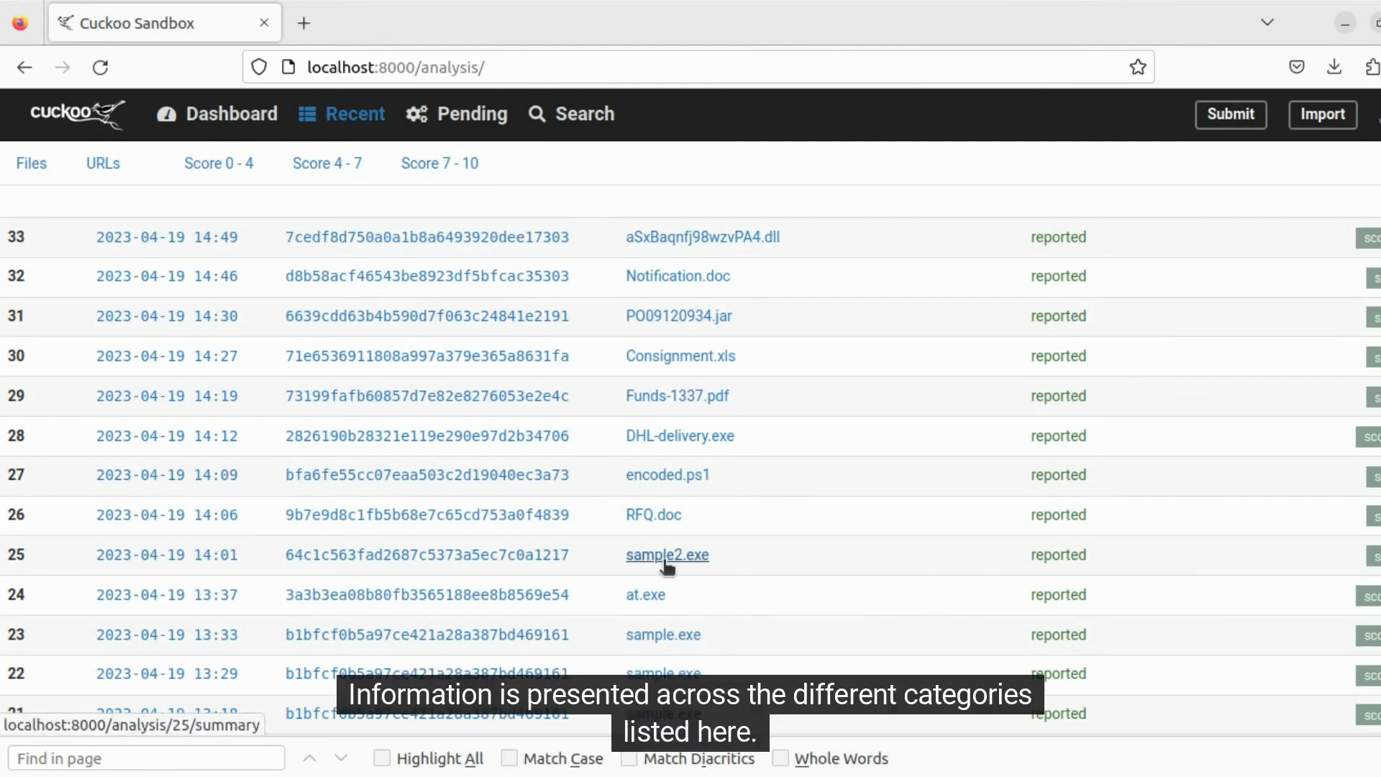
Open analysis 25, the sample2.exe report, from the Recent analyses list
{"action": "left_click", "coordinate": [666, 555]}
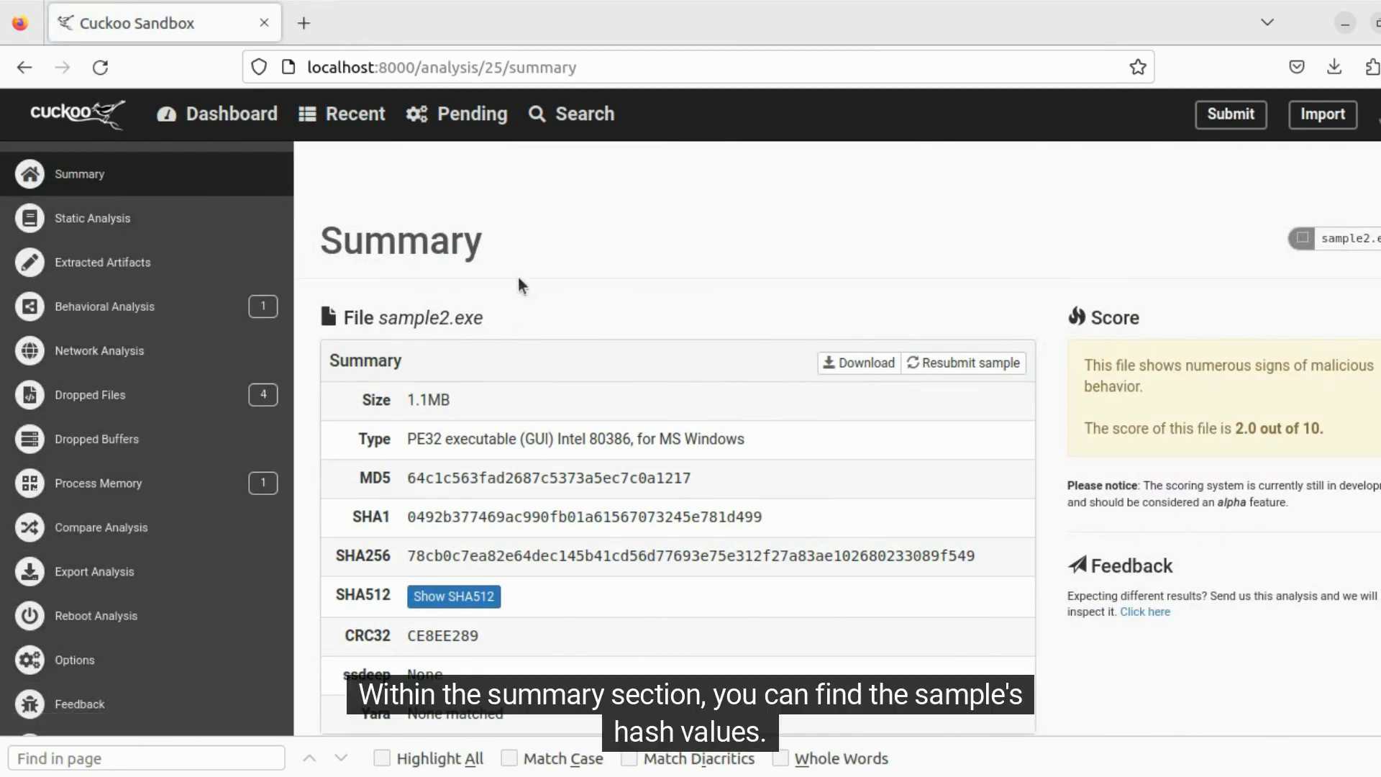
Scroll past the summary and signatures, then view sample2.exe's Static Analysis page
{"action": "scroll", "scroll_direction": "down", "scroll_amount": 3}
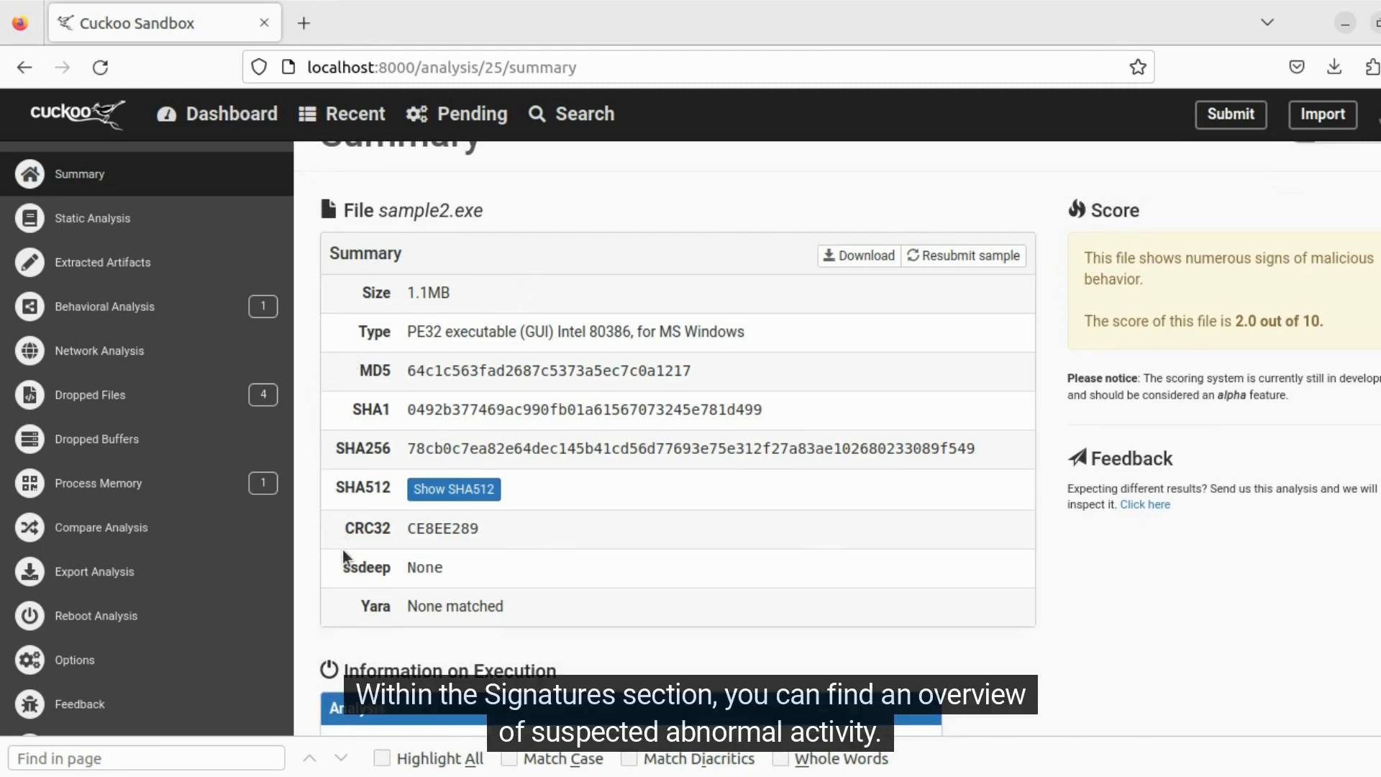
{"action": "scroll", "scroll_direction": "down", "scroll_amount": 3}
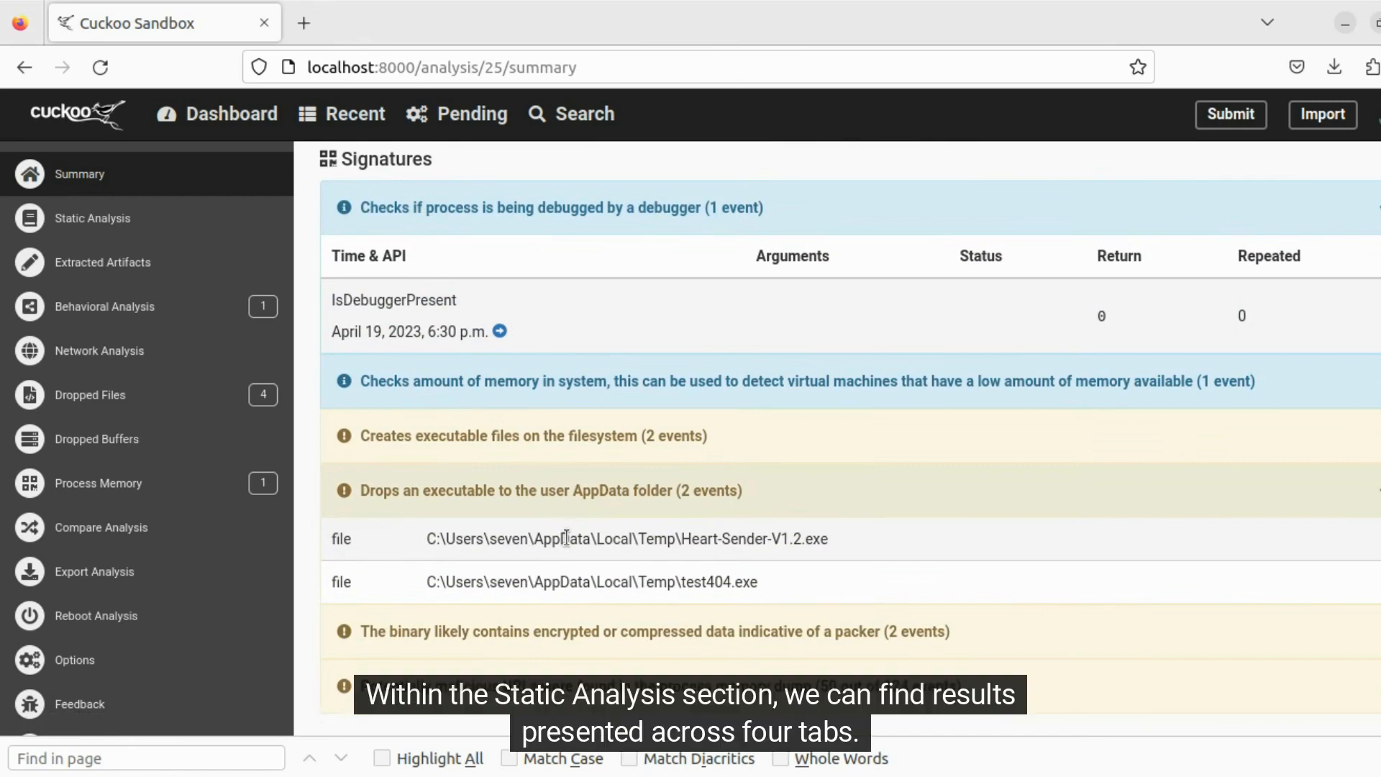
{"action": "left_click", "coordinate": [91, 218]}
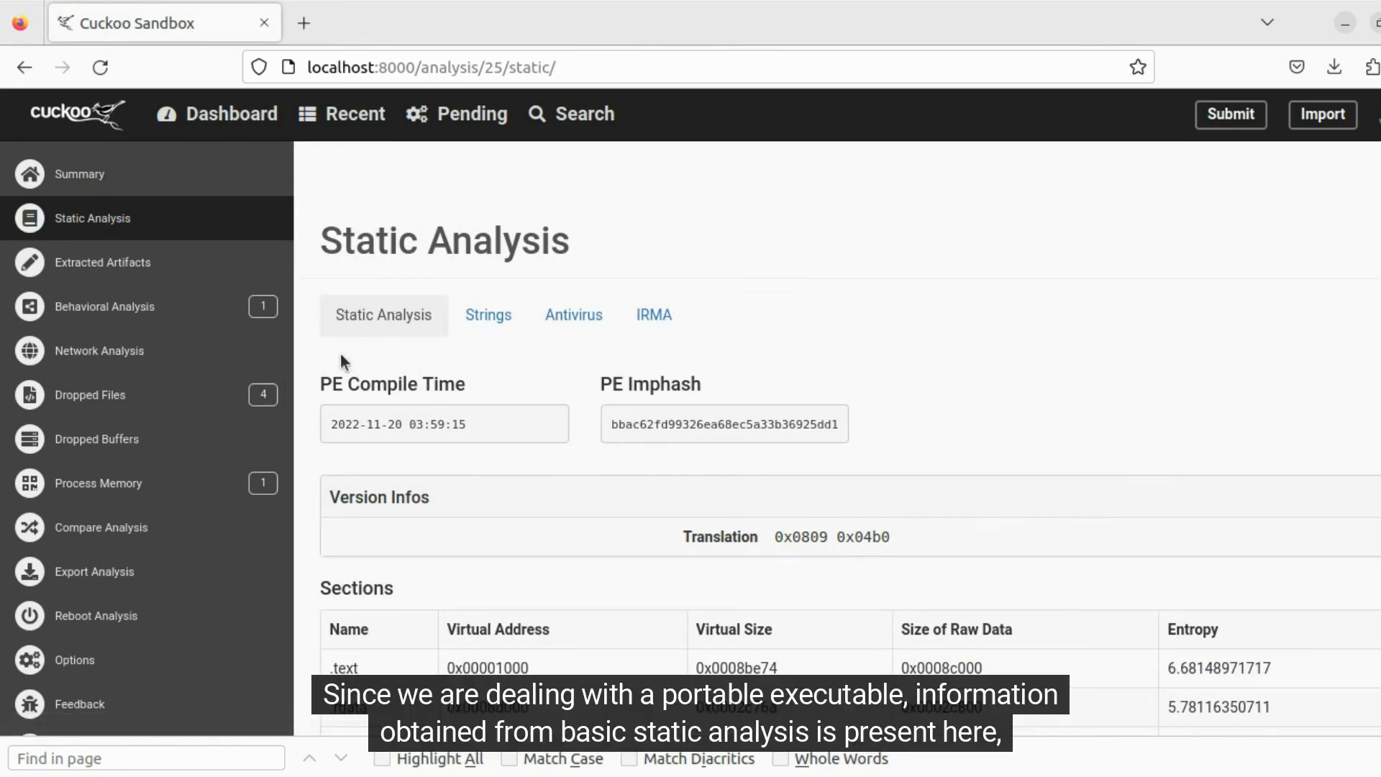
{"action": "scroll", "scroll_direction": "down", "scroll_amount": 3}
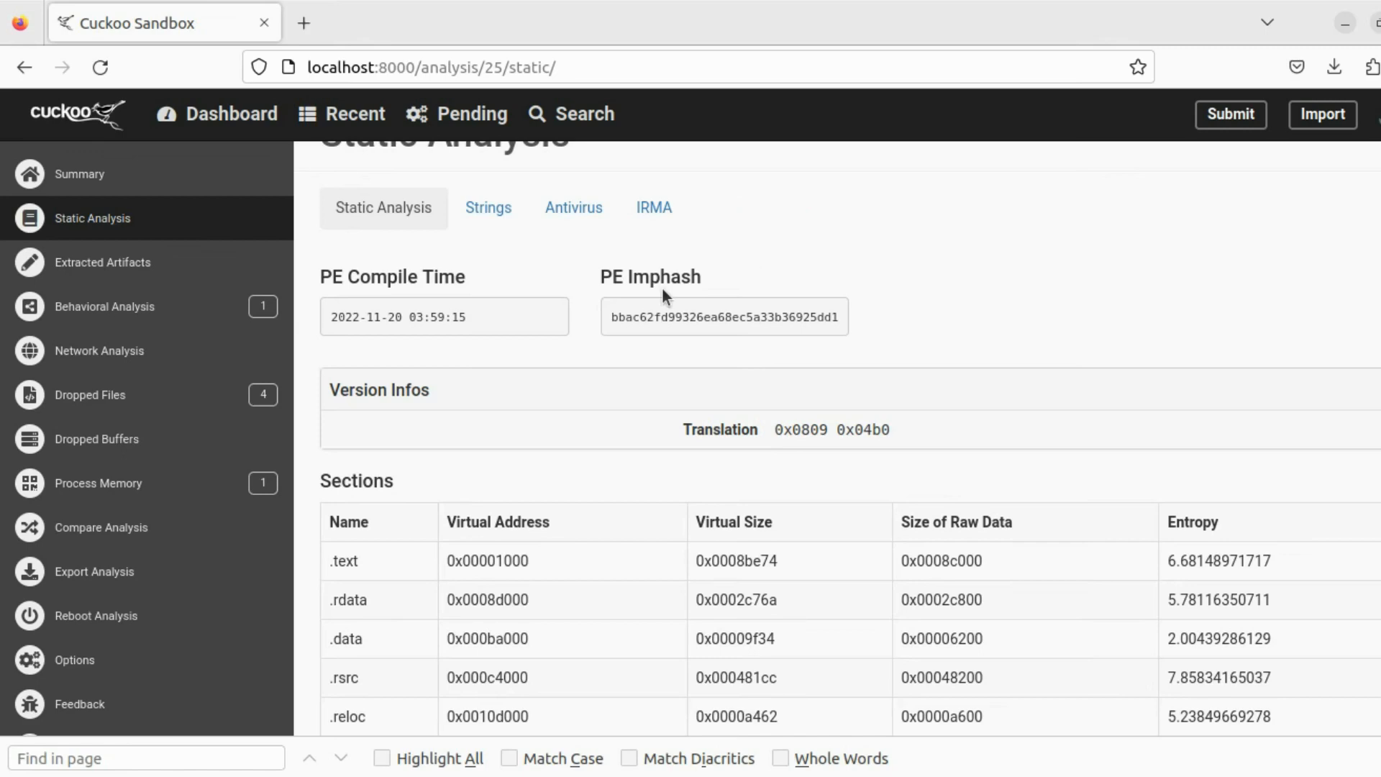
{"action": "scroll", "scroll_direction": "down", "scroll_amount": 3}
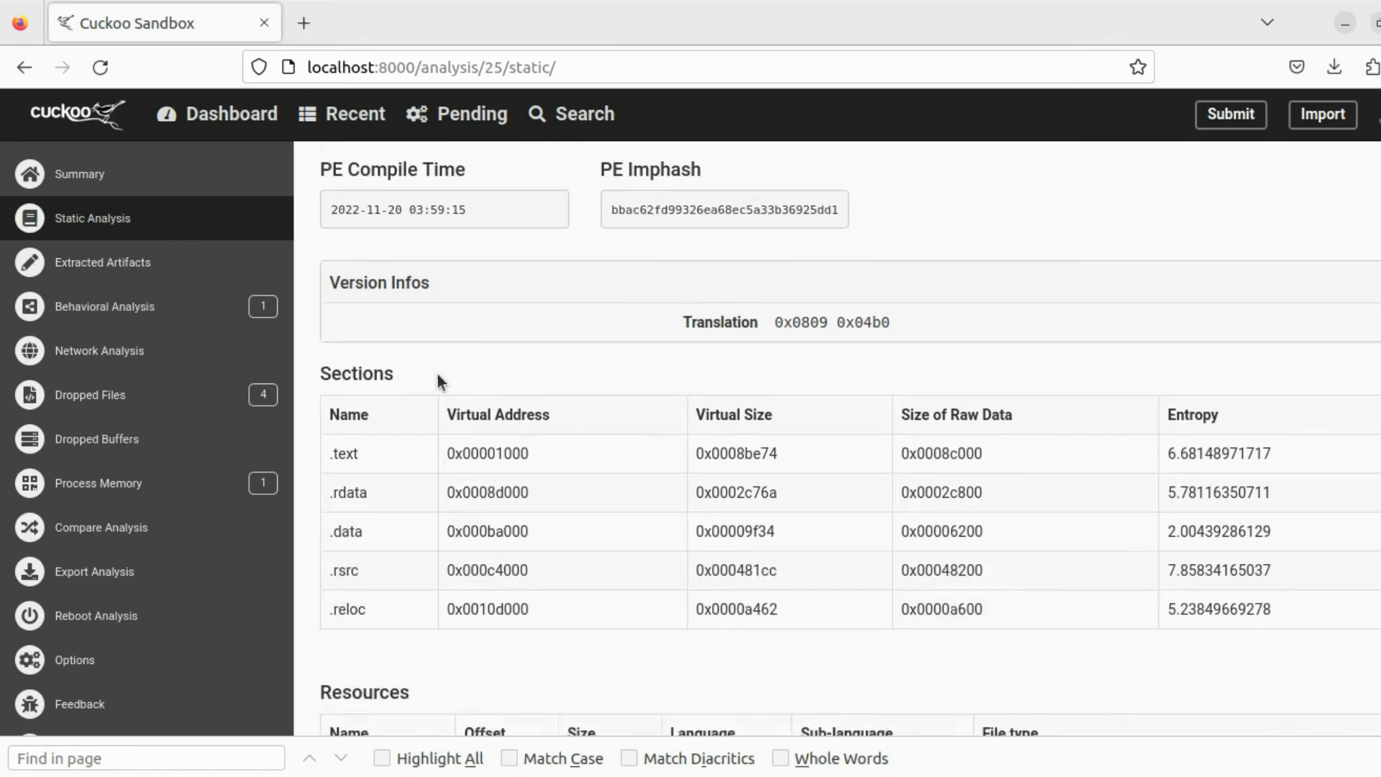
{"action": "scroll", "scroll_direction": "down", "scroll_amount": 3}
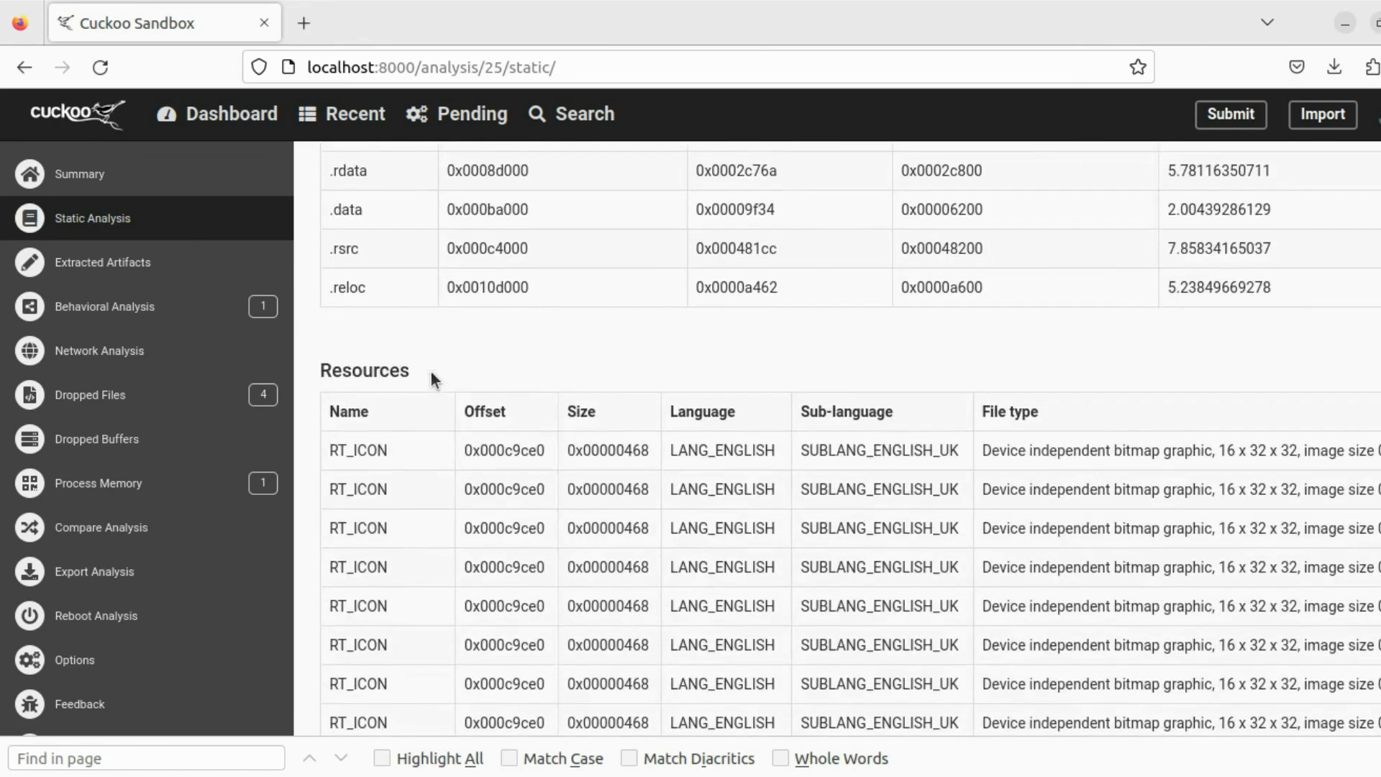
{"action": "scroll", "scroll_direction": "down", "scroll_amount": 3}
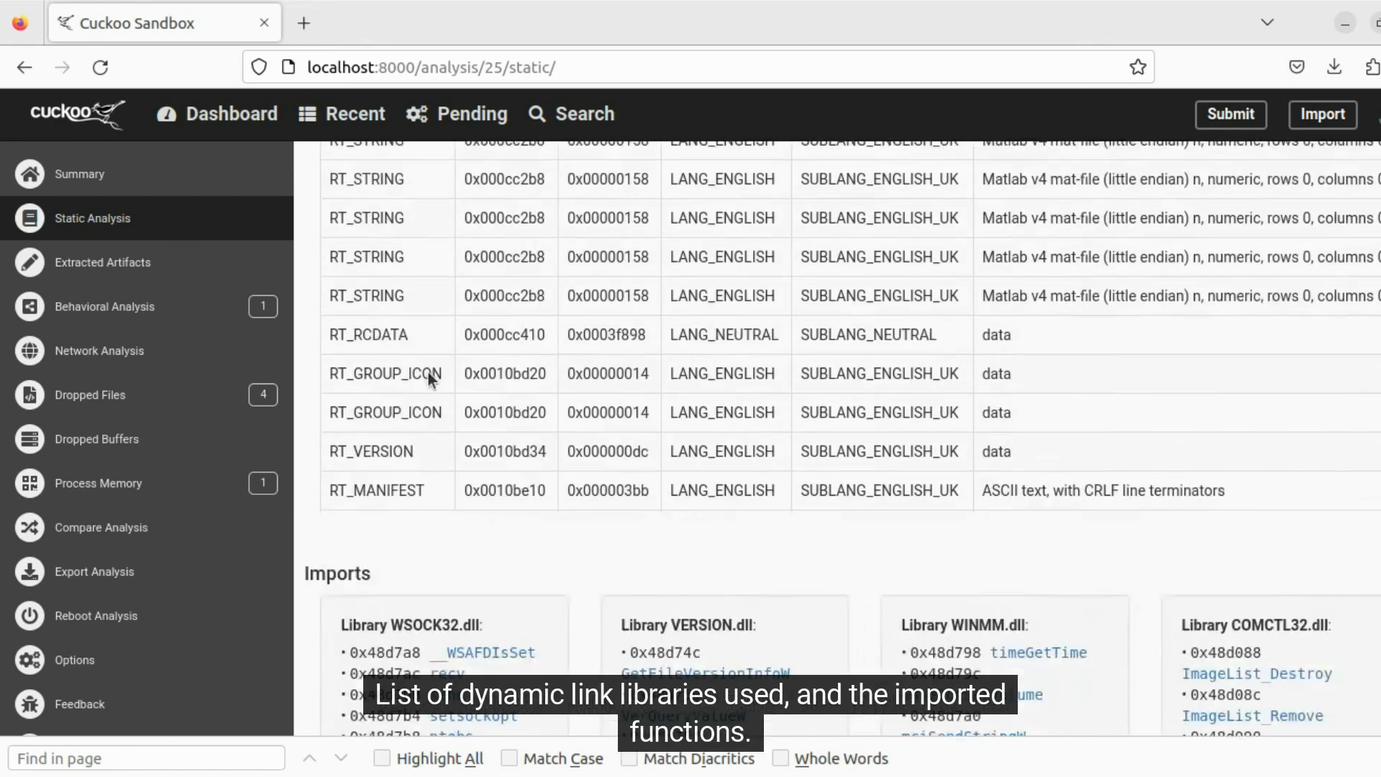
{"action": "scroll", "scroll_direction": "down", "scroll_amount": 3}
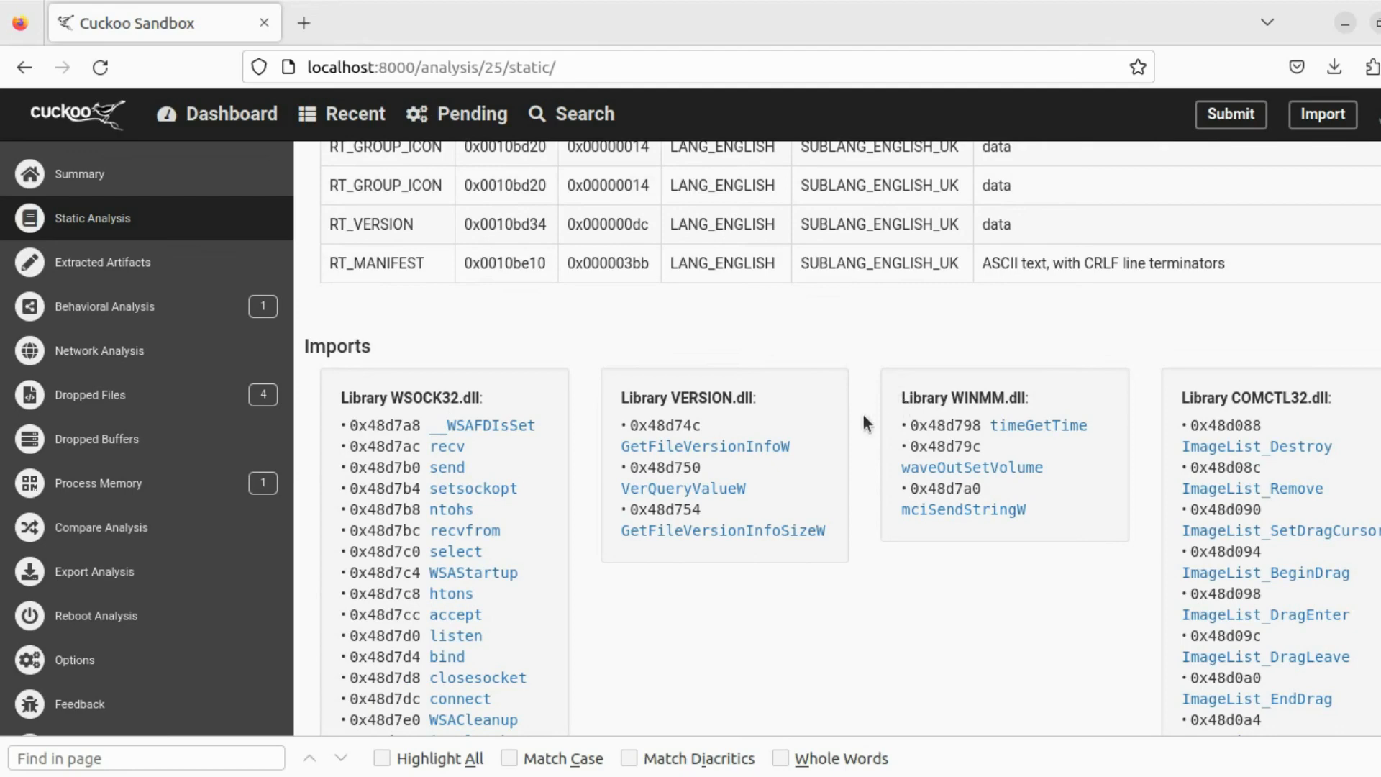
{"action": "scroll", "scroll_direction": "down", "scroll_amount": 3}
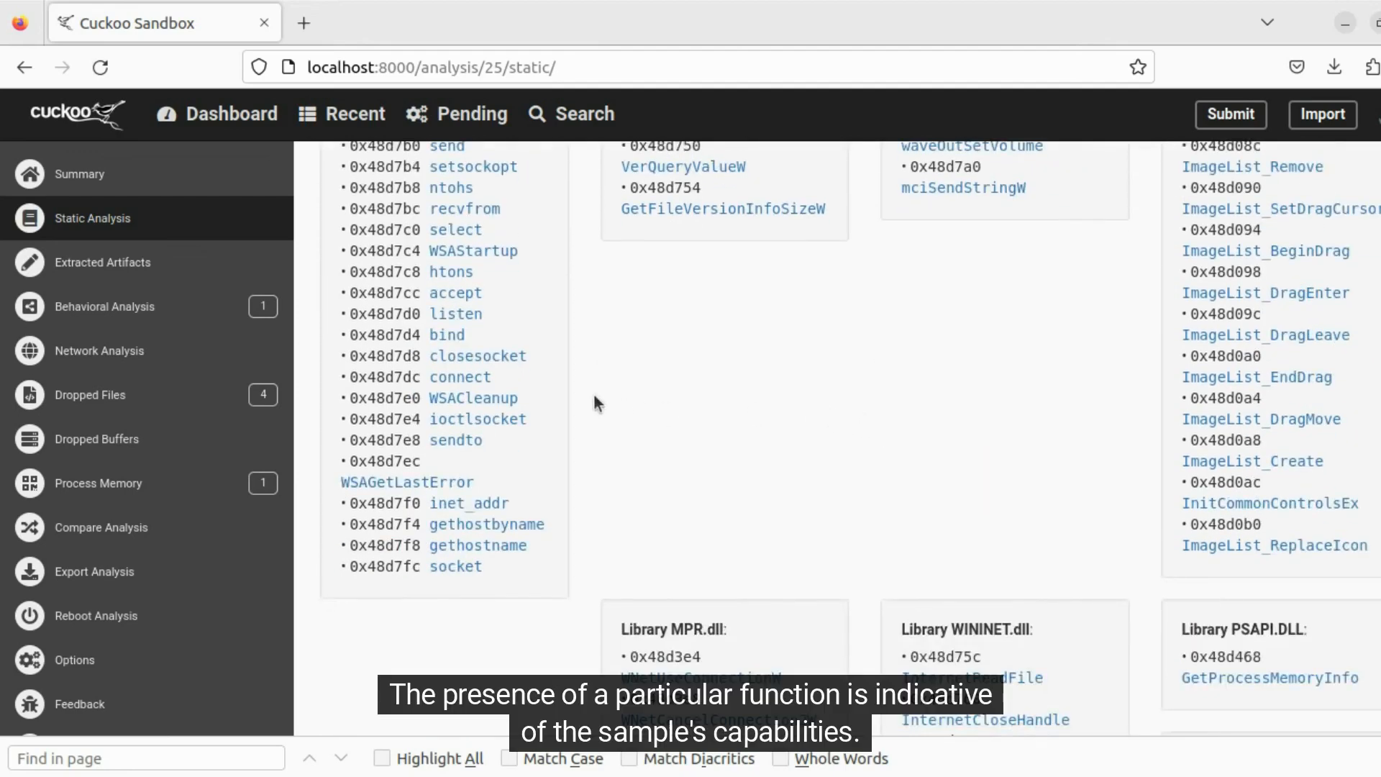
{"action": "mouse_move", "coordinate": [502, 379]}
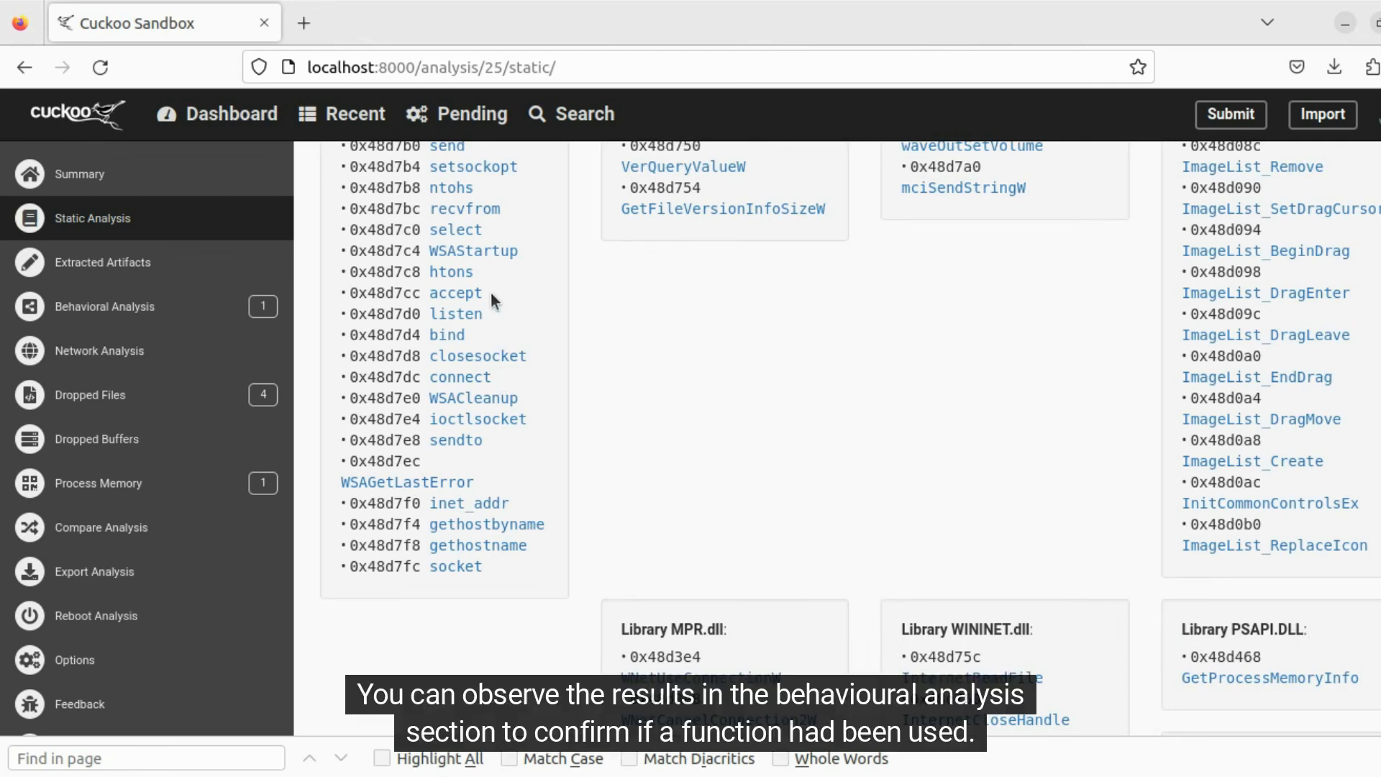
{"action": "mouse_move", "coordinate": [626, 316]}
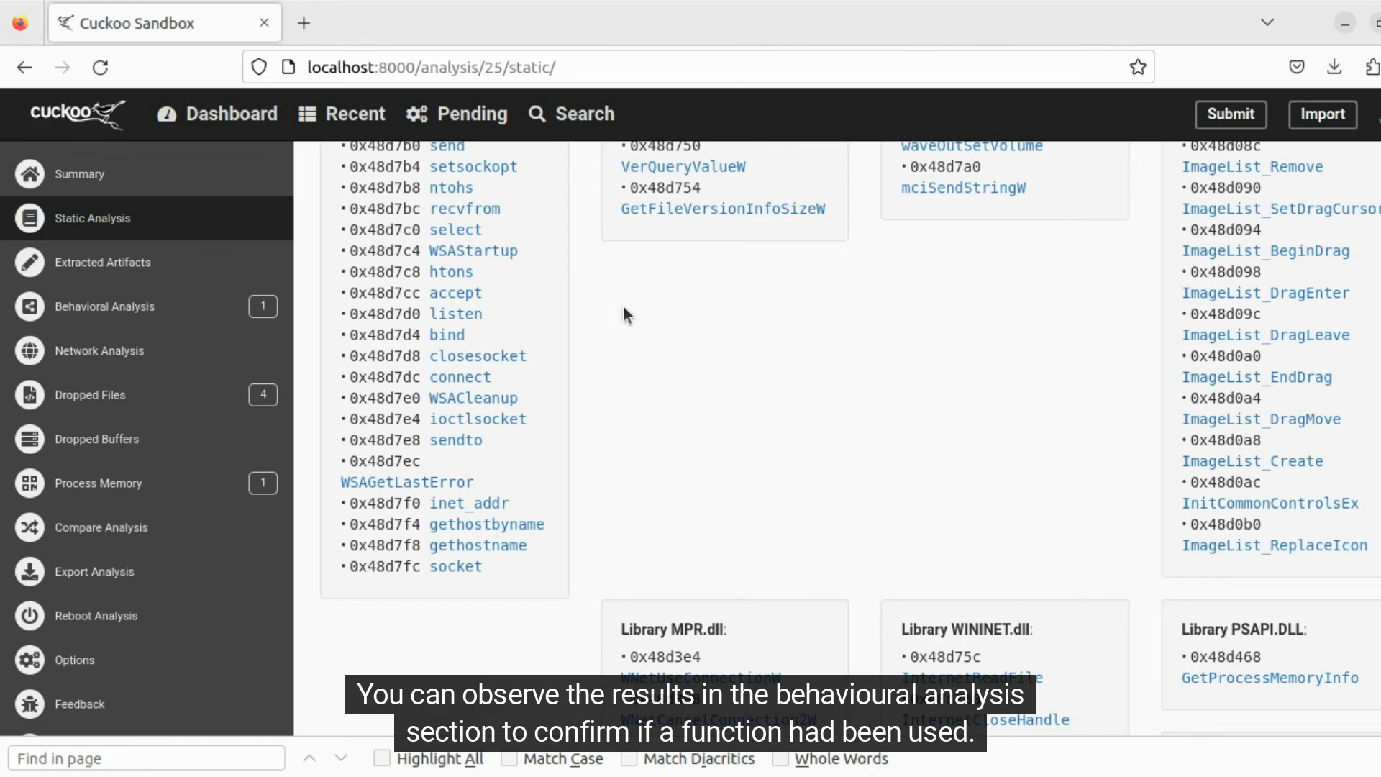
{"action": "scroll", "scroll_direction": "down", "scroll_amount": 3}
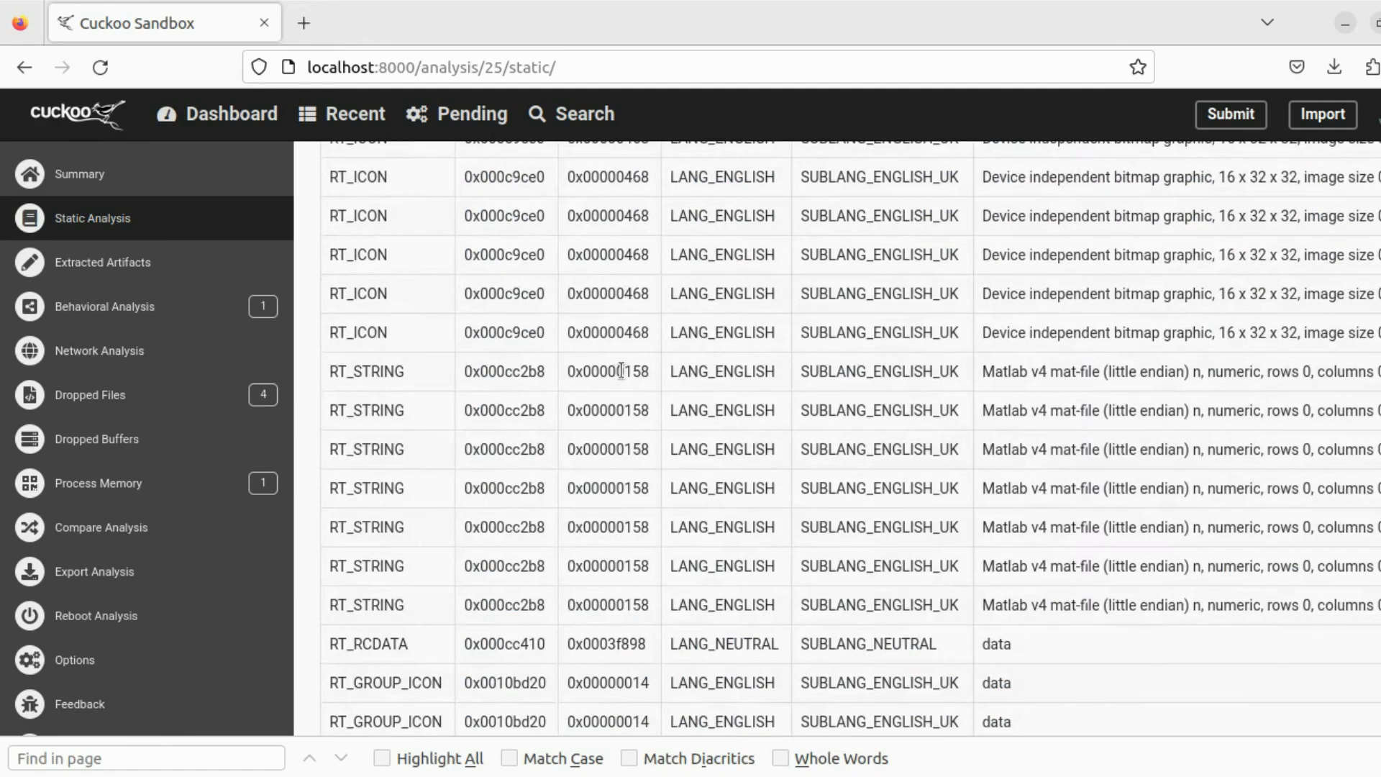
{"action": "left_click", "coordinate": [488, 315]}
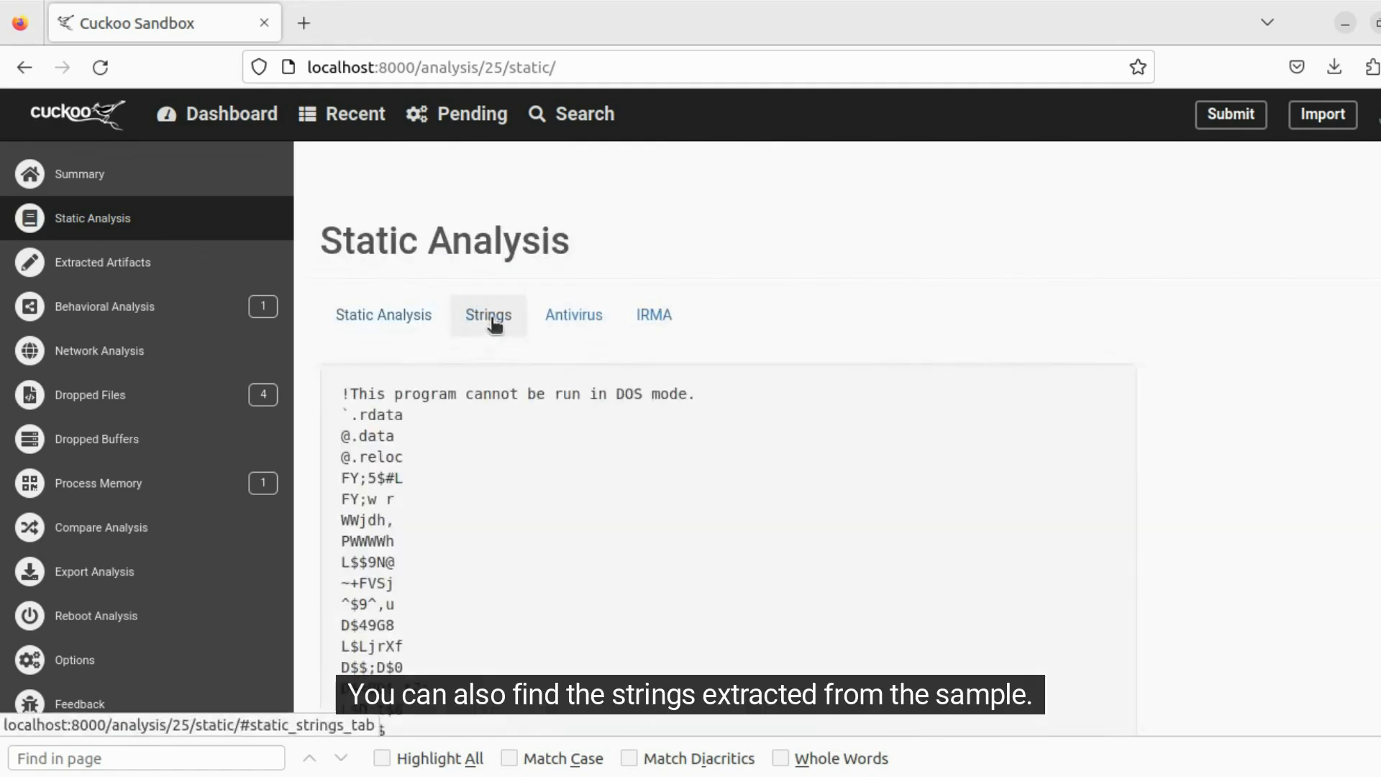
{"action": "scroll", "scroll_direction": "down", "scroll_amount": 3}
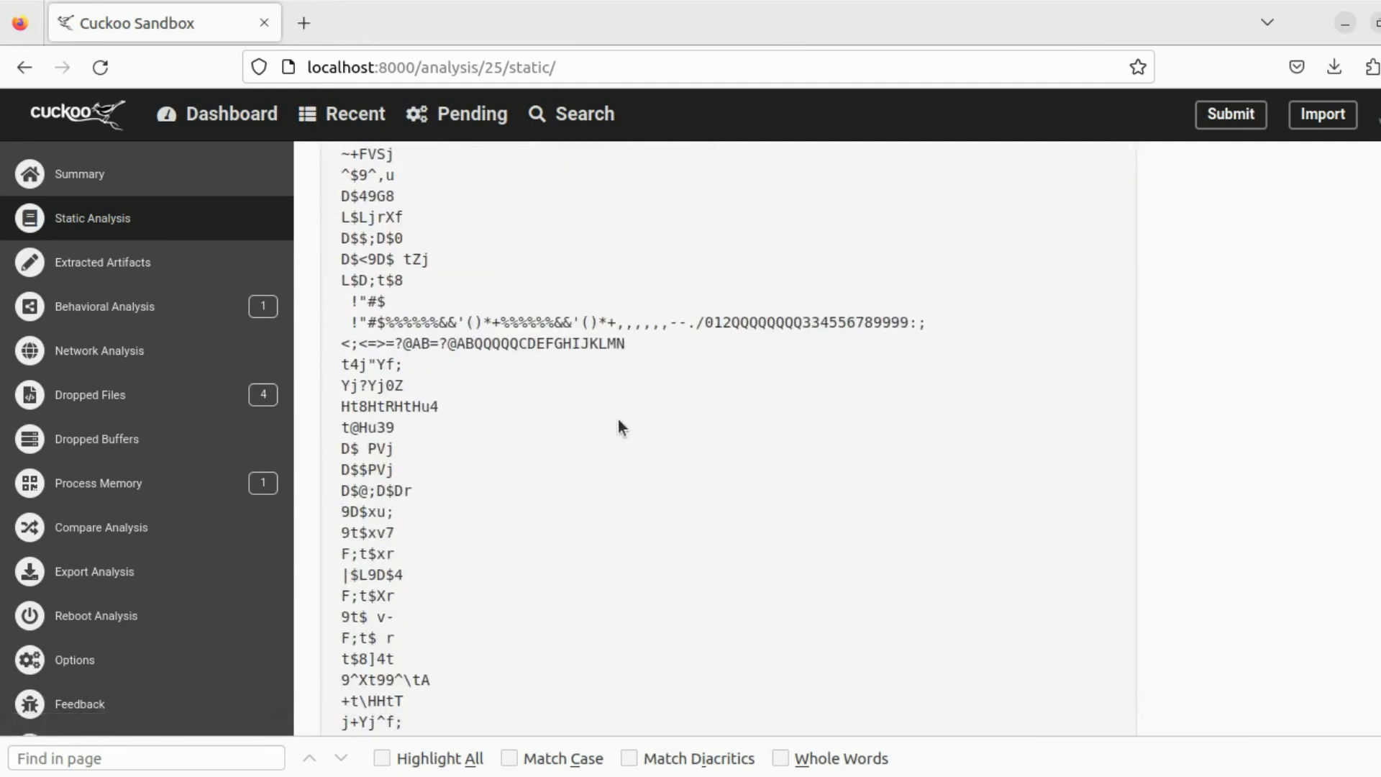
{"action": "scroll", "scroll_direction": "down", "scroll_amount": 3}
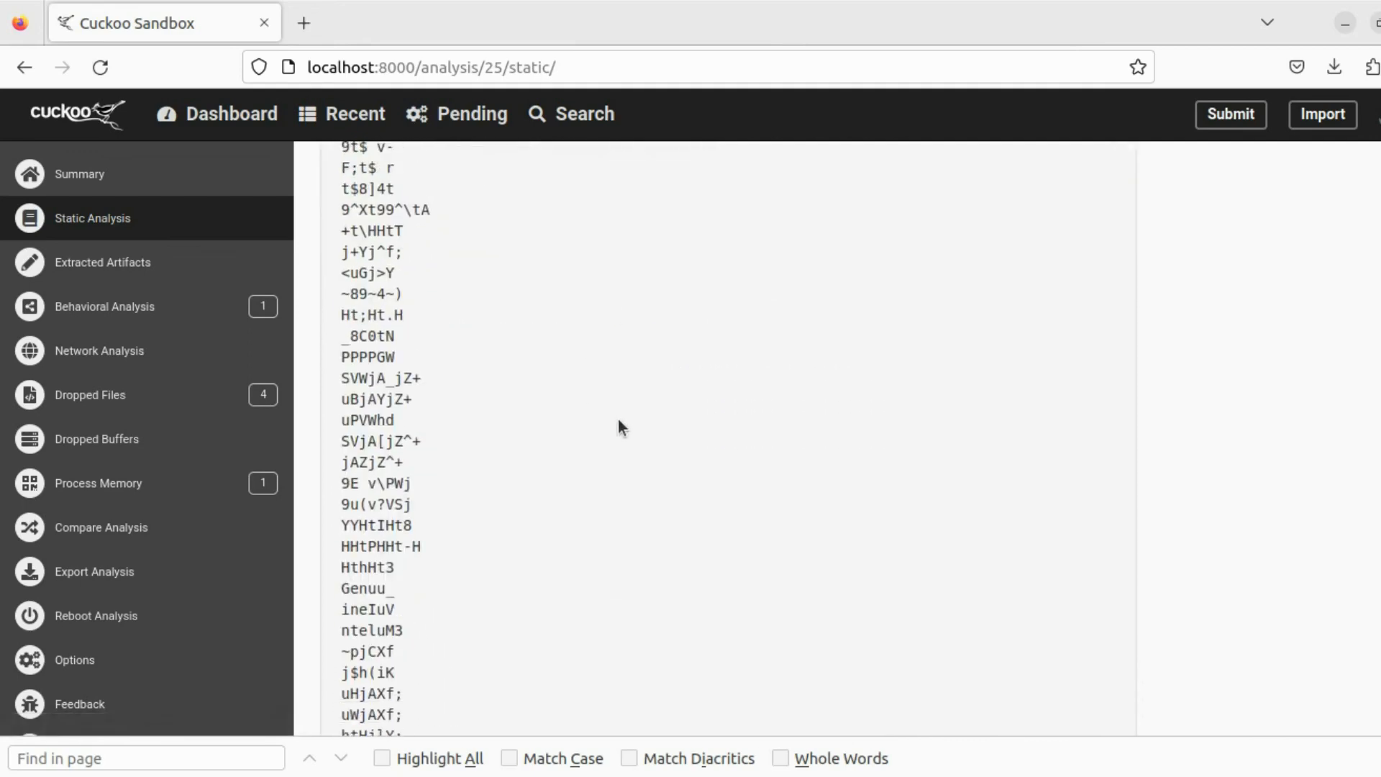
{"action": "scroll", "scroll_direction": "down", "scroll_amount": 3}
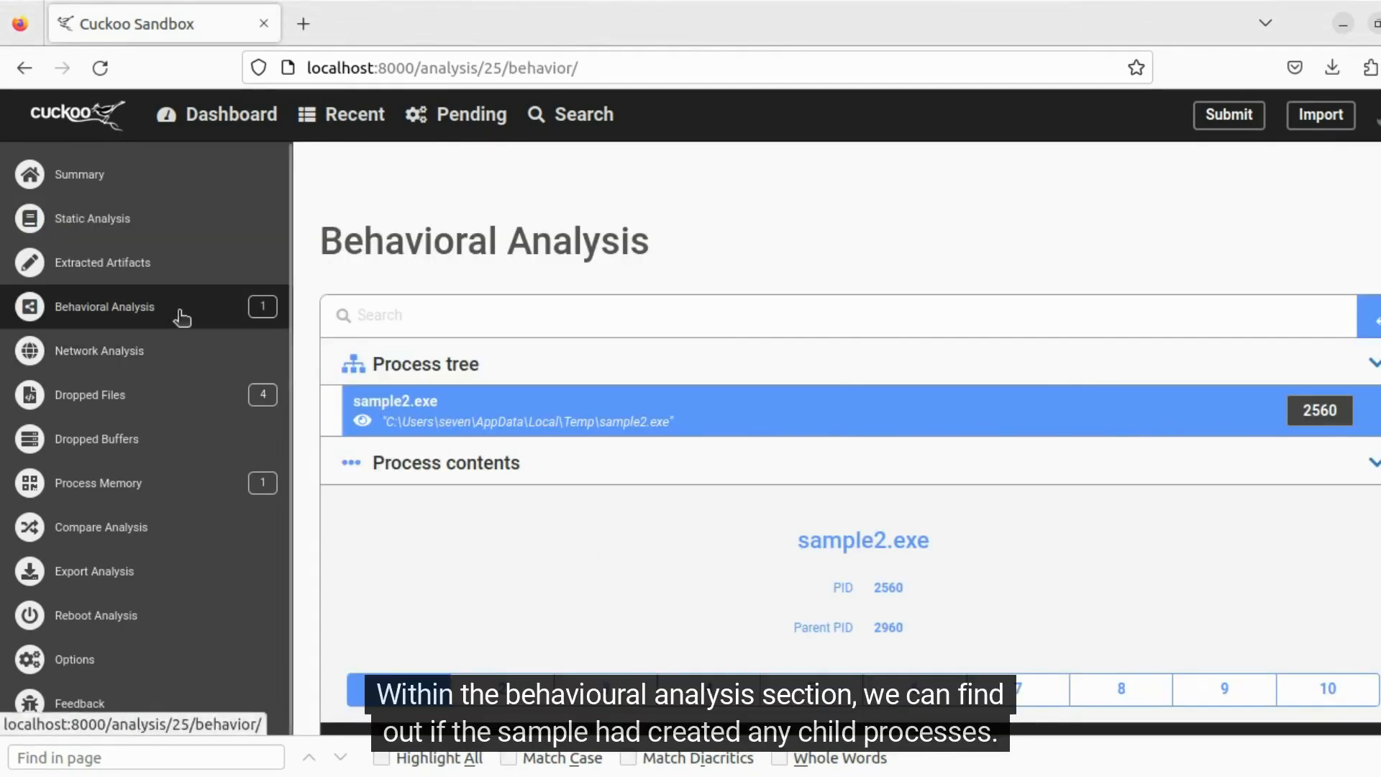
{"action": "mouse_move", "coordinate": [345, 333]}
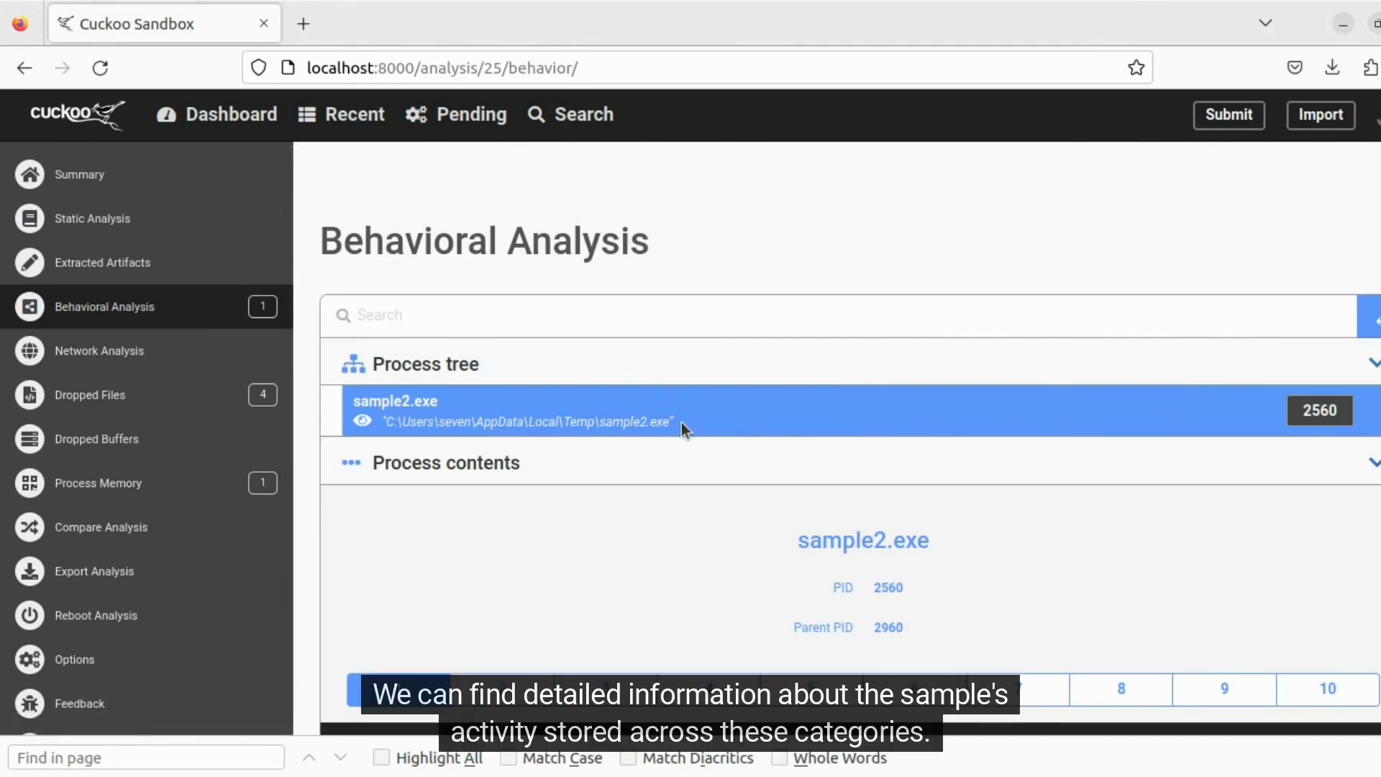
Scroll down to the registry API calls such as RegOpenKeyExW and RegQueryValueExW
{"action": "scroll", "scroll_direction": "down", "scroll_amount": 3}
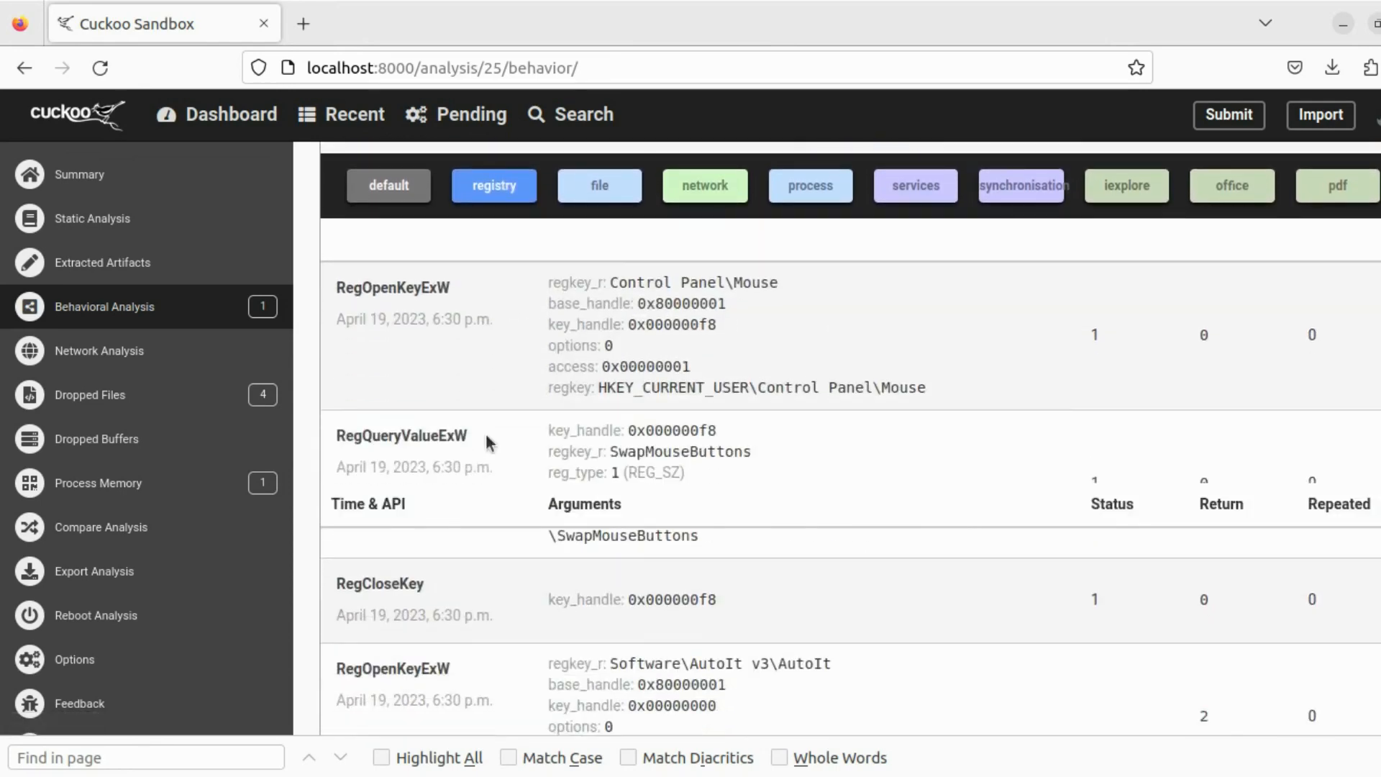
{"action": "scroll", "scroll_direction": "down", "scroll_amount": 3}
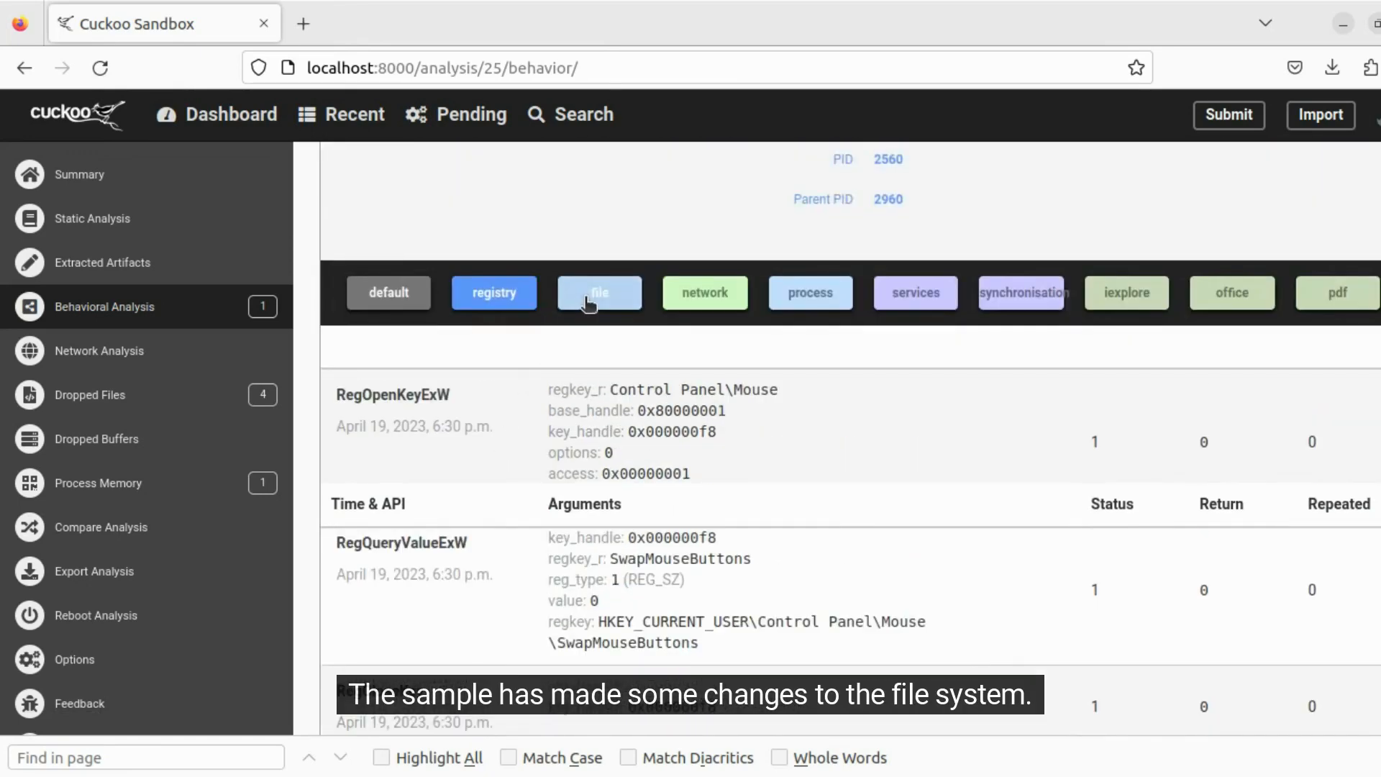
Filter API calls to file activity, reviewing aut6FB8.tmp and test404.exe writes, then network calls
{"action": "left_click", "coordinate": [599, 292]}
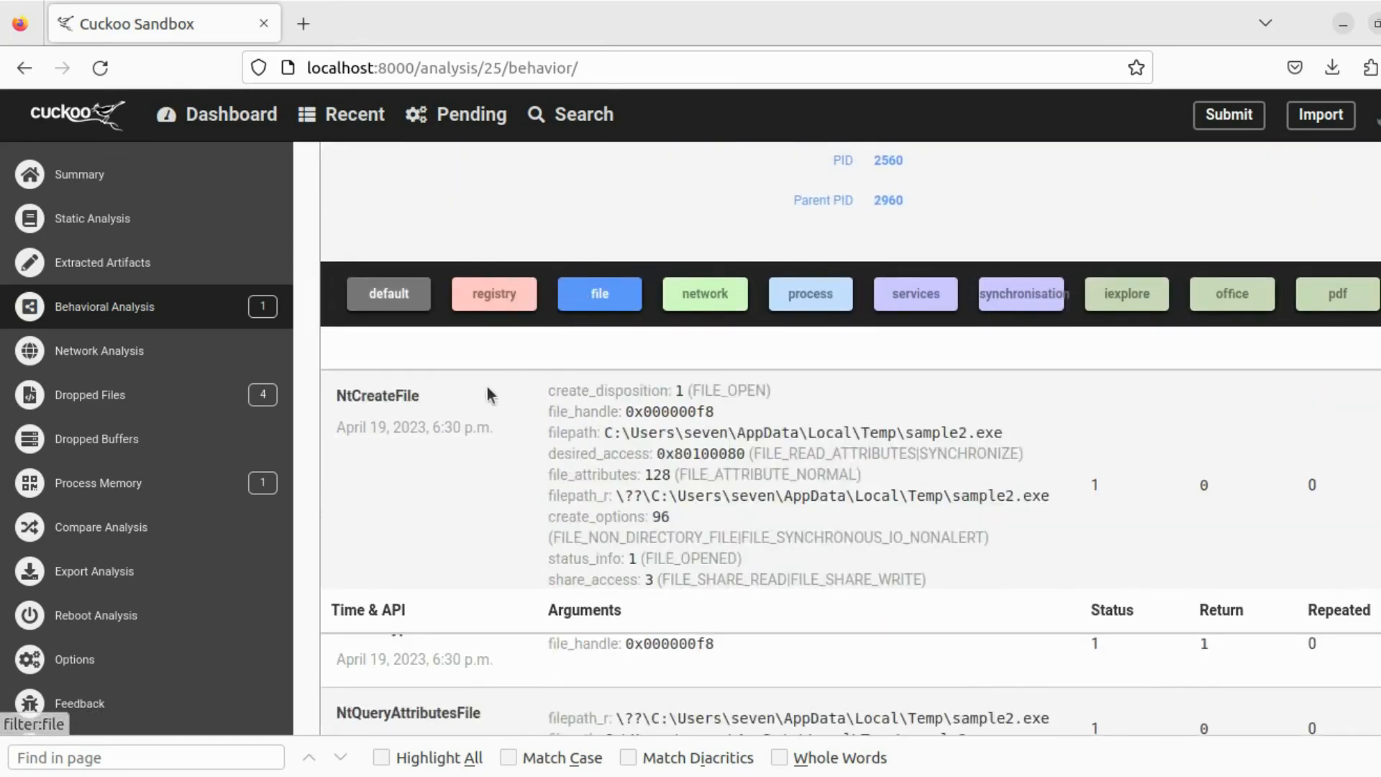
{"action": "scroll", "scroll_direction": "down", "scroll_amount": 3}
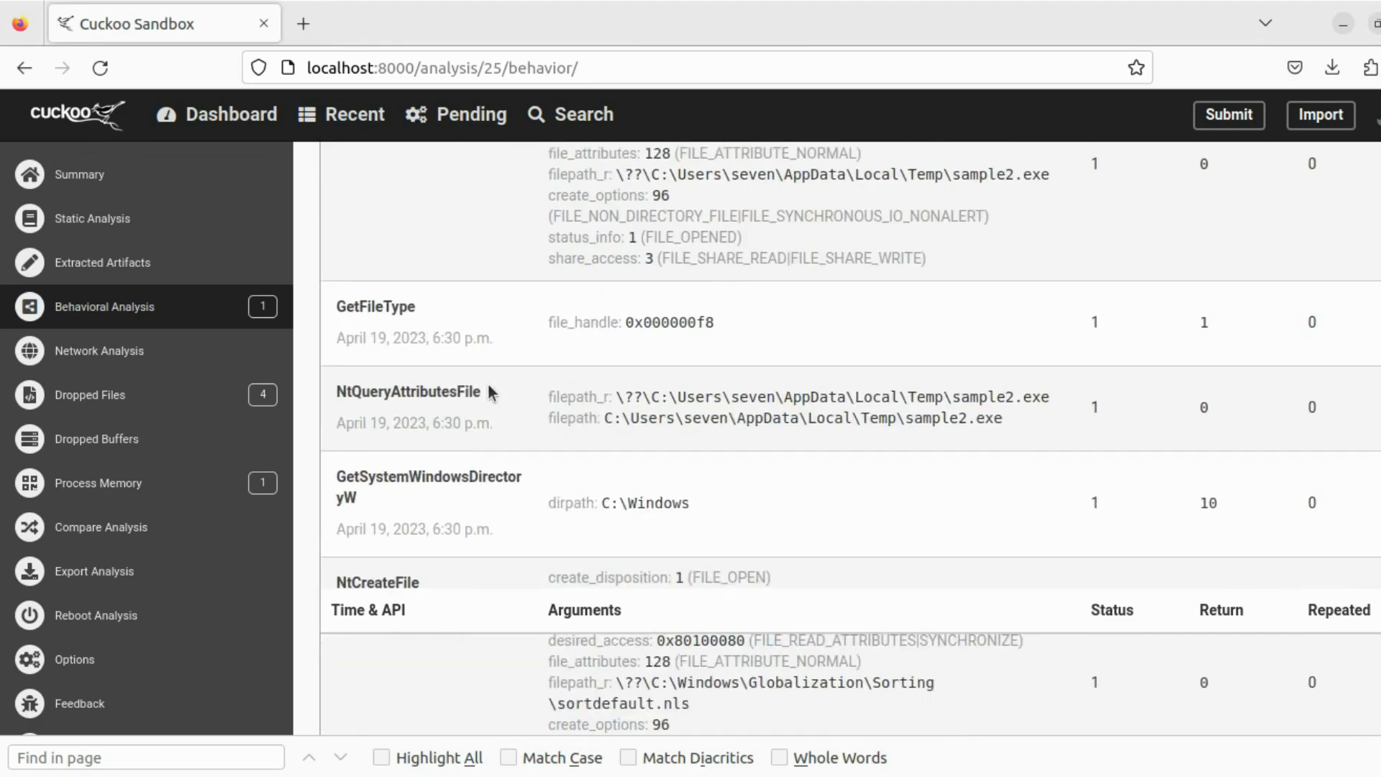
{"action": "scroll", "scroll_direction": "down", "scroll_amount": 3}
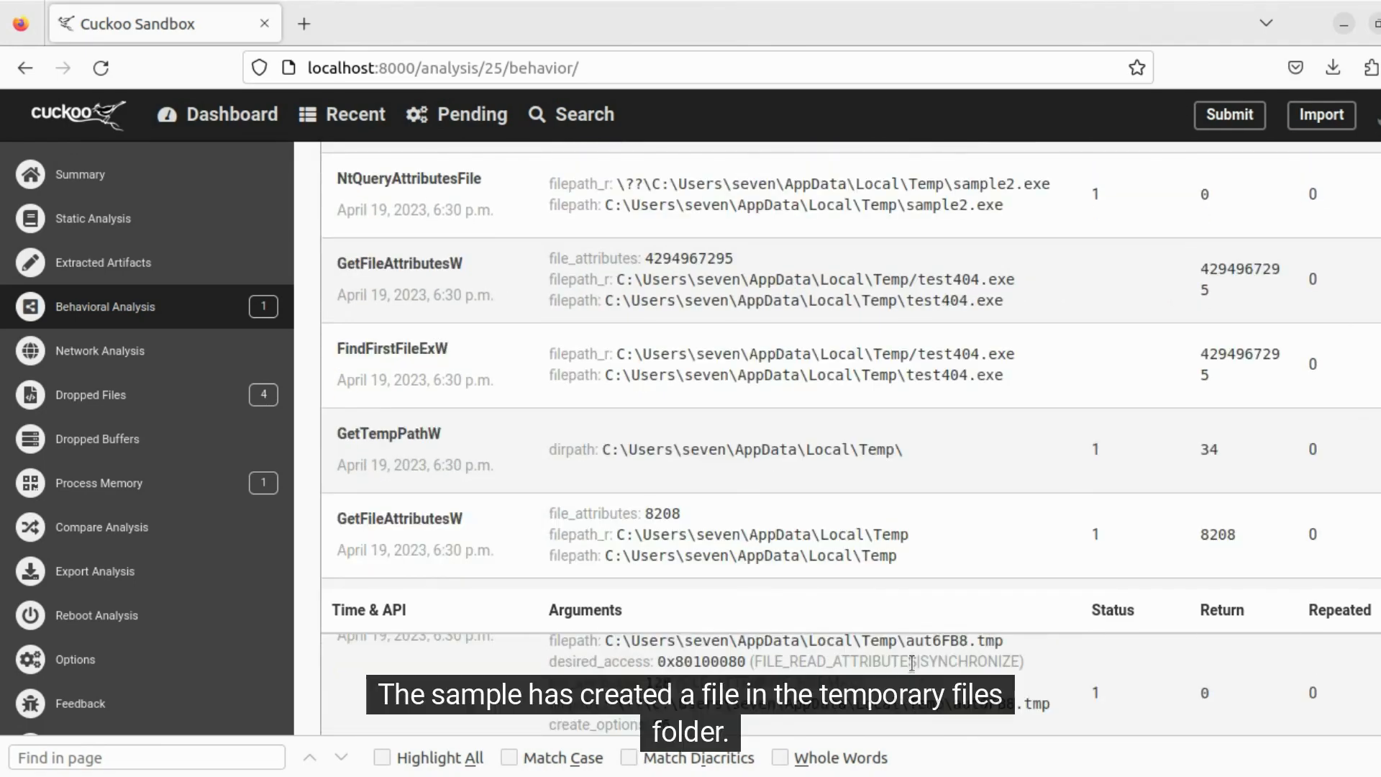
{"action": "scroll", "scroll_direction": "down", "scroll_amount": 3}
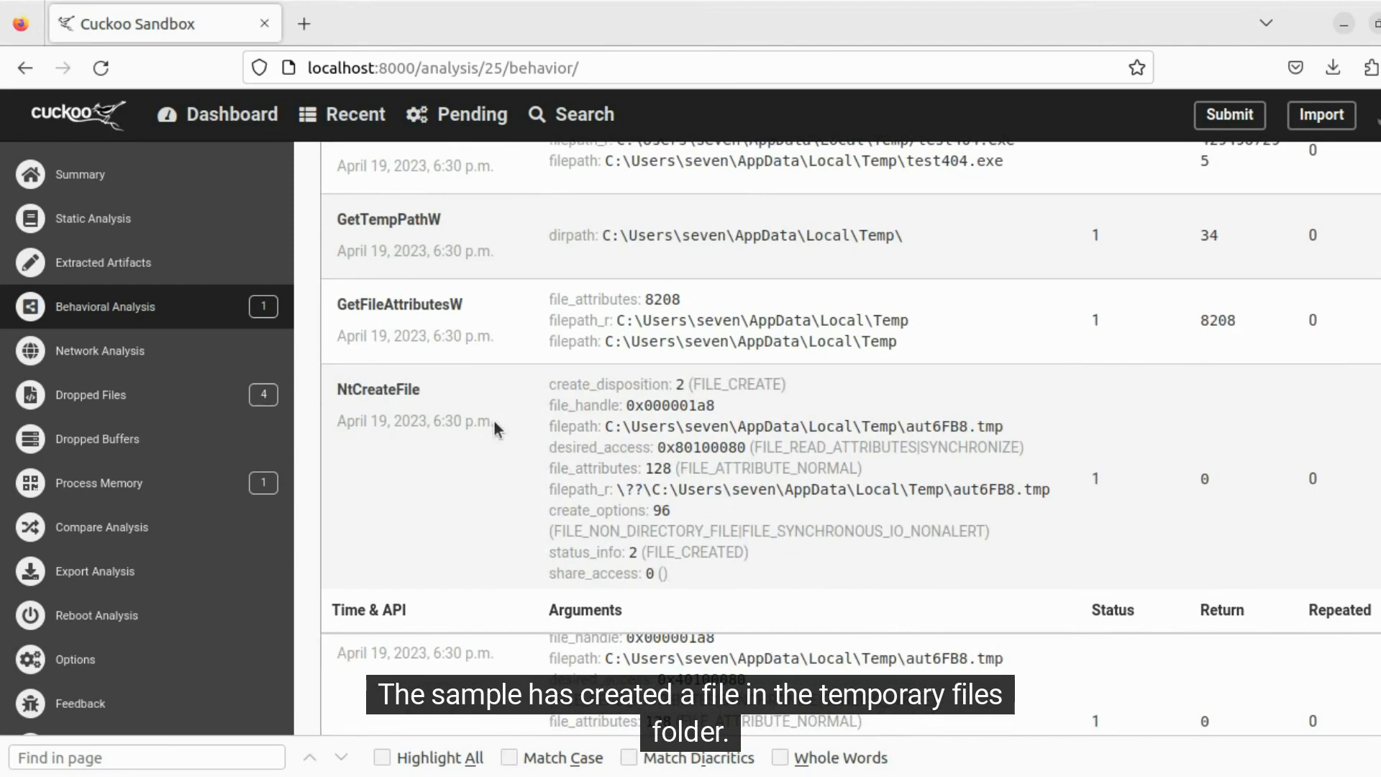
{"action": "mouse_move", "coordinate": [922, 448]}
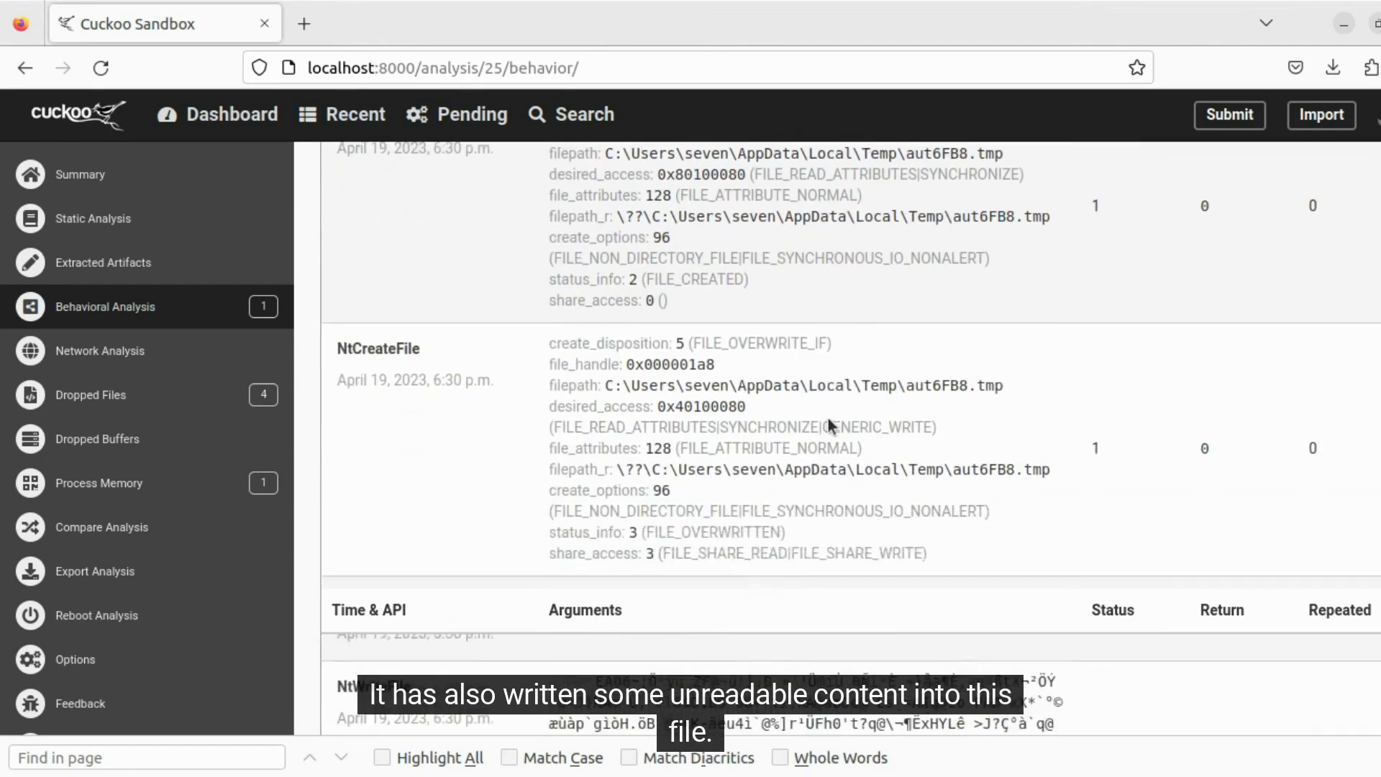
{"action": "scroll", "scroll_direction": "down", "scroll_amount": 3}
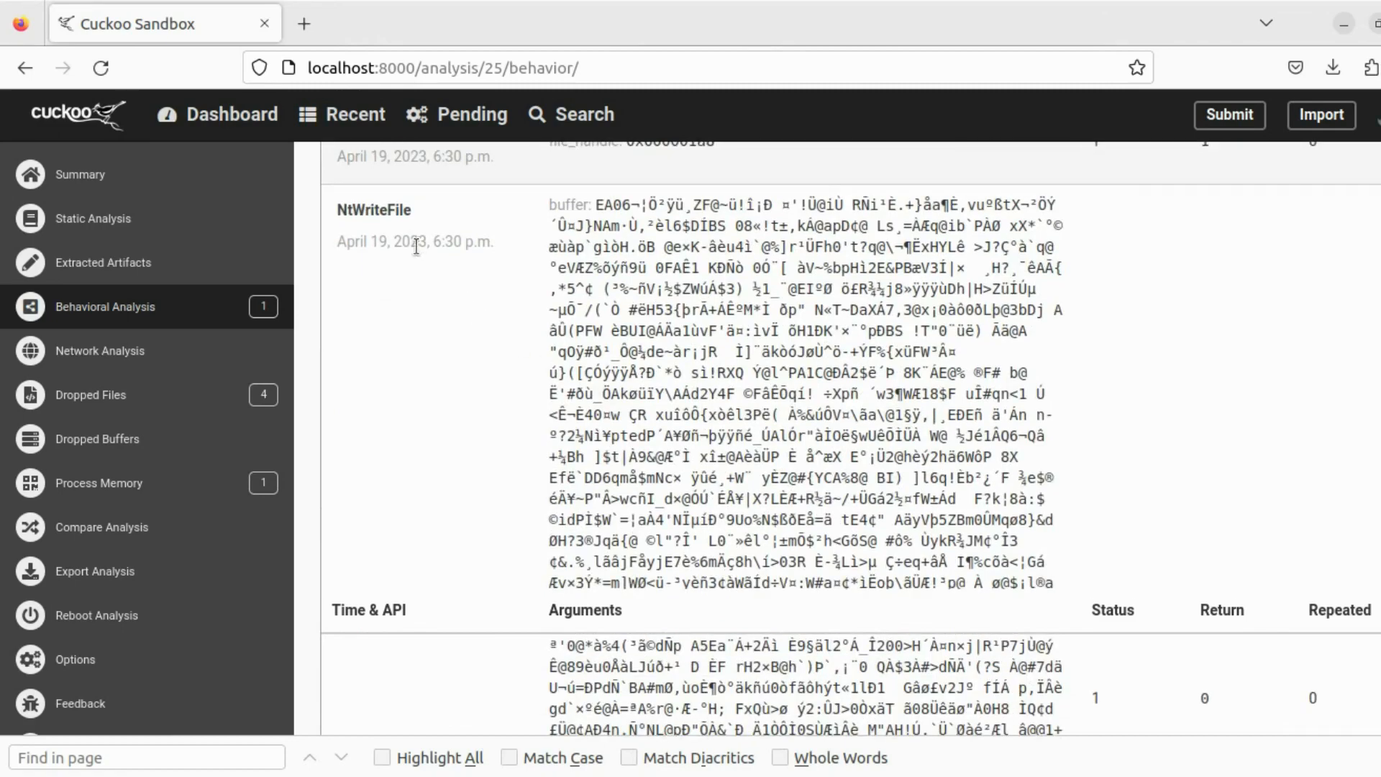
{"action": "scroll", "scroll_direction": "down", "scroll_amount": 3}
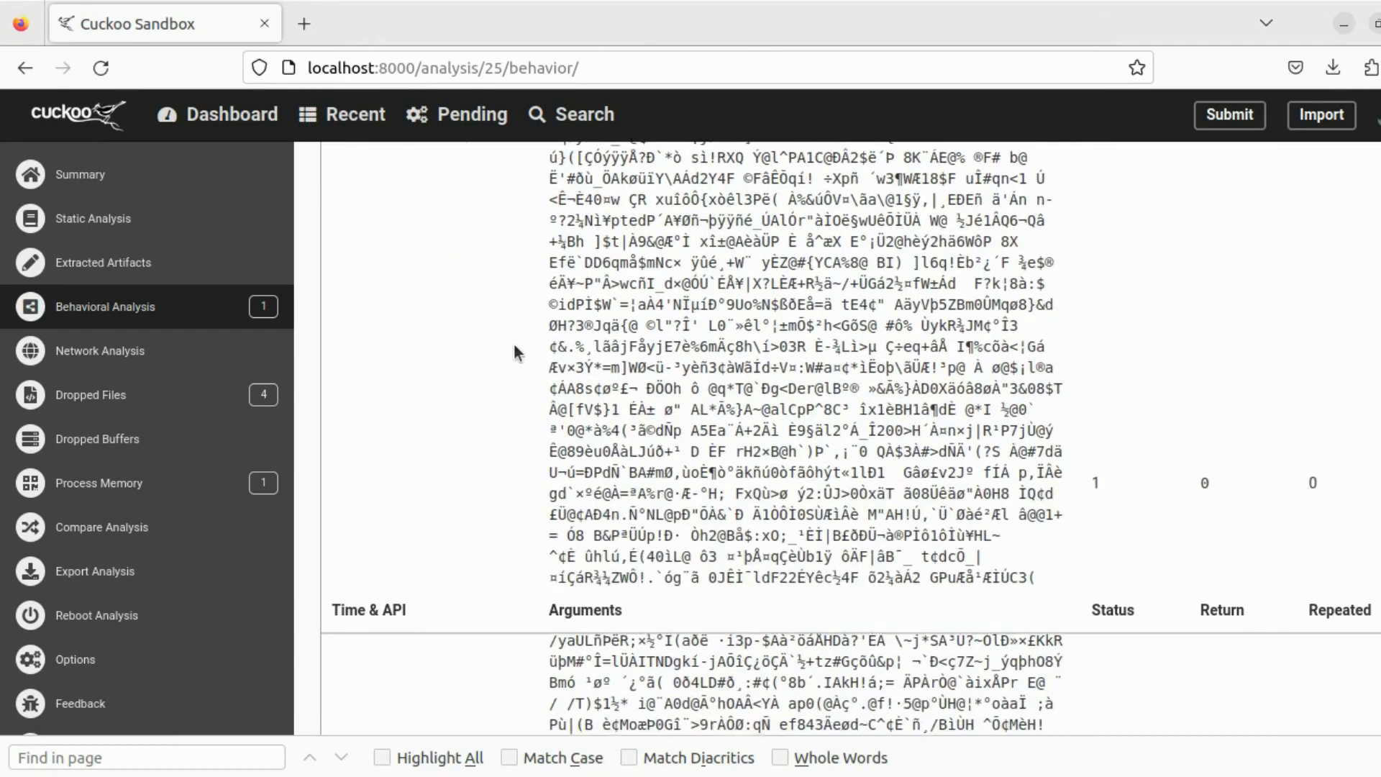
{"action": "scroll", "scroll_direction": "down", "scroll_amount": 3}
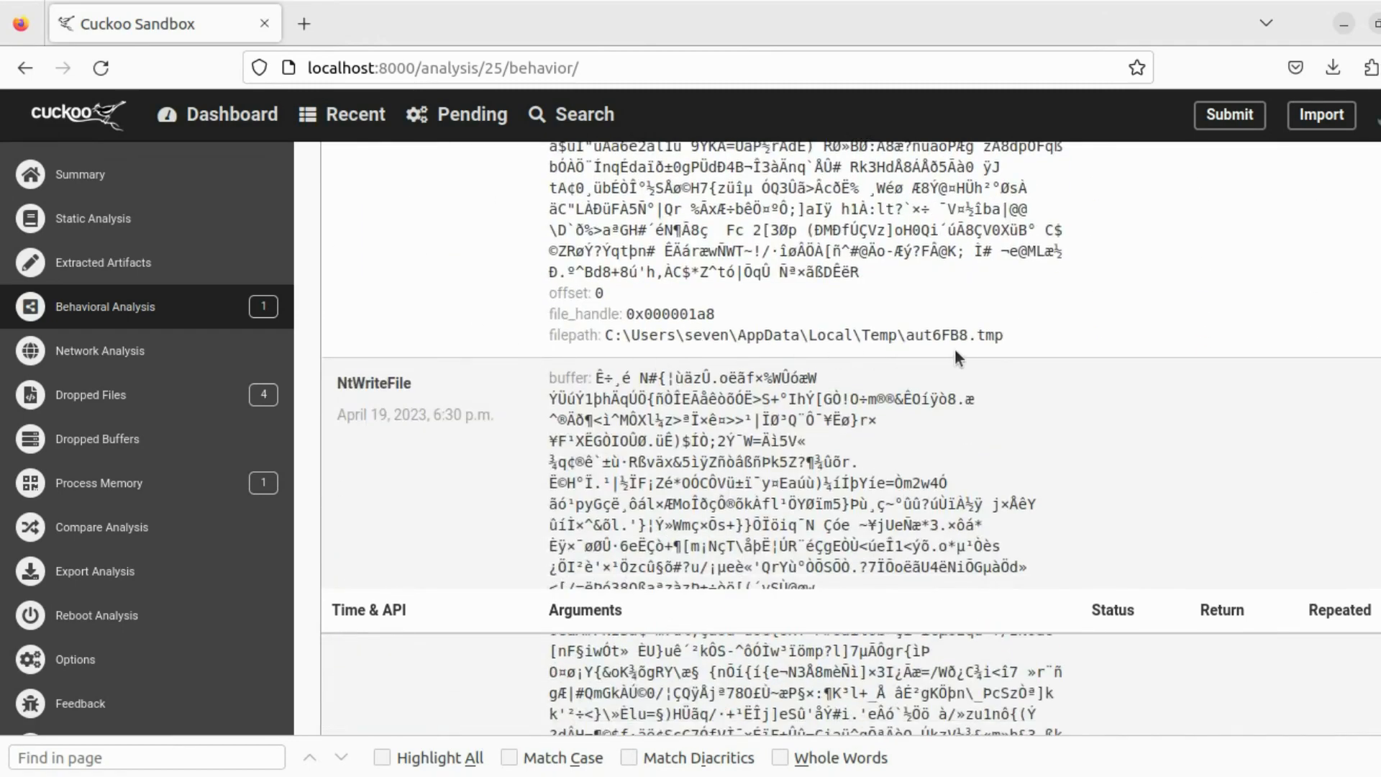
{"action": "scroll", "scroll_direction": "down", "scroll_amount": 3}
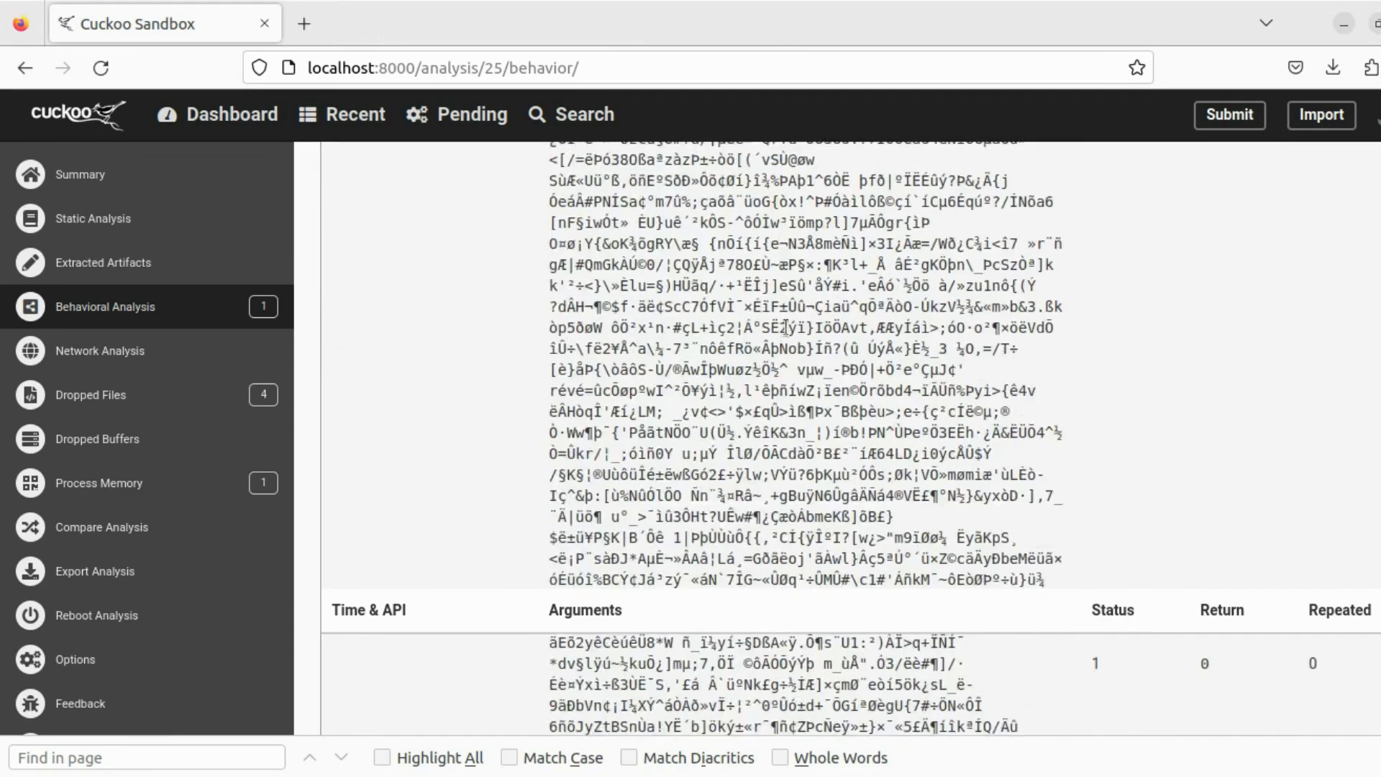
{"action": "scroll", "scroll_direction": "down", "scroll_amount": 3}
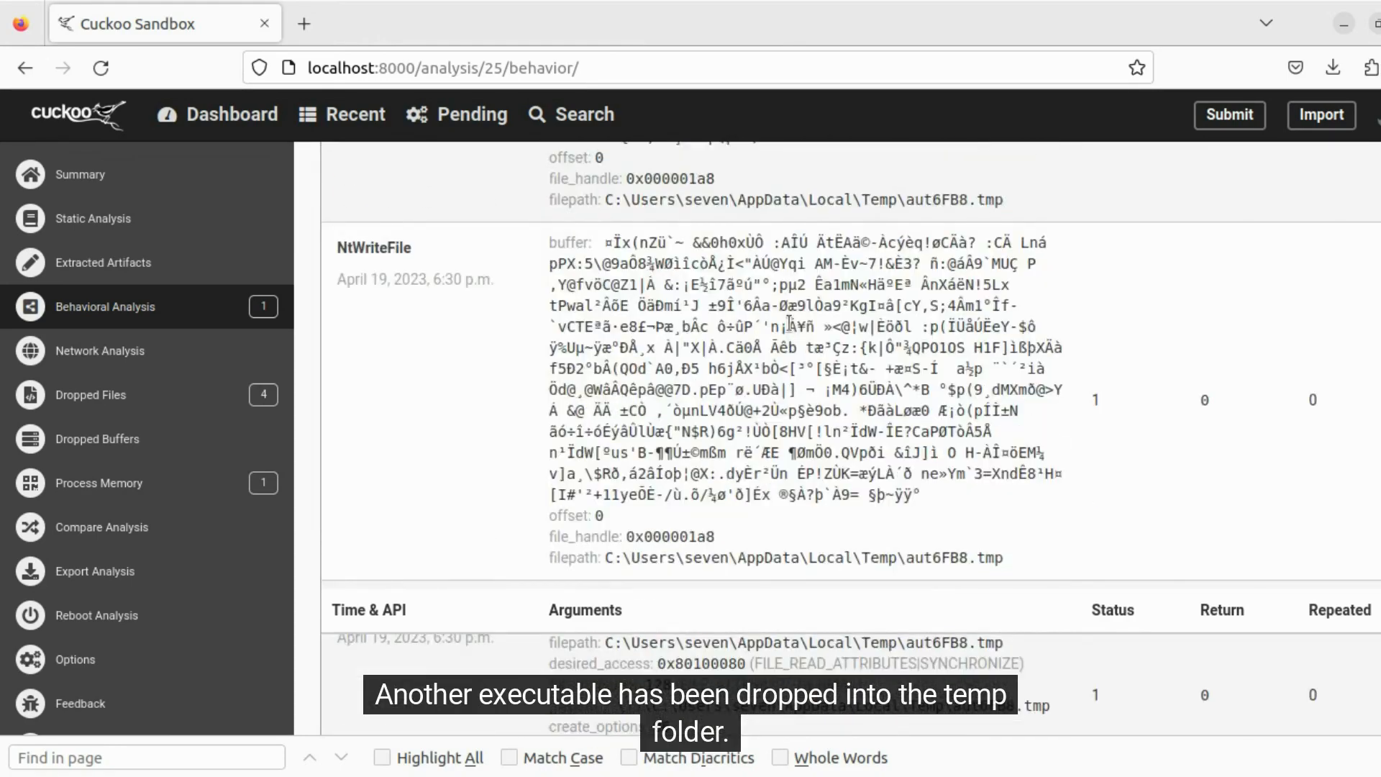
{"action": "scroll", "scroll_direction": "down", "scroll_amount": 3}
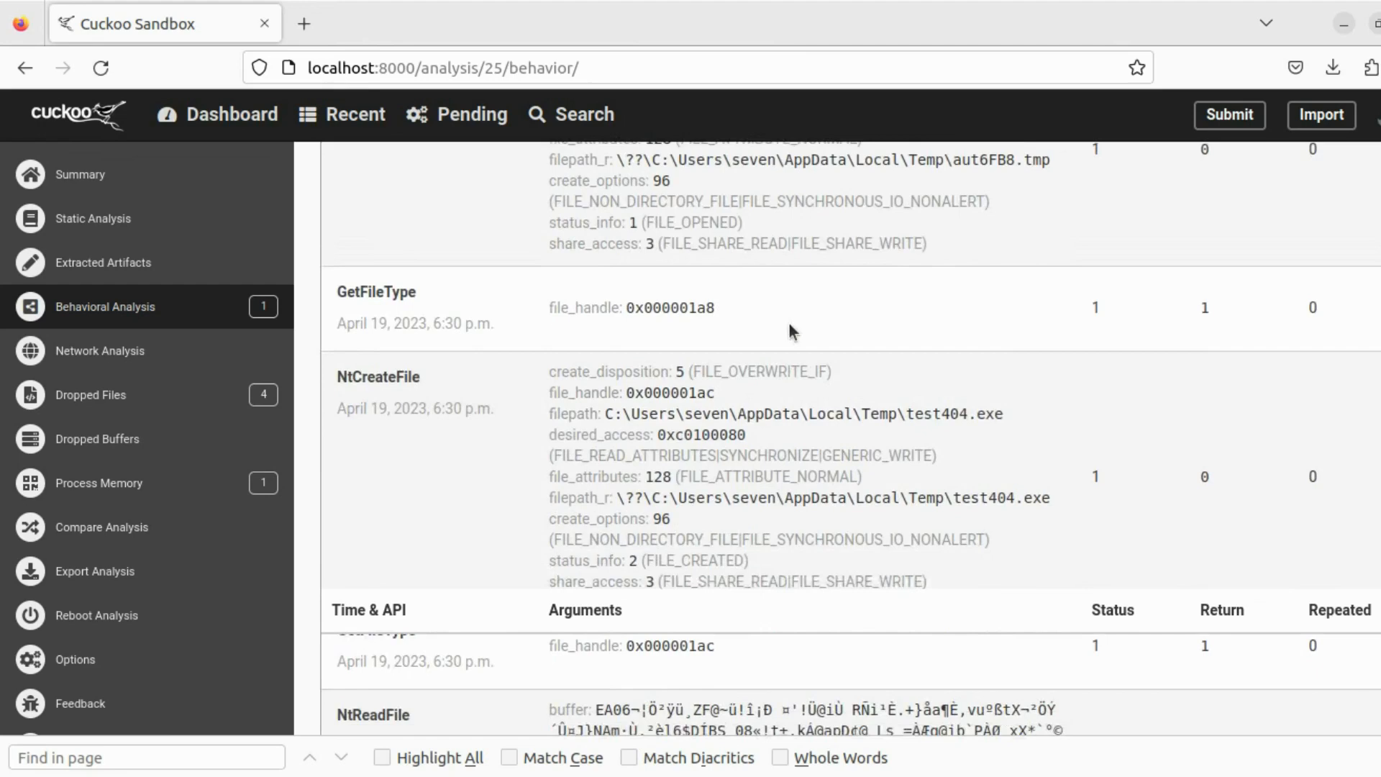
{"action": "scroll", "scroll_direction": "down", "scroll_amount": 3}
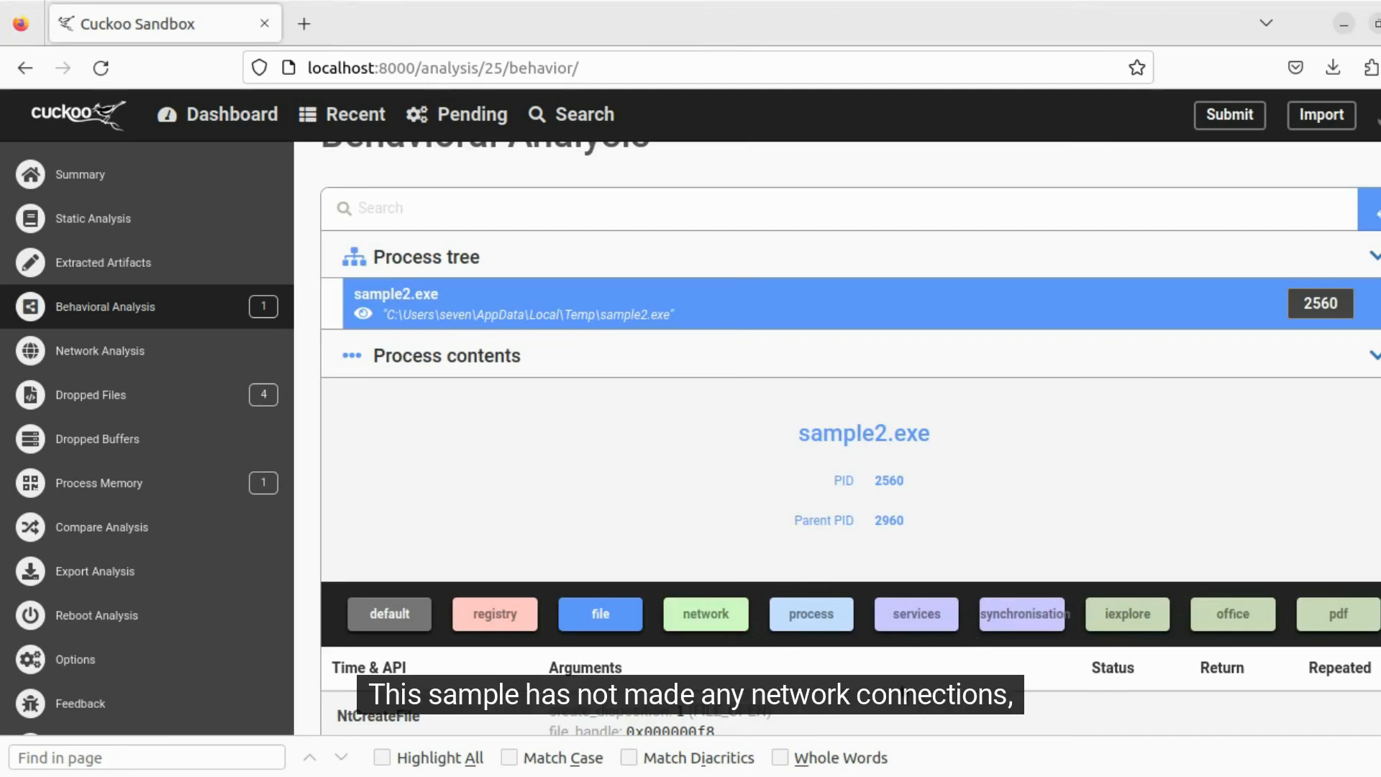
{"action": "left_click", "coordinate": [705, 614]}
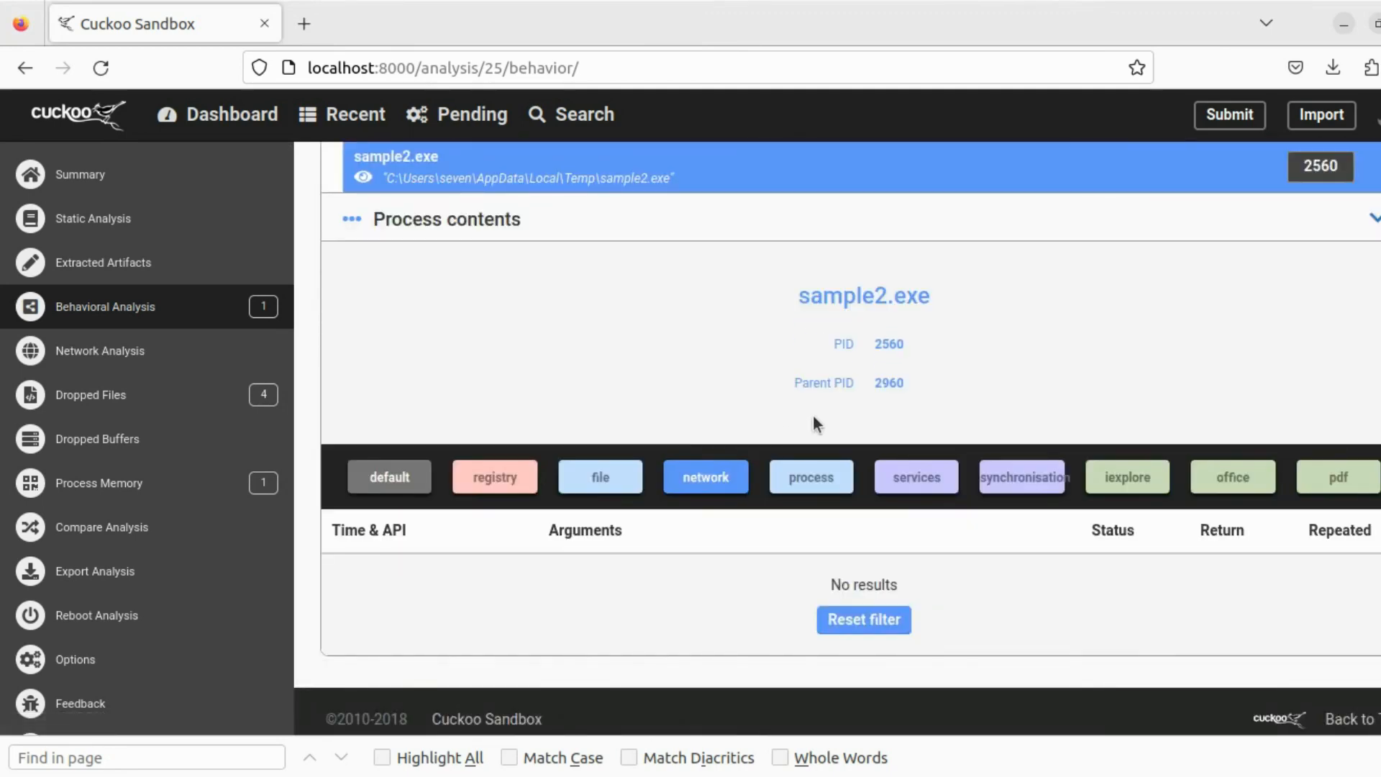
Filter sample2.exe's API calls to services, which shows 'No results'
{"action": "left_click", "coordinate": [916, 477]}
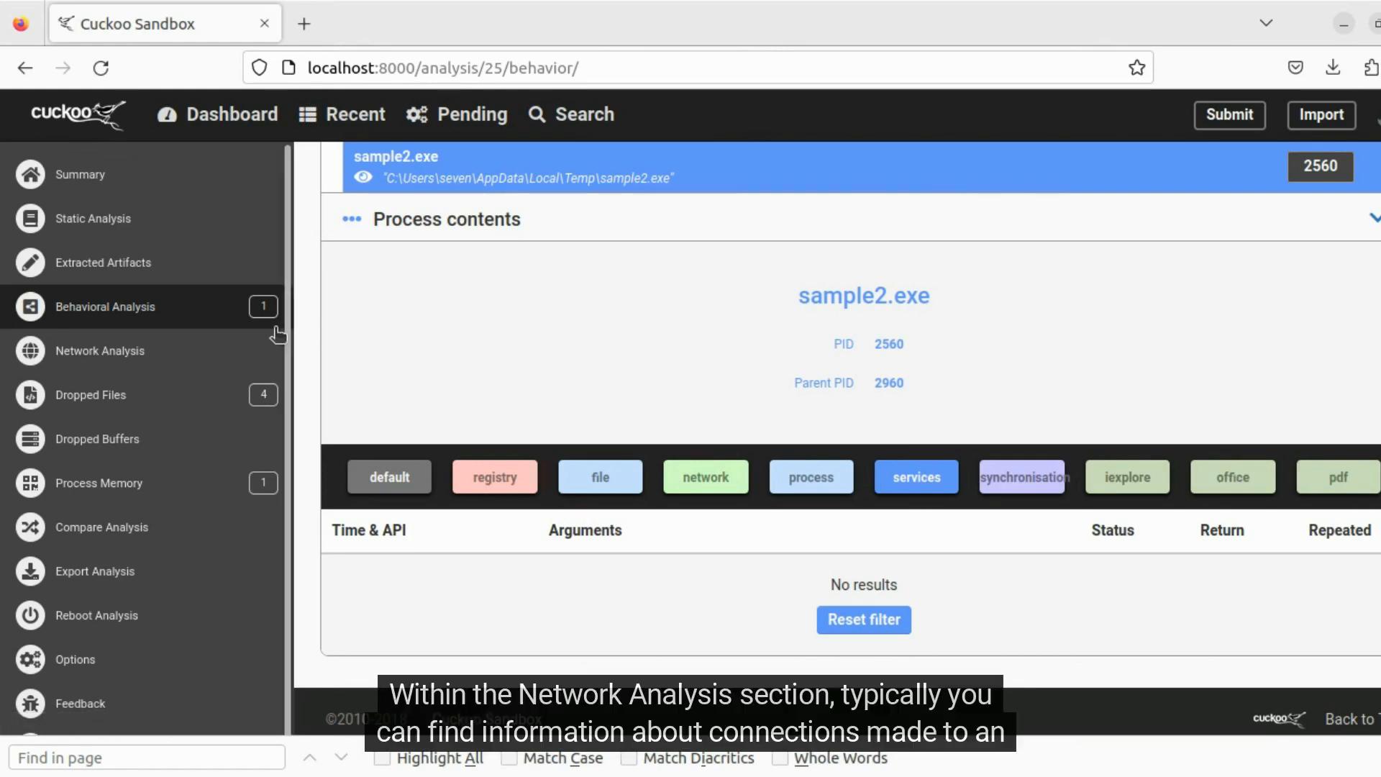
Open Network Analysis and scroll the UDP tab's 41 requests with packet hex data
{"action": "left_click", "coordinate": [99, 350]}
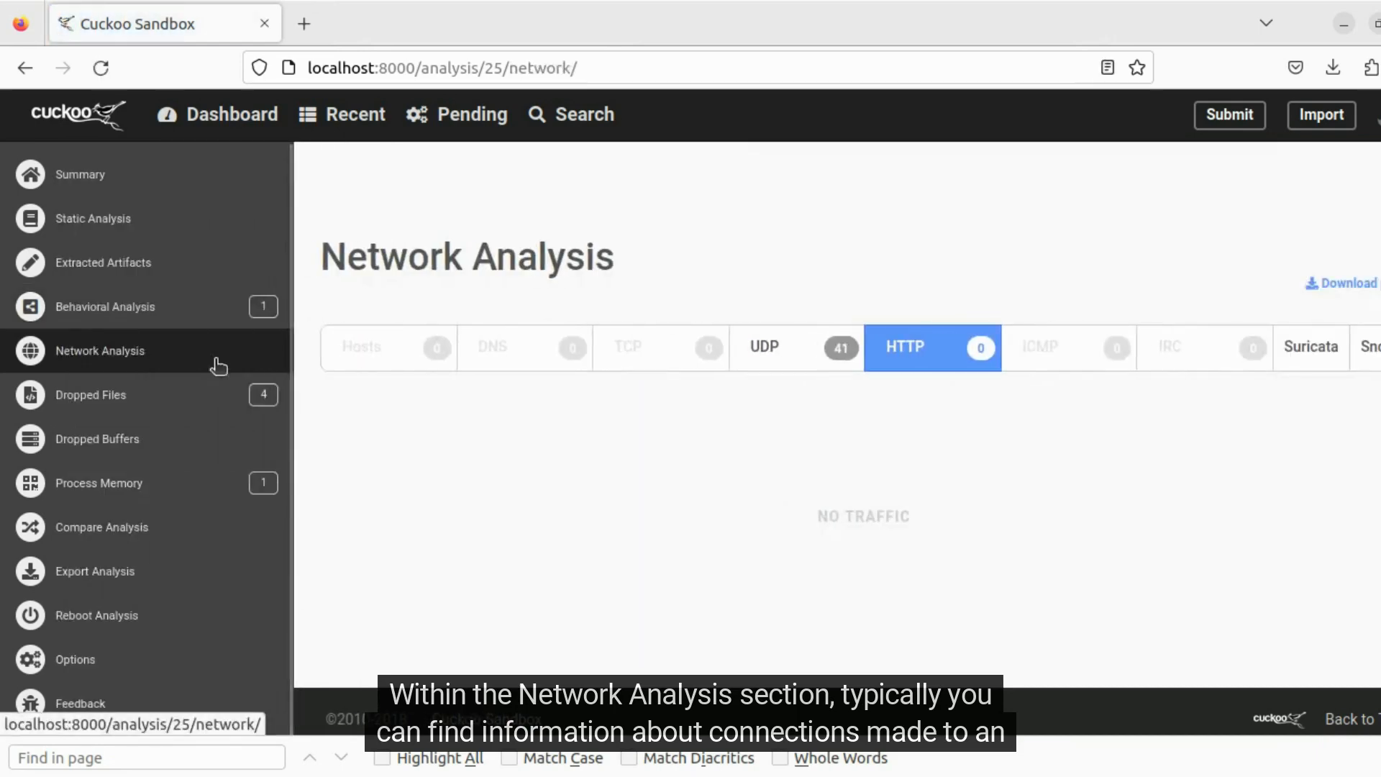
{"action": "mouse_move", "coordinate": [530, 312]}
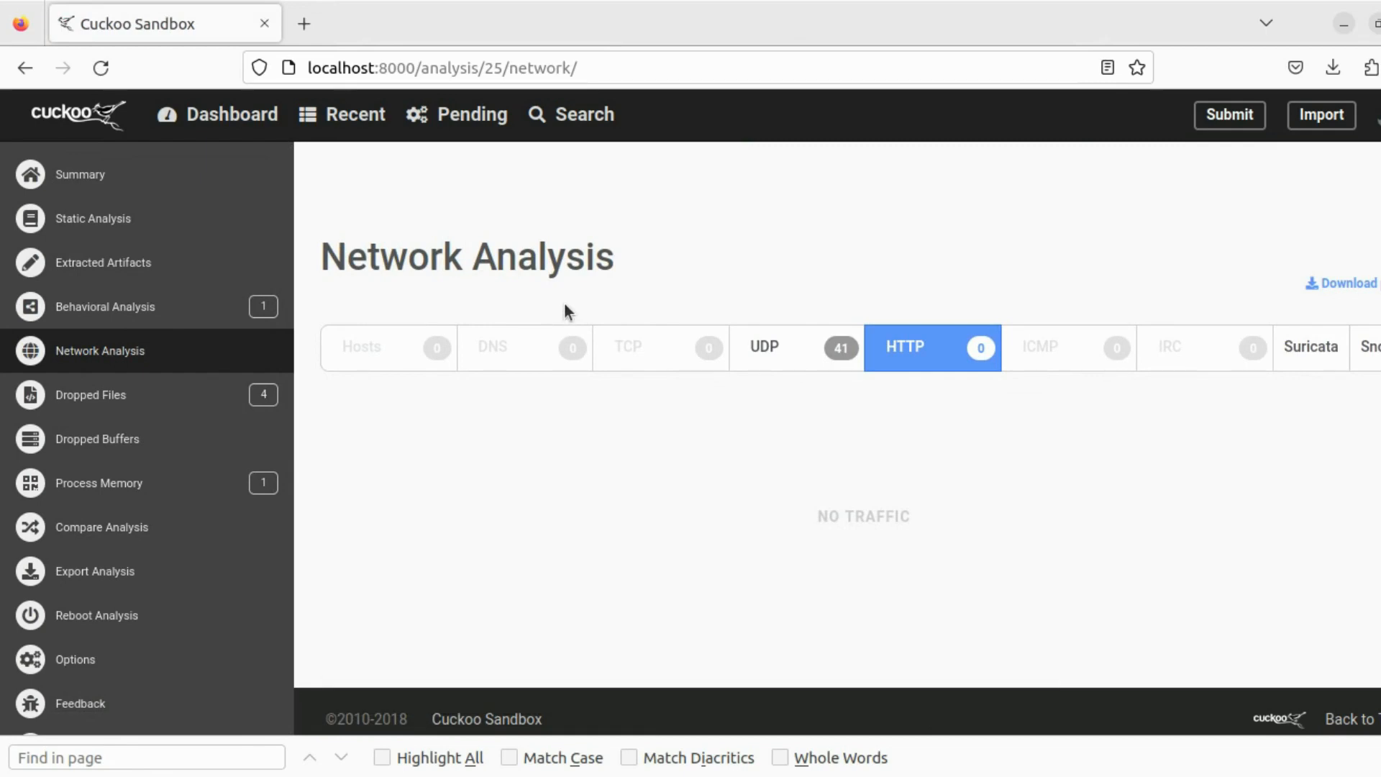
{"action": "left_click", "coordinate": [764, 348]}
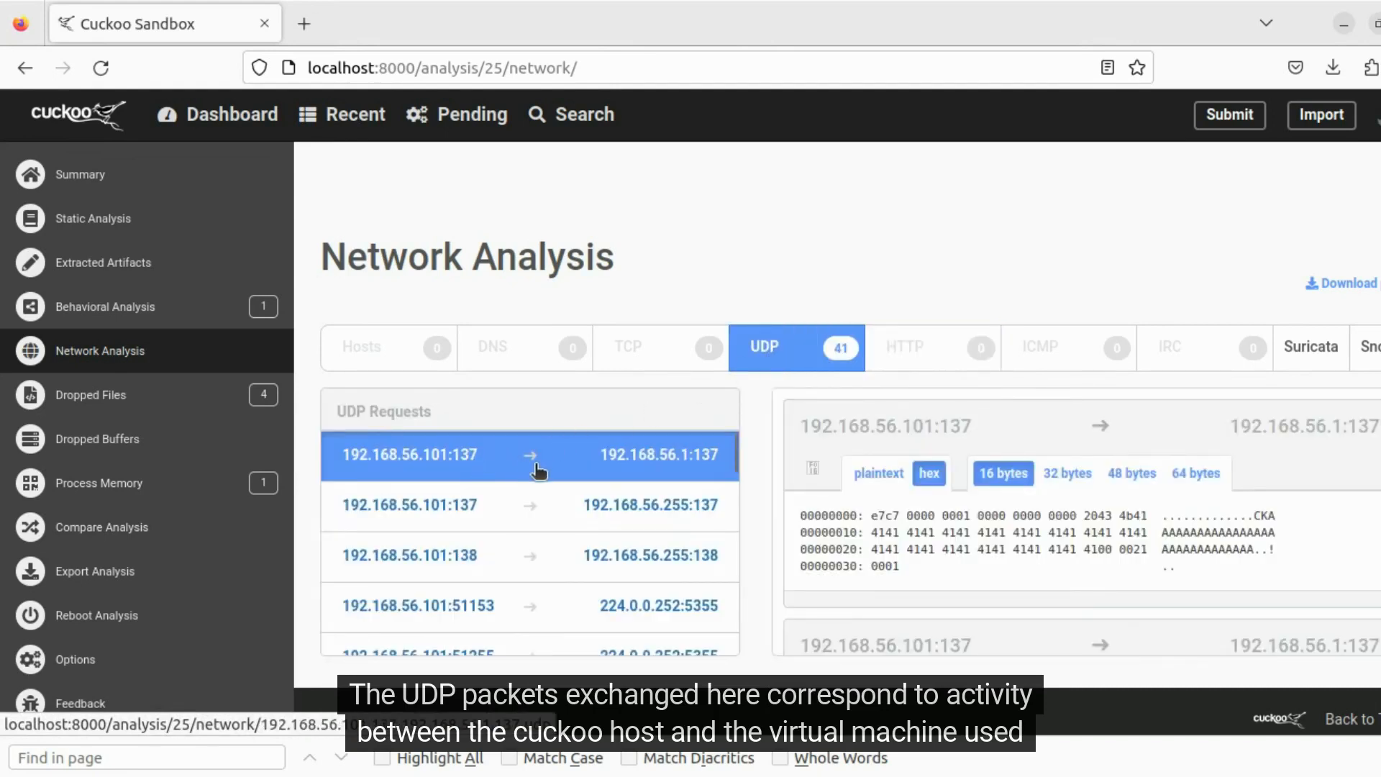
{"action": "scroll", "scroll_direction": "down", "scroll_amount": 3}
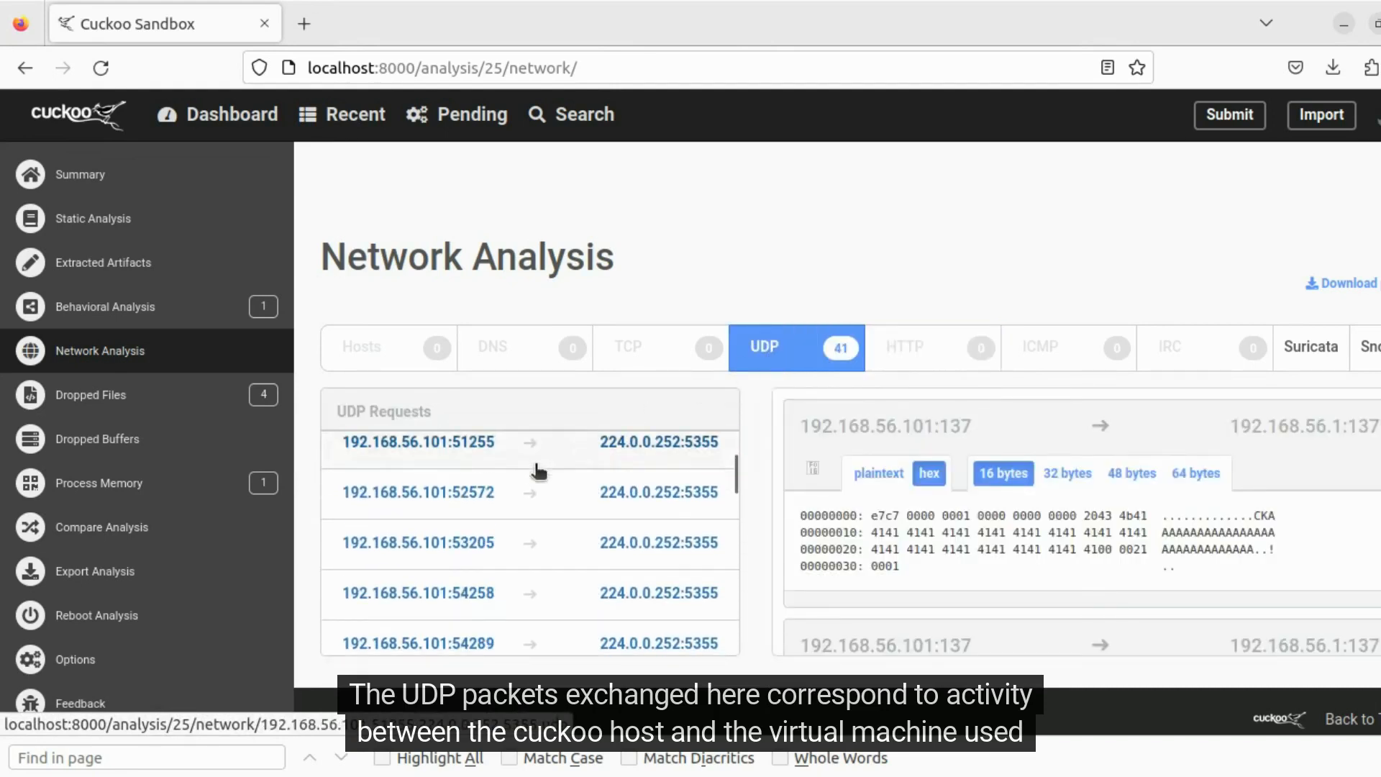
{"action": "scroll", "scroll_direction": "down", "scroll_amount": 3}
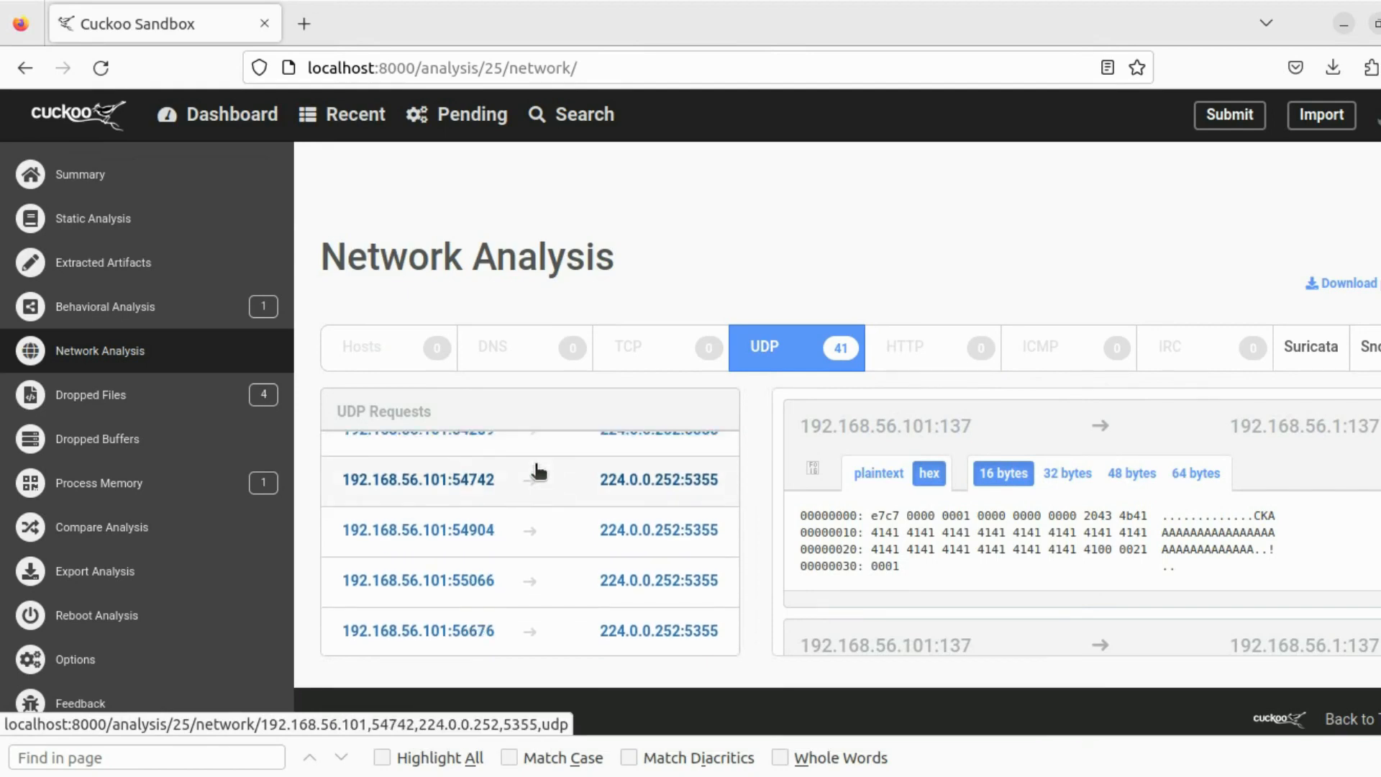
Open Dropped Files and scroll through aut6FB8.tmp and Heart-Sender-V1.2.exe with their hashes
{"action": "left_click", "coordinate": [90, 395]}
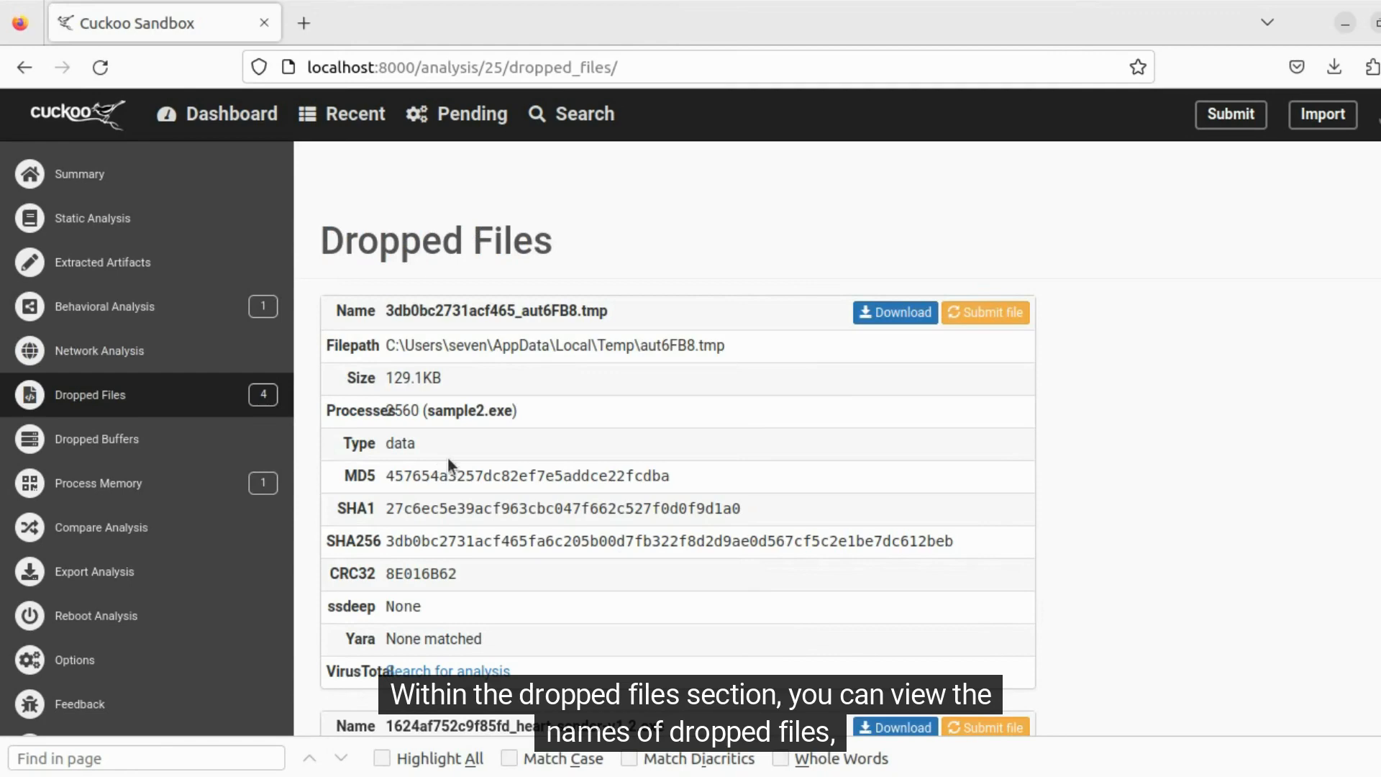
{"action": "mouse_move", "coordinate": [234, 392]}
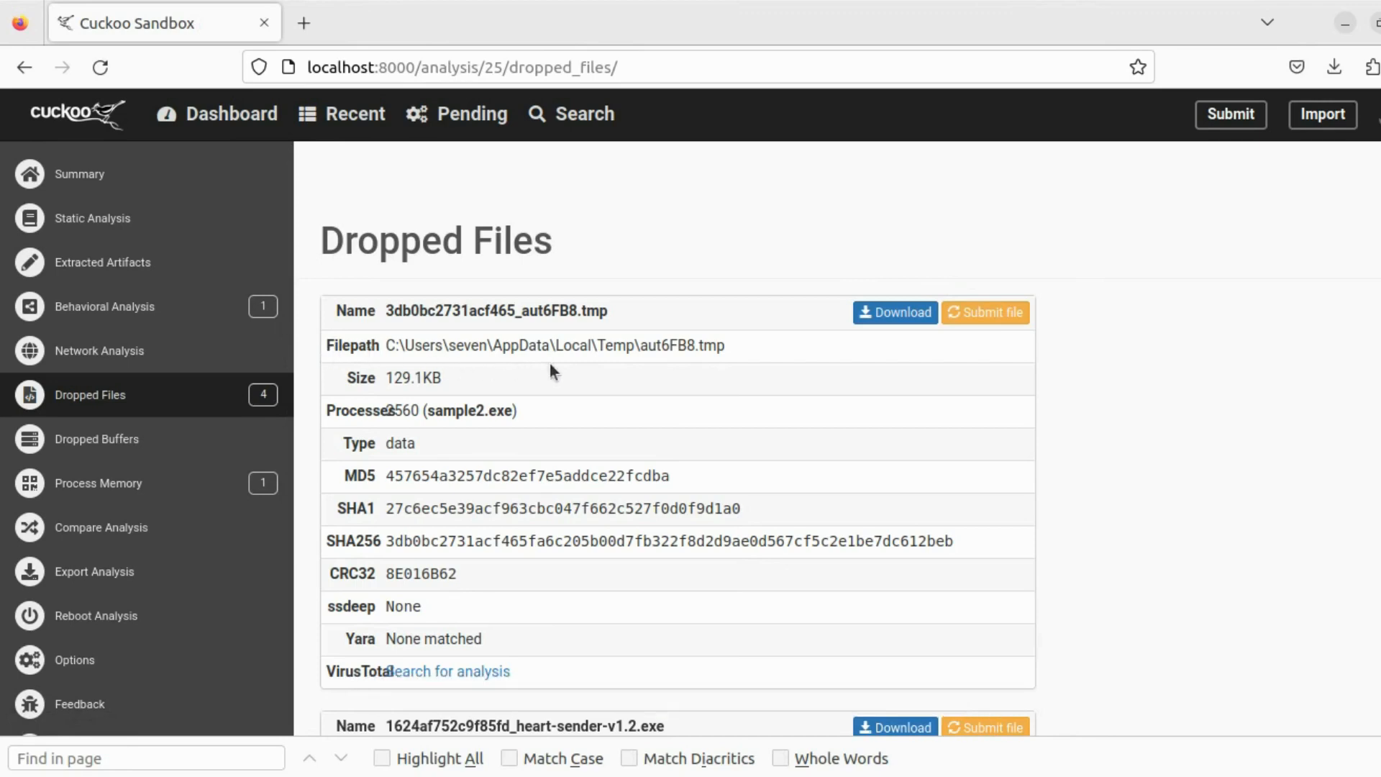
{"action": "mouse_move", "coordinate": [719, 523]}
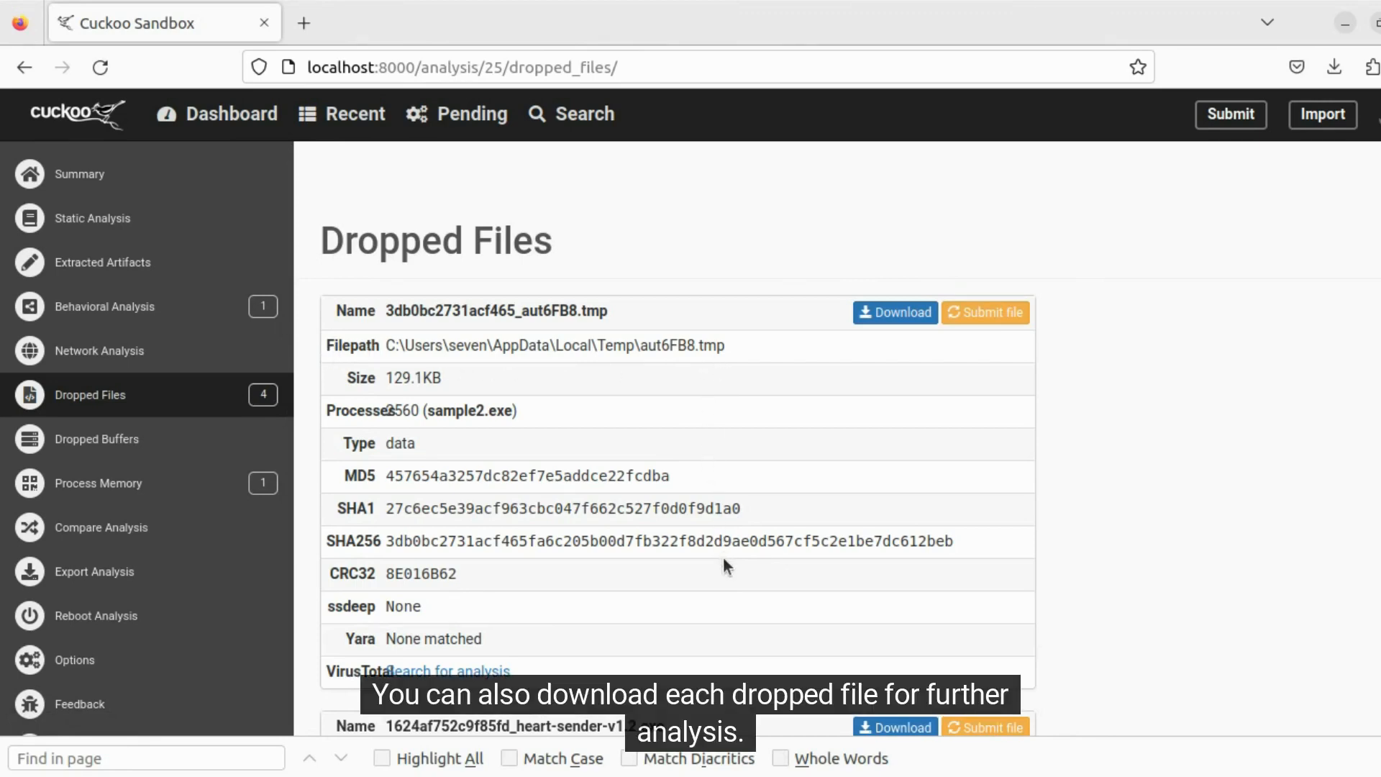
{"action": "mouse_move", "coordinate": [888, 319]}
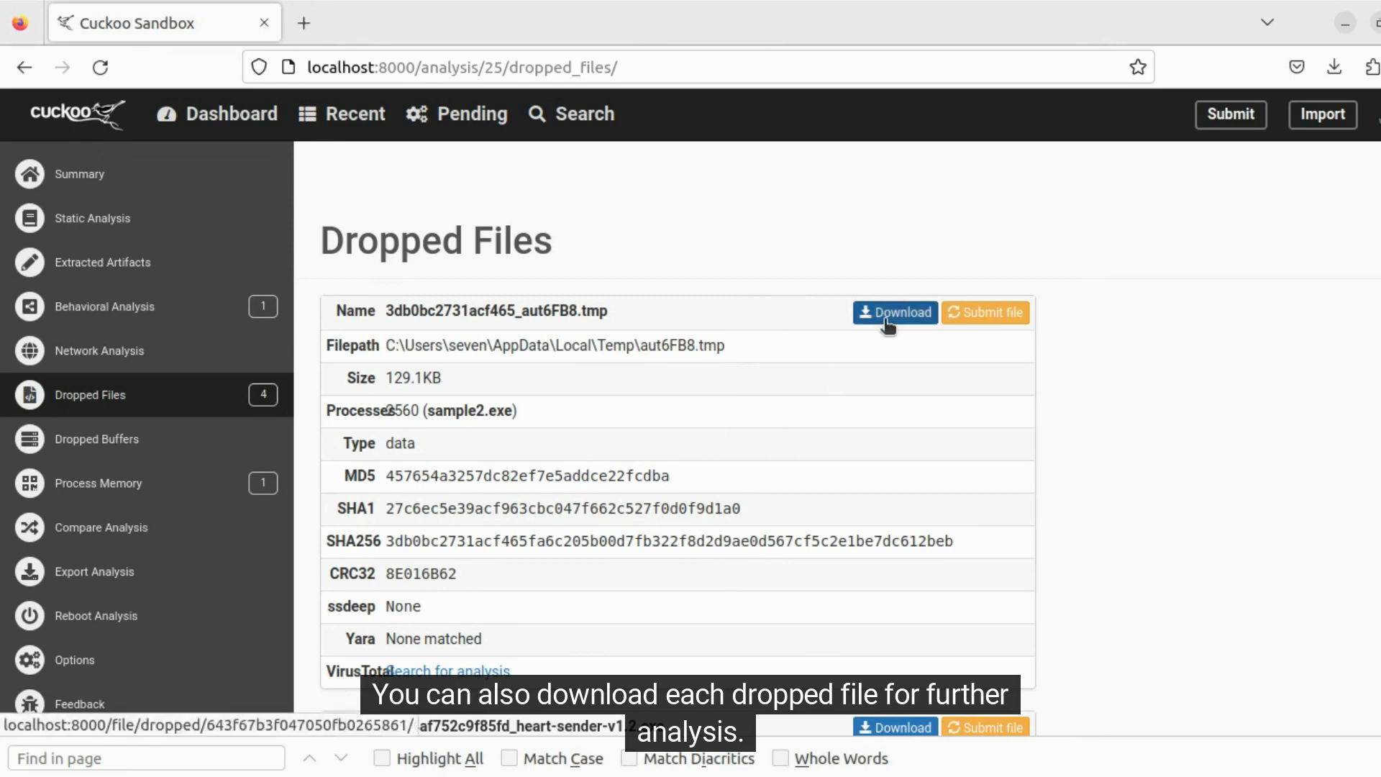
{"action": "scroll", "scroll_direction": "down", "scroll_amount": 3}
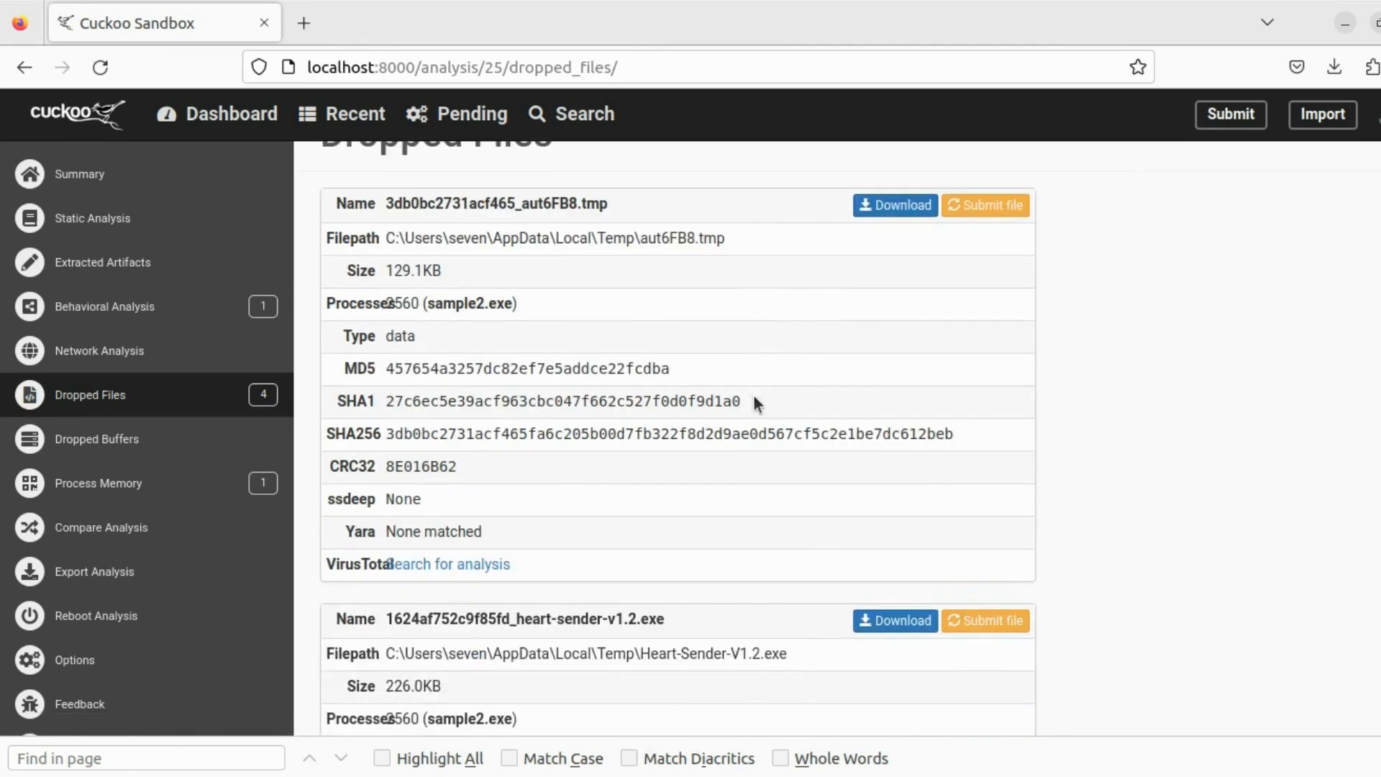
{"action": "scroll", "scroll_direction": "down", "scroll_amount": 3}
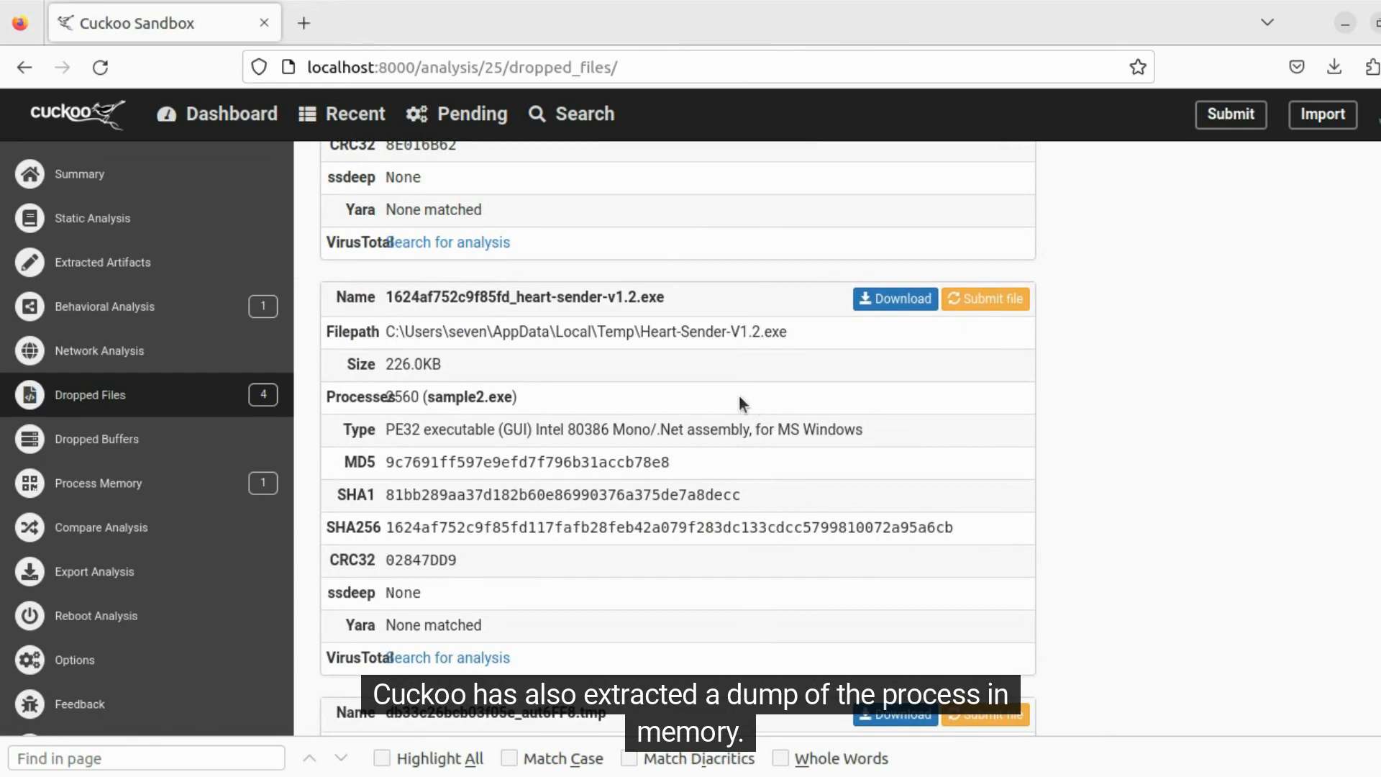
Open Process Memory and scroll through the URLs found in sample2.exe's memory
{"action": "left_click", "coordinate": [98, 483]}
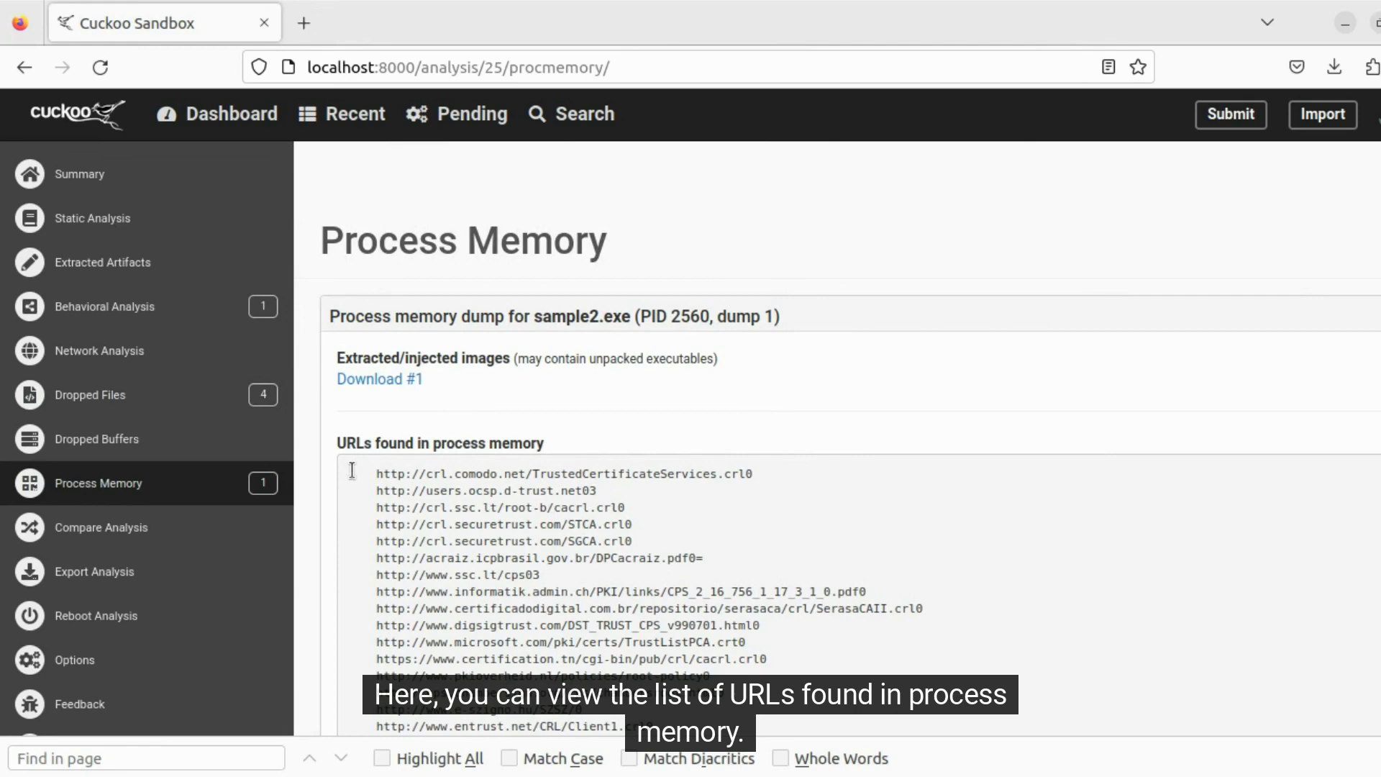
{"action": "scroll", "scroll_direction": "down", "scroll_amount": 3}
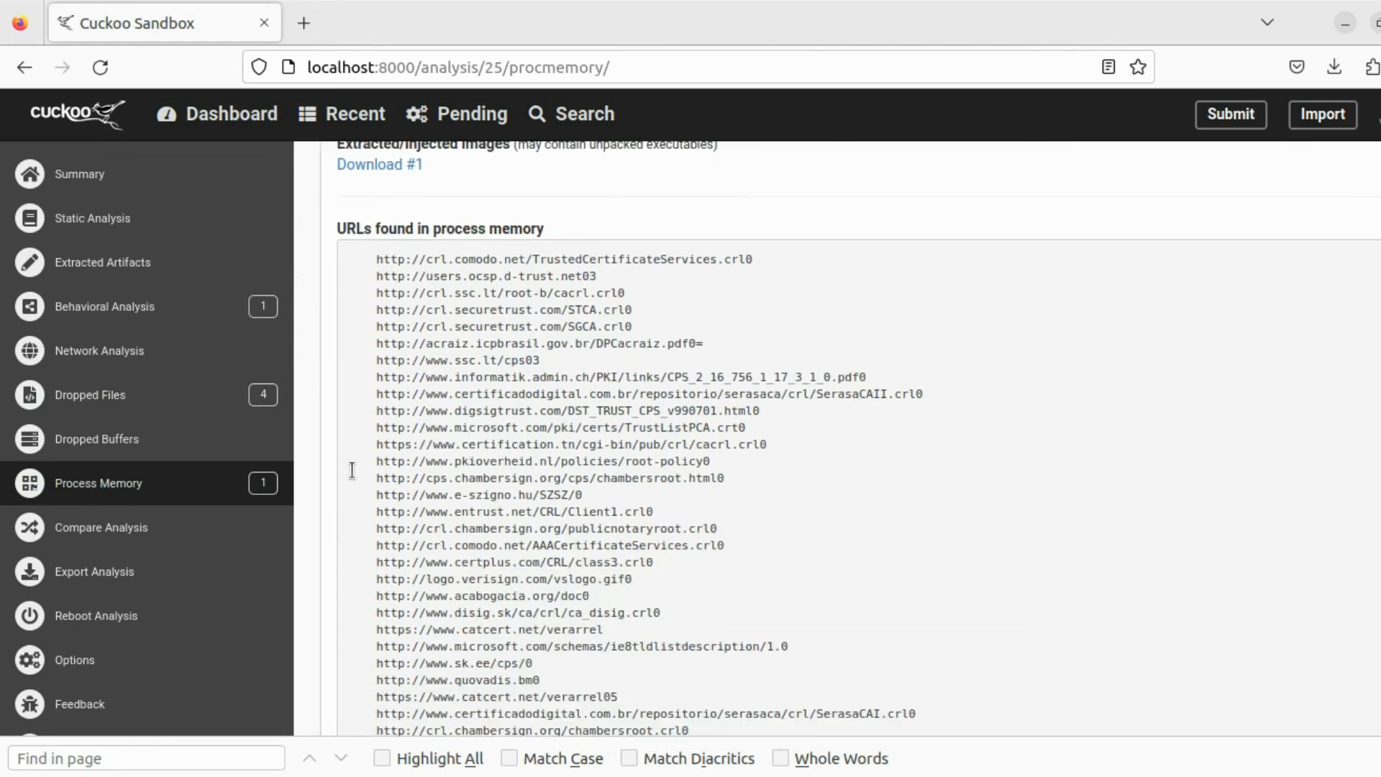
{"action": "scroll", "scroll_direction": "down", "scroll_amount": 3}
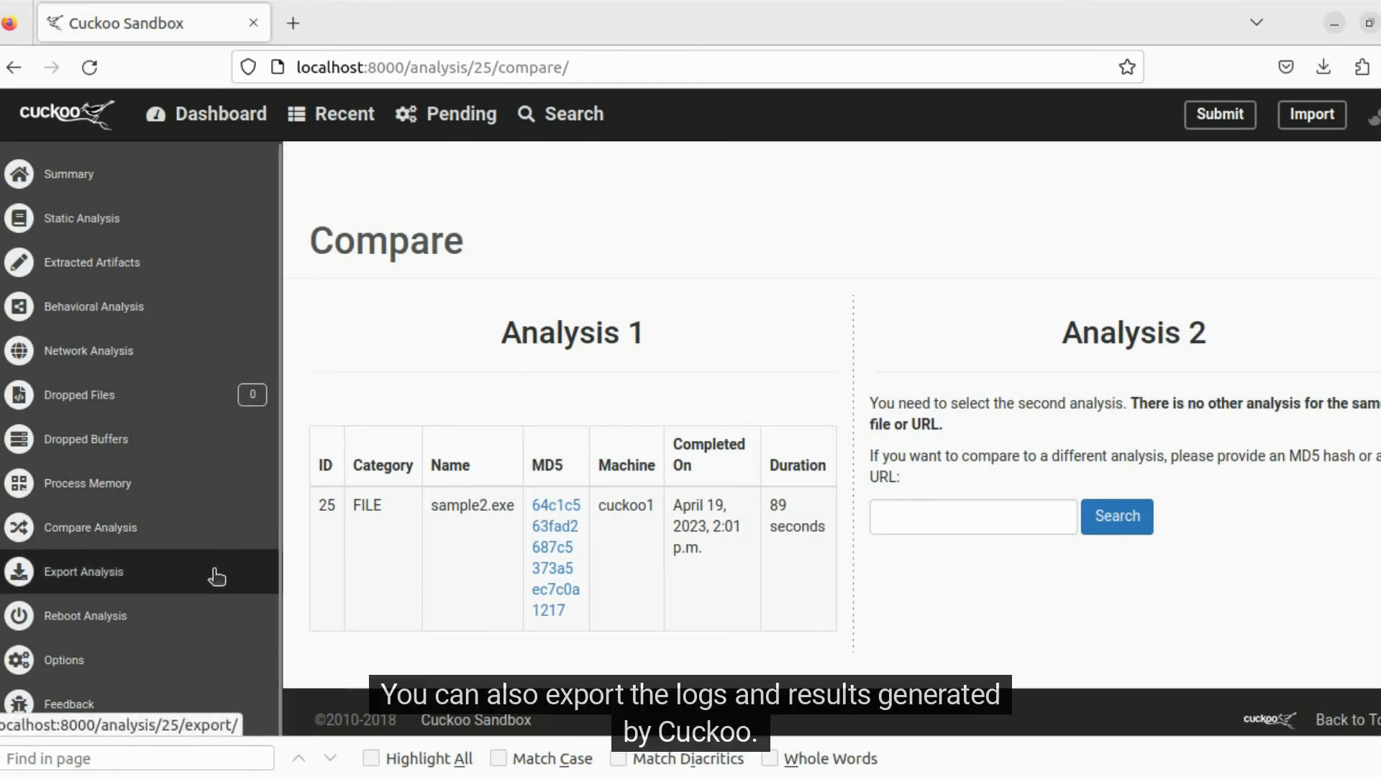
Export all of analysis 25's result files and download them
{"action": "left_click", "coordinate": [82, 571]}
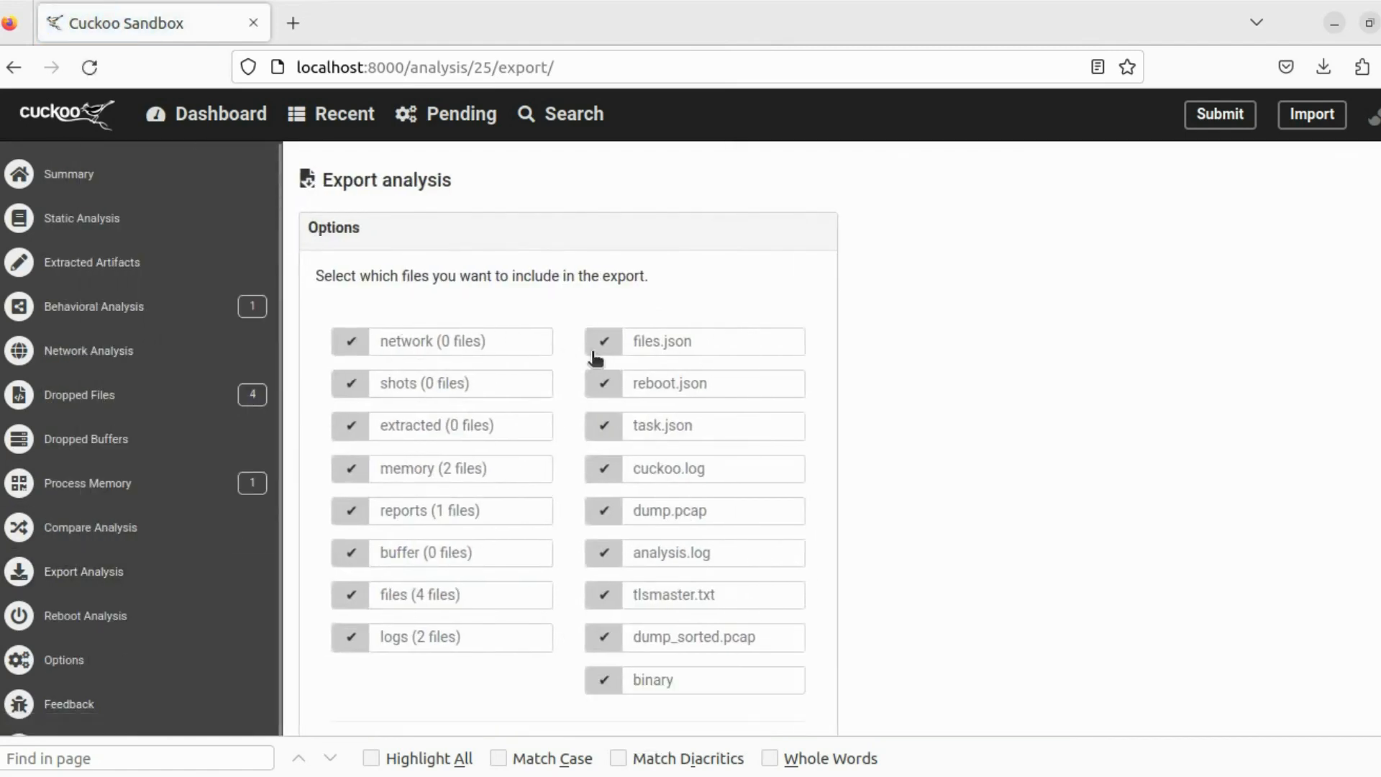
{"action": "scroll", "scroll_direction": "down", "scroll_amount": 3}
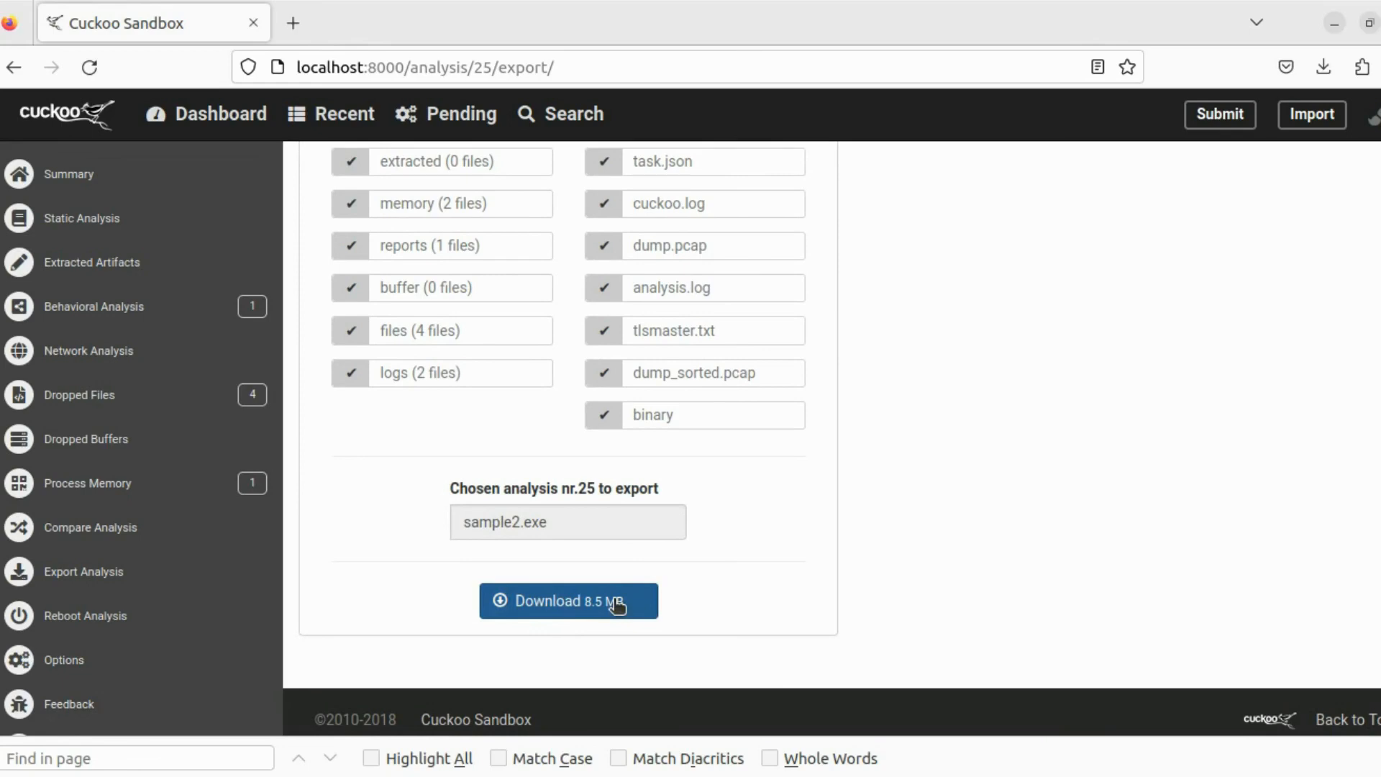
{"action": "left_click", "coordinate": [343, 115]}
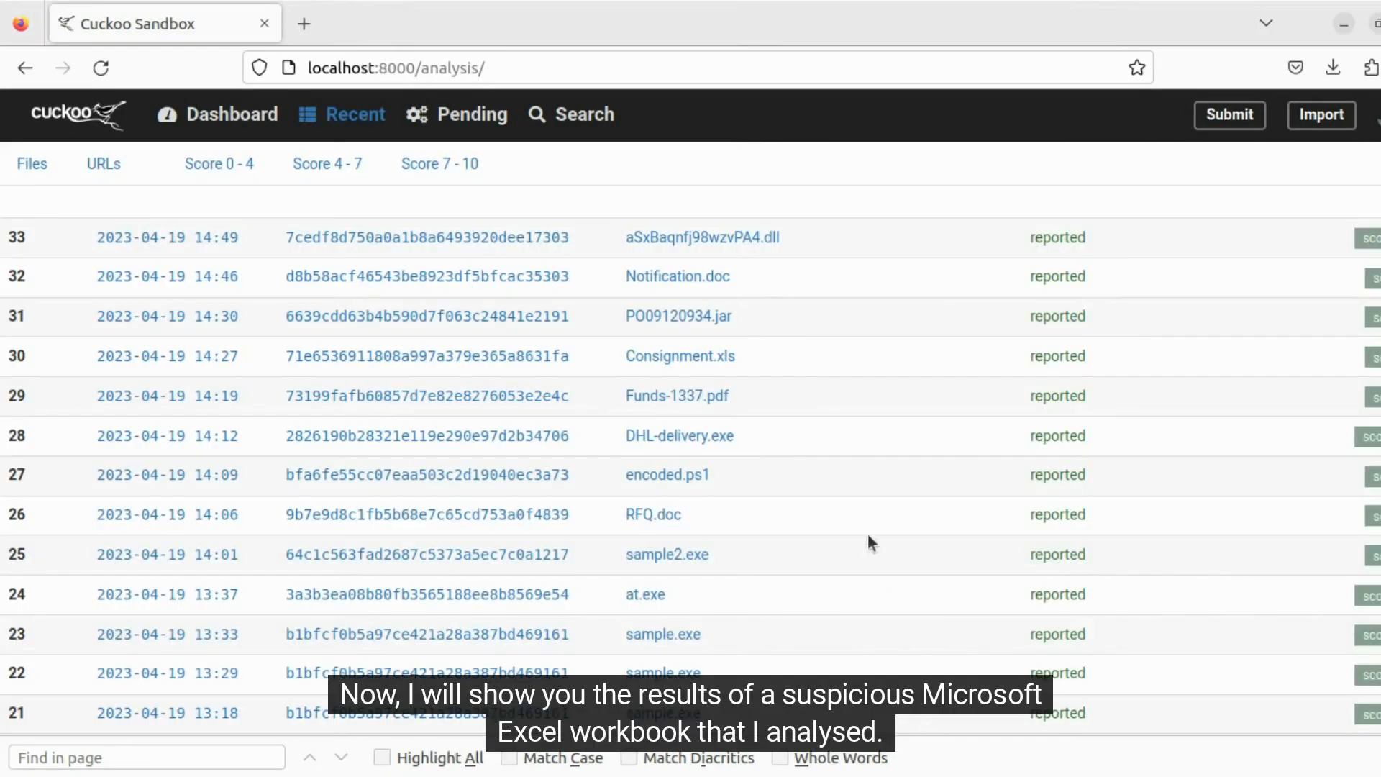
Open the Consignment.xls report's static analysis, scroll its VBA macro modules, then return to Recent
{"action": "left_click", "coordinate": [681, 356]}
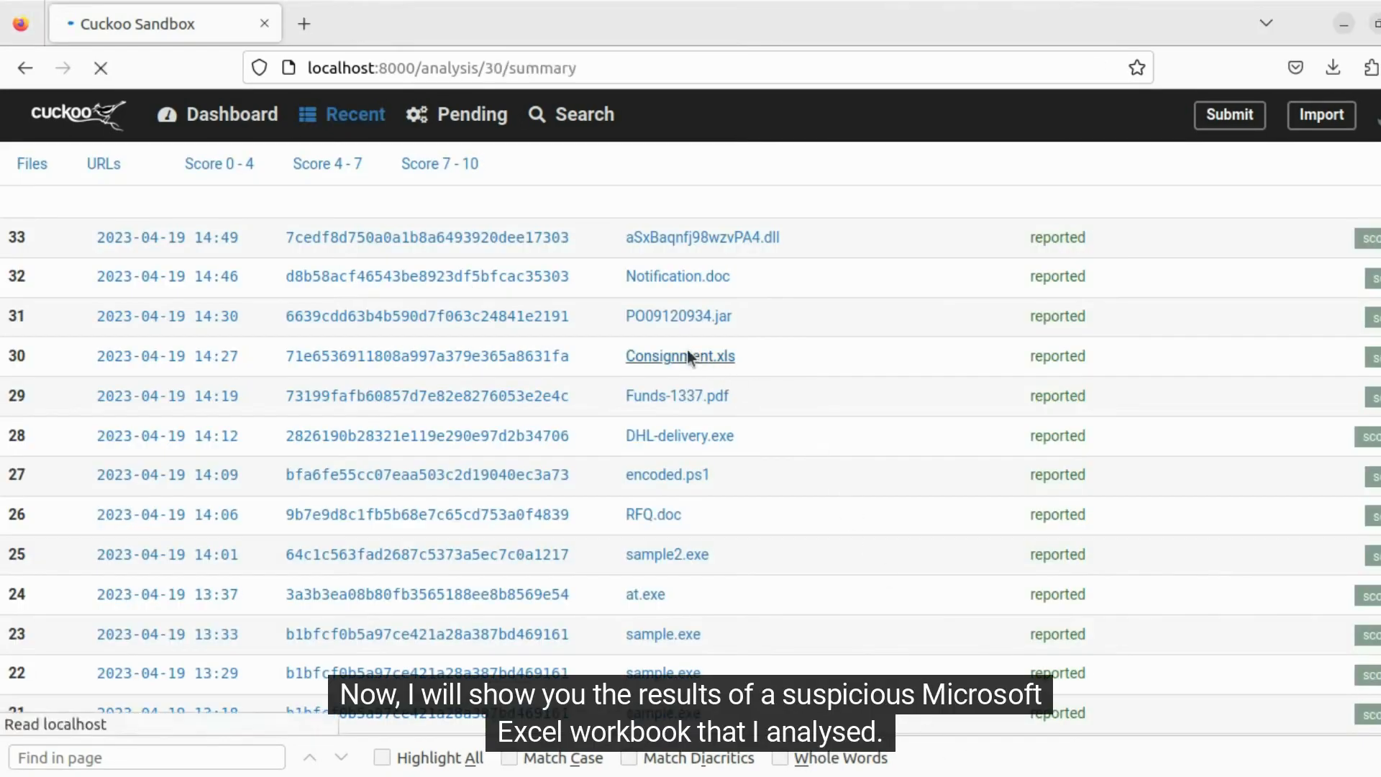
{"action": "left_click", "coordinate": [680, 356]}
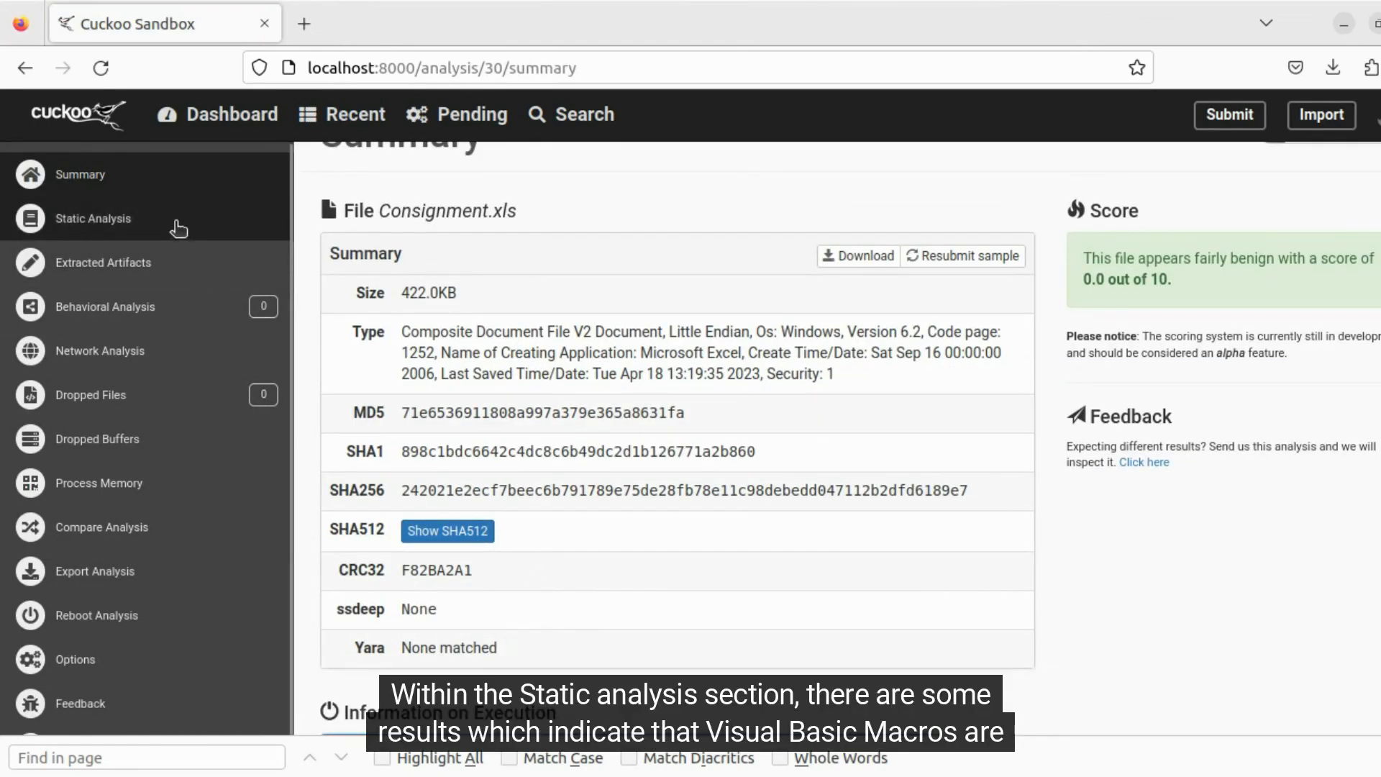
{"action": "left_click", "coordinate": [92, 218]}
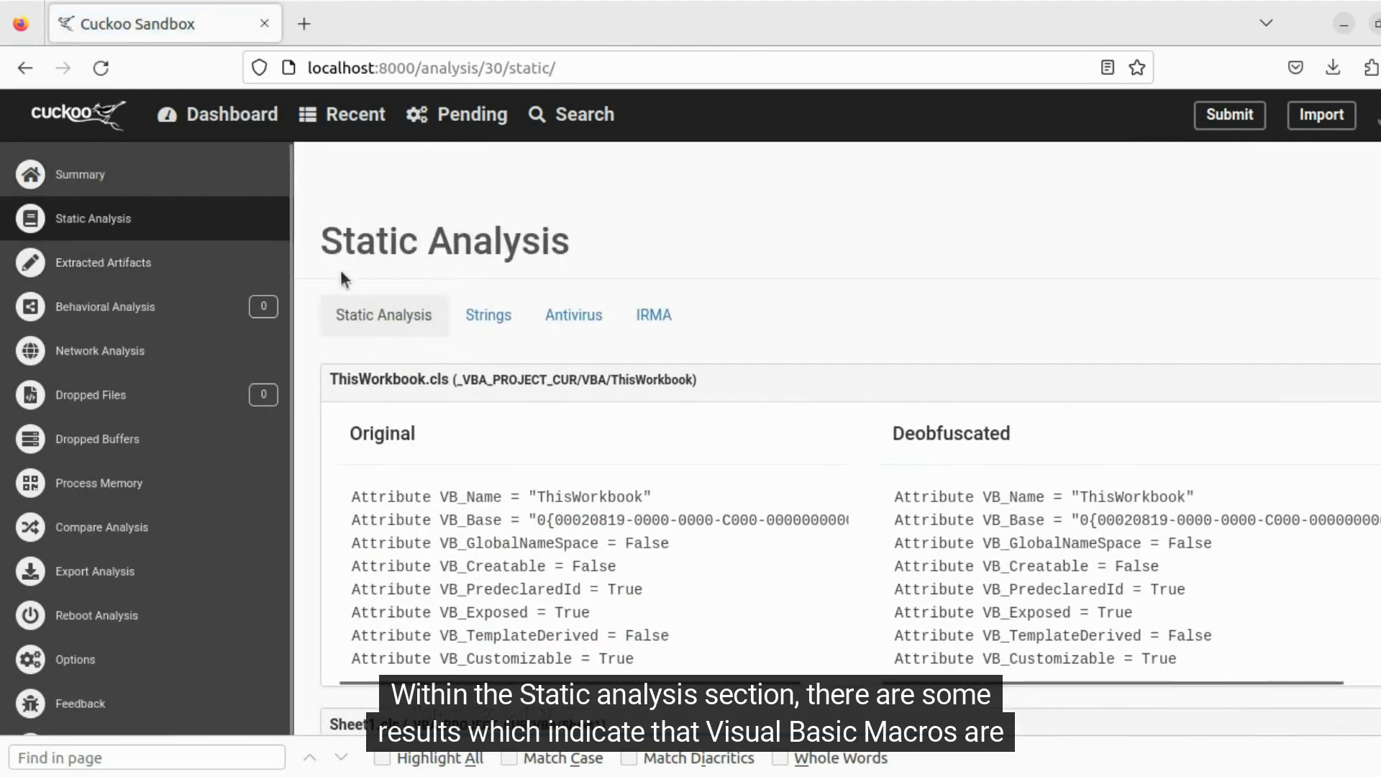
{"action": "scroll", "scroll_direction": "down", "scroll_amount": 3}
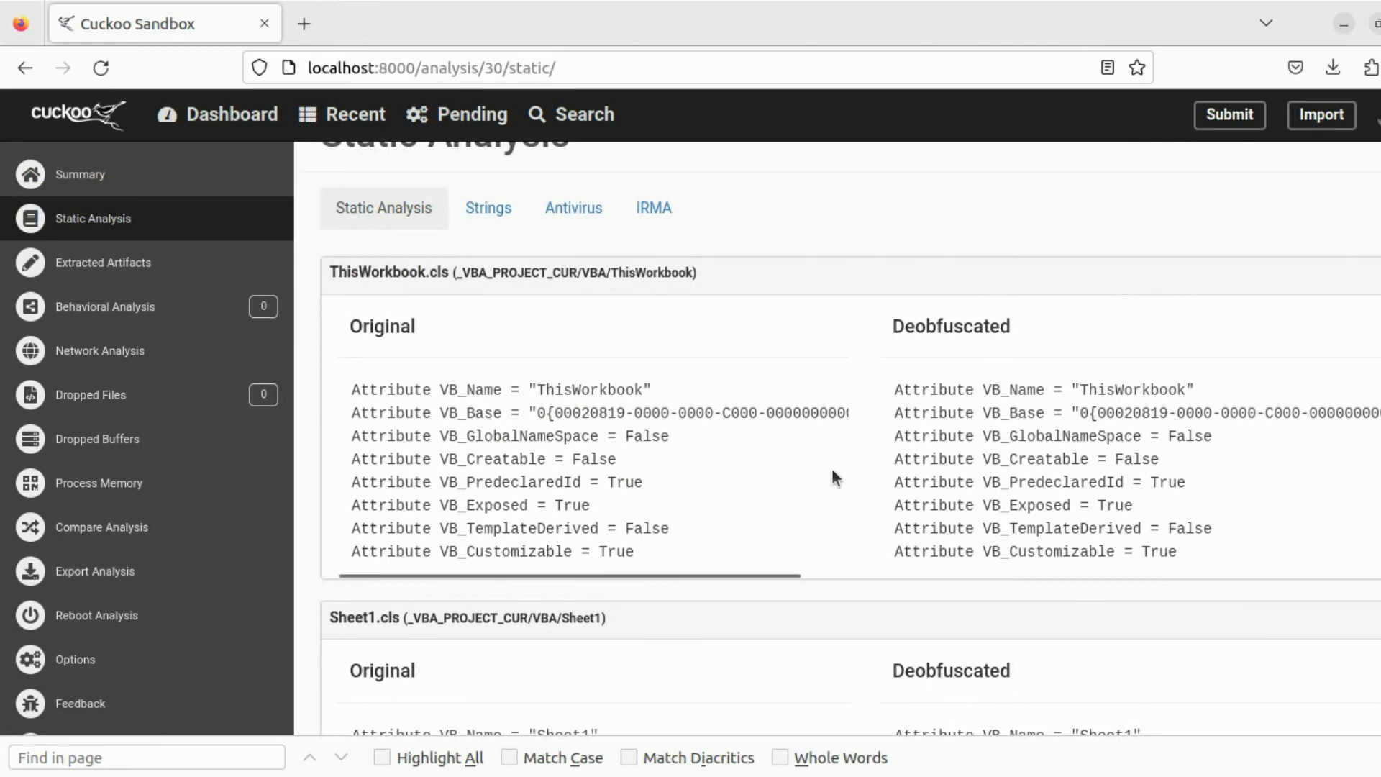
{"action": "scroll", "scroll_direction": "down", "scroll_amount": 3}
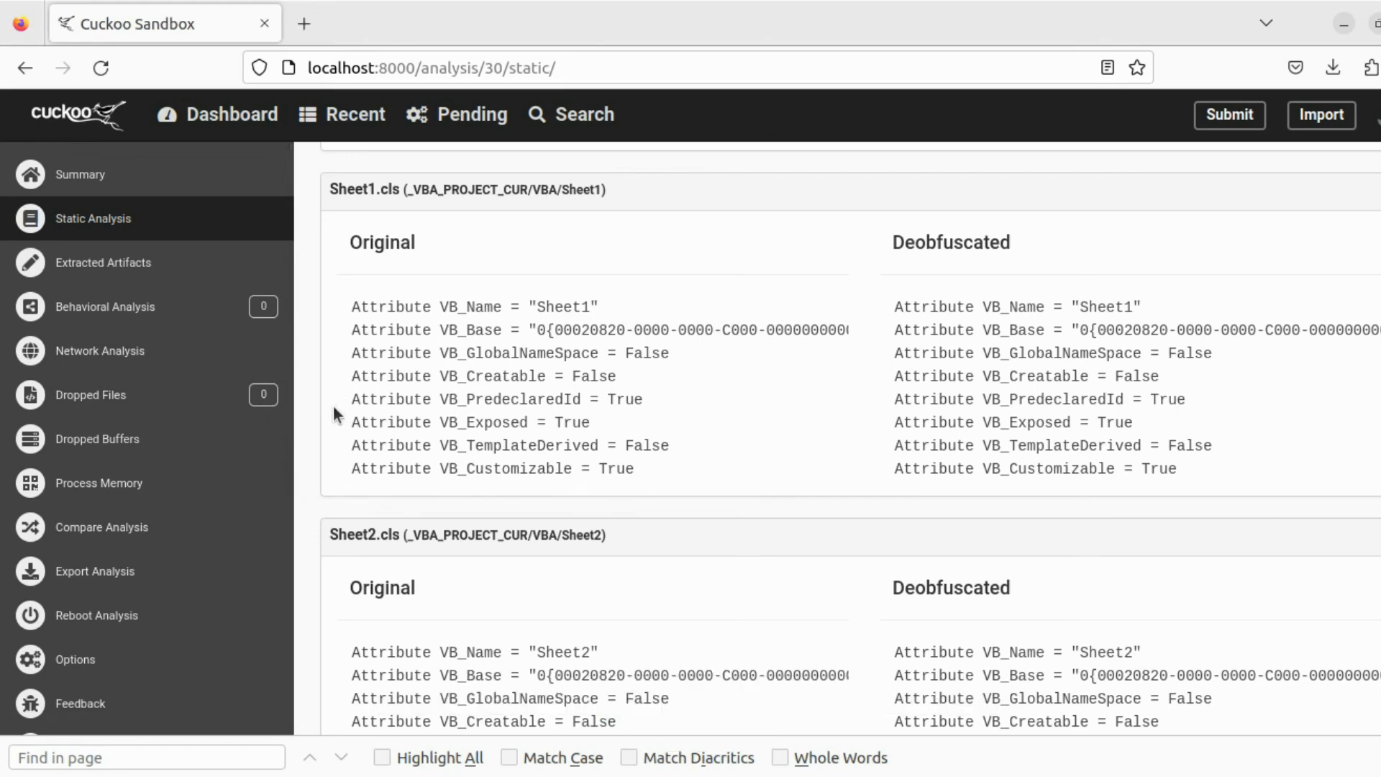
{"action": "left_click", "coordinate": [355, 114]}
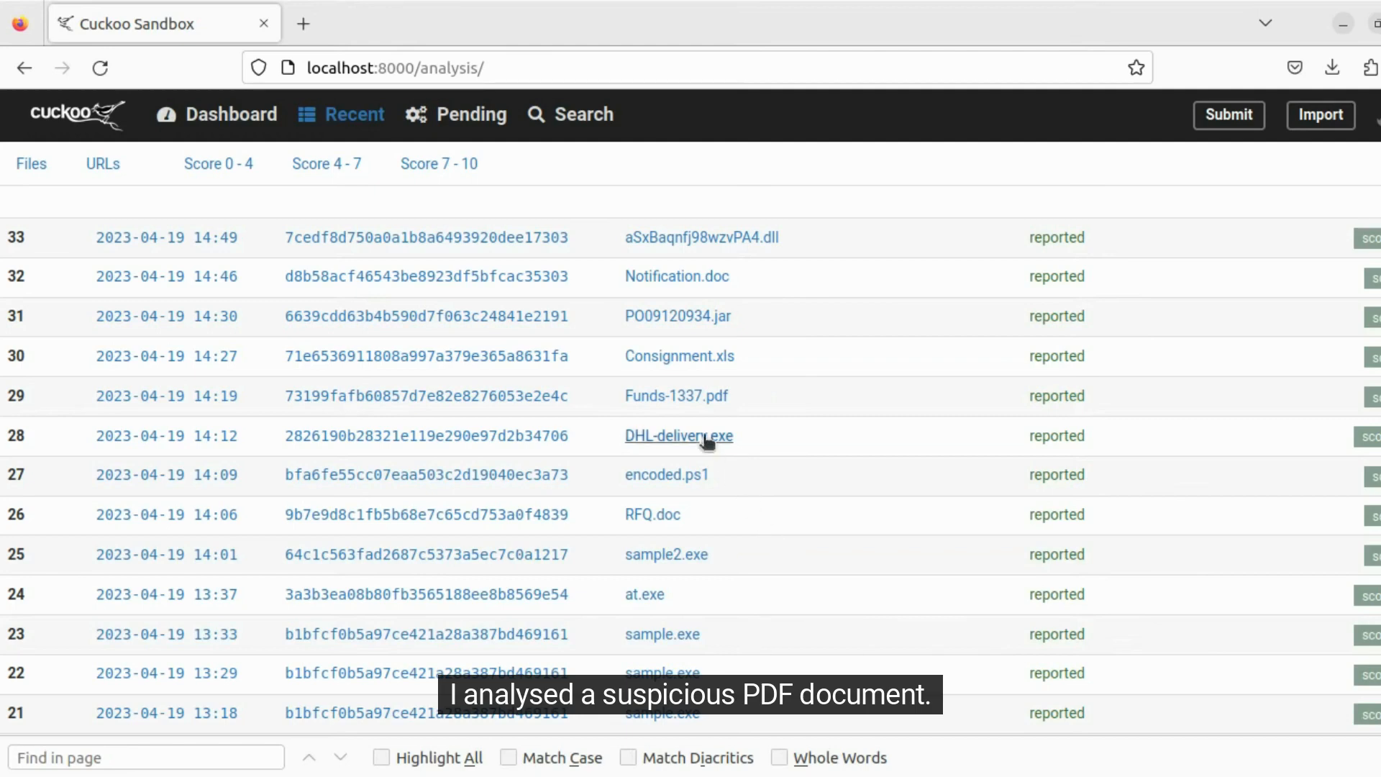
Open the Funds-1337.pdf report, which scores 0.0/10
{"action": "left_click", "coordinate": [677, 396]}
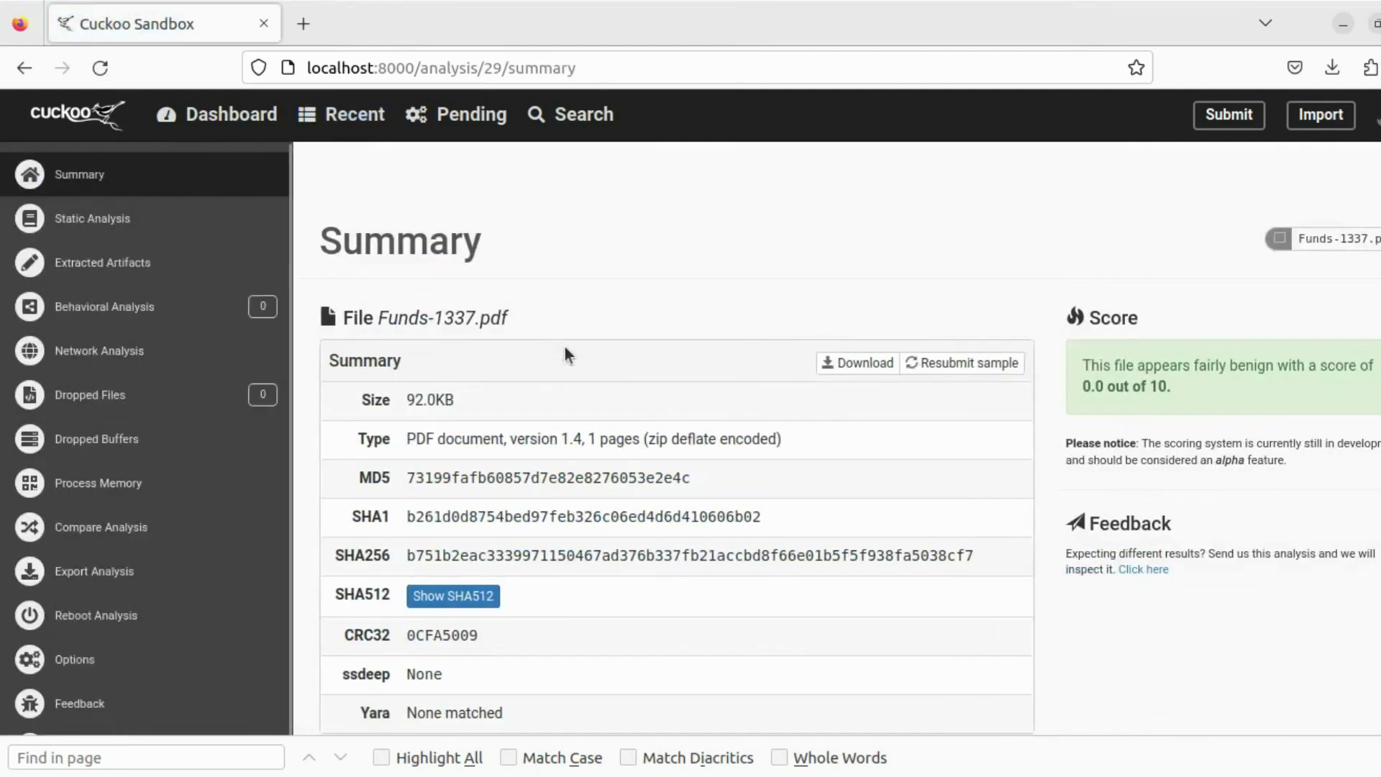
{"action": "mouse_move", "coordinate": [600, 629]}
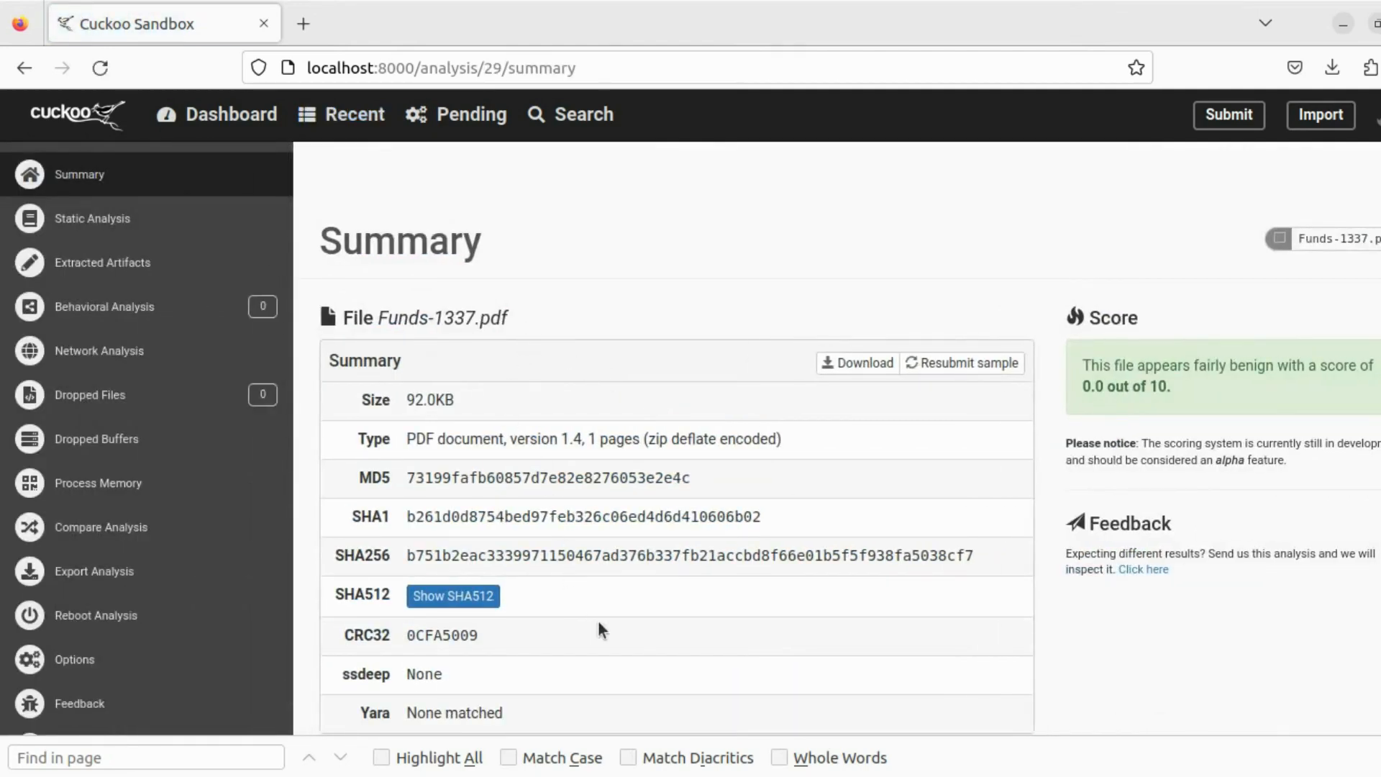
{"action": "left_click", "coordinate": [91, 219]}
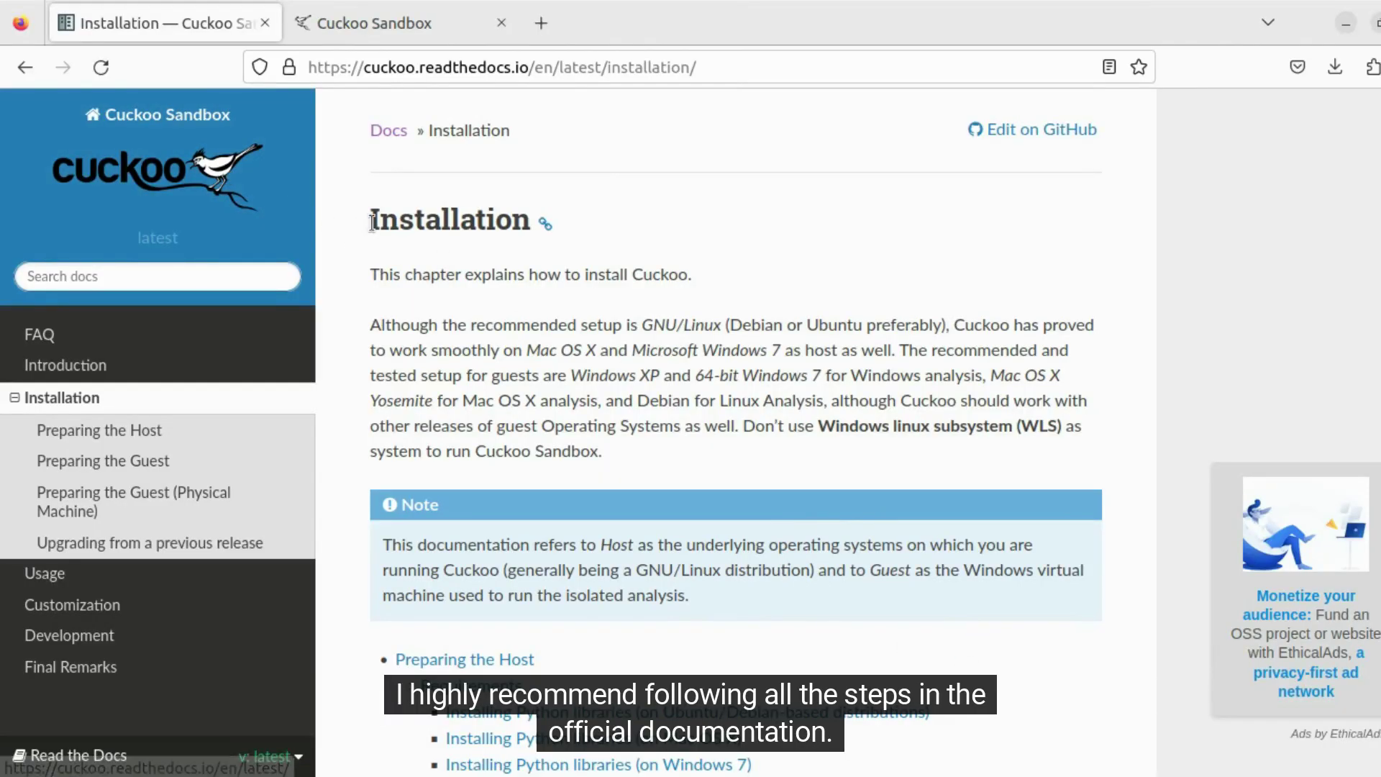
Scroll the Cuckoo installation docs, then switch to the cuckoo.cert.ee public sandbox tab
{"action": "scroll", "scroll_direction": "down", "scroll_amount": 3}
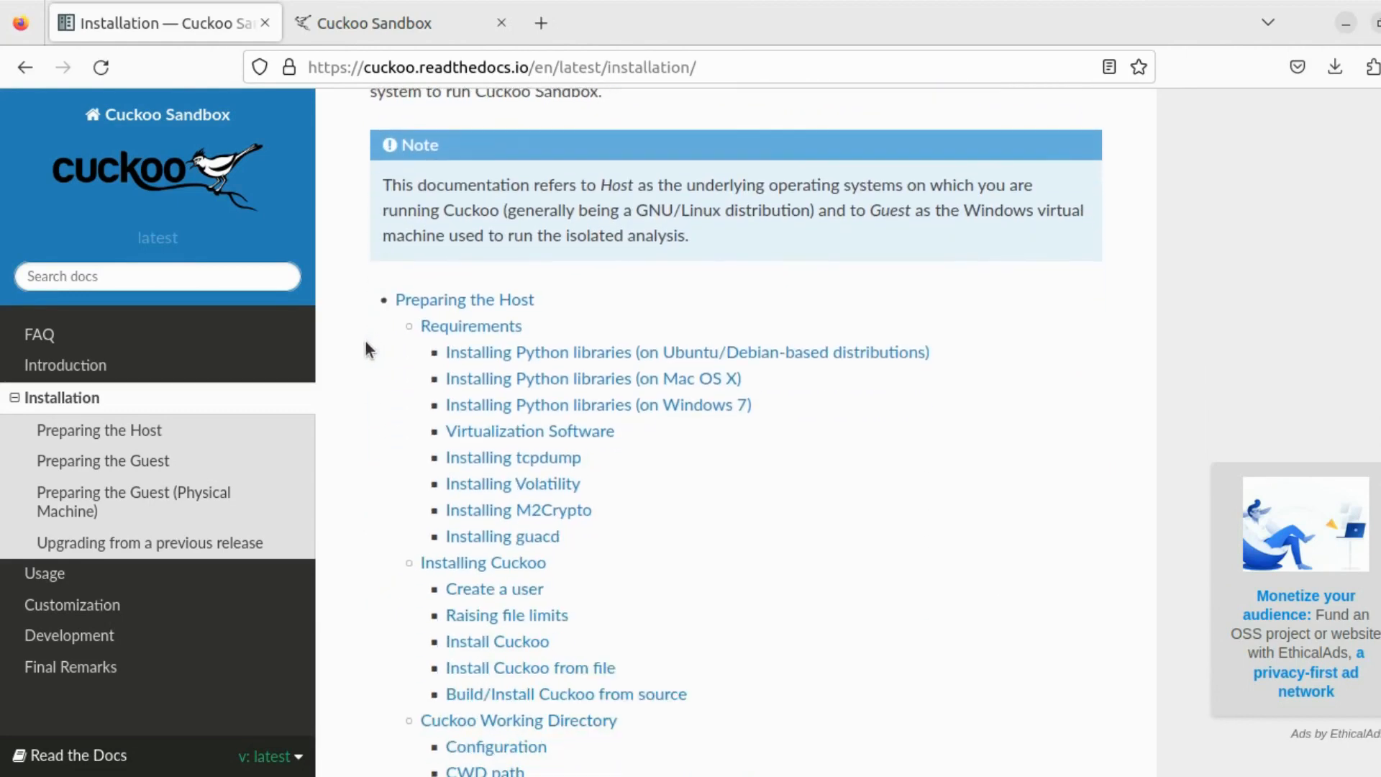
{"action": "scroll", "scroll_direction": "down", "scroll_amount": 3}
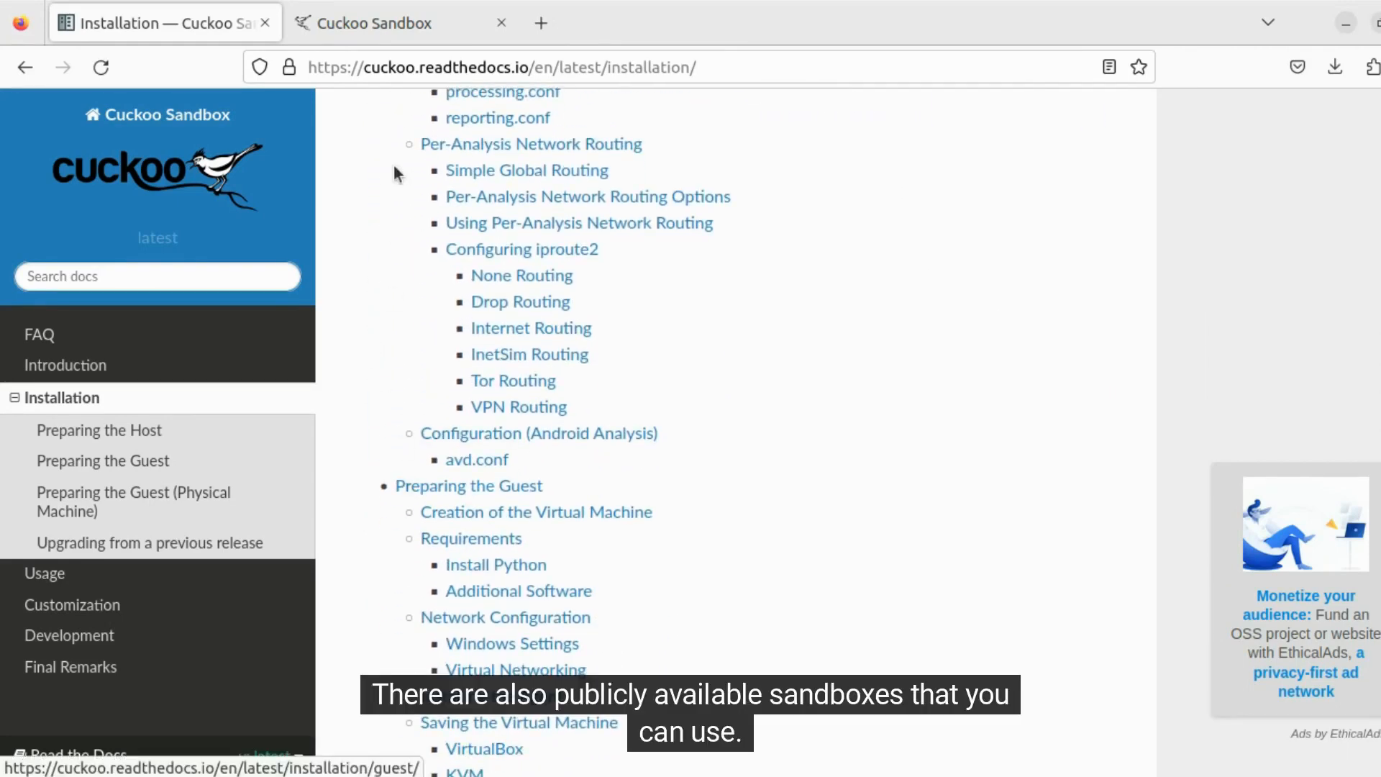
{"action": "left_click", "coordinate": [400, 22]}
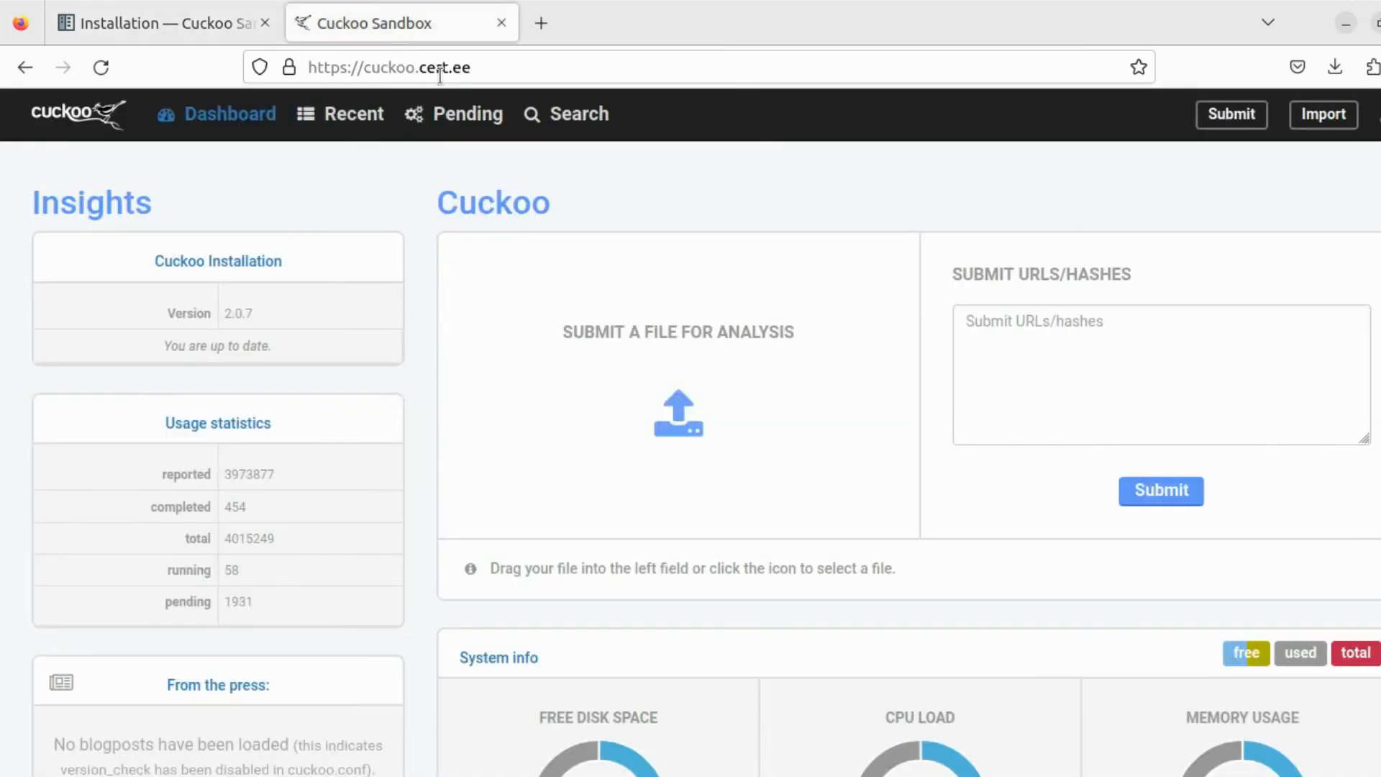